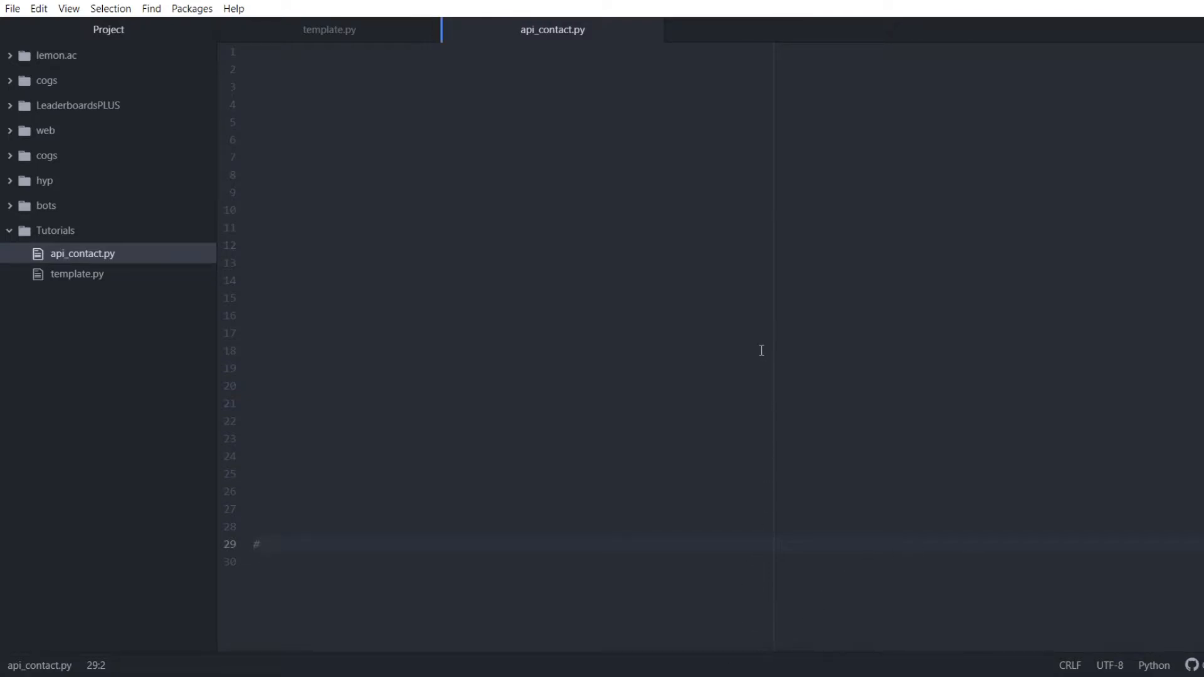
- Place the insertion point in the empty api_contact.py file
click(254, 139)
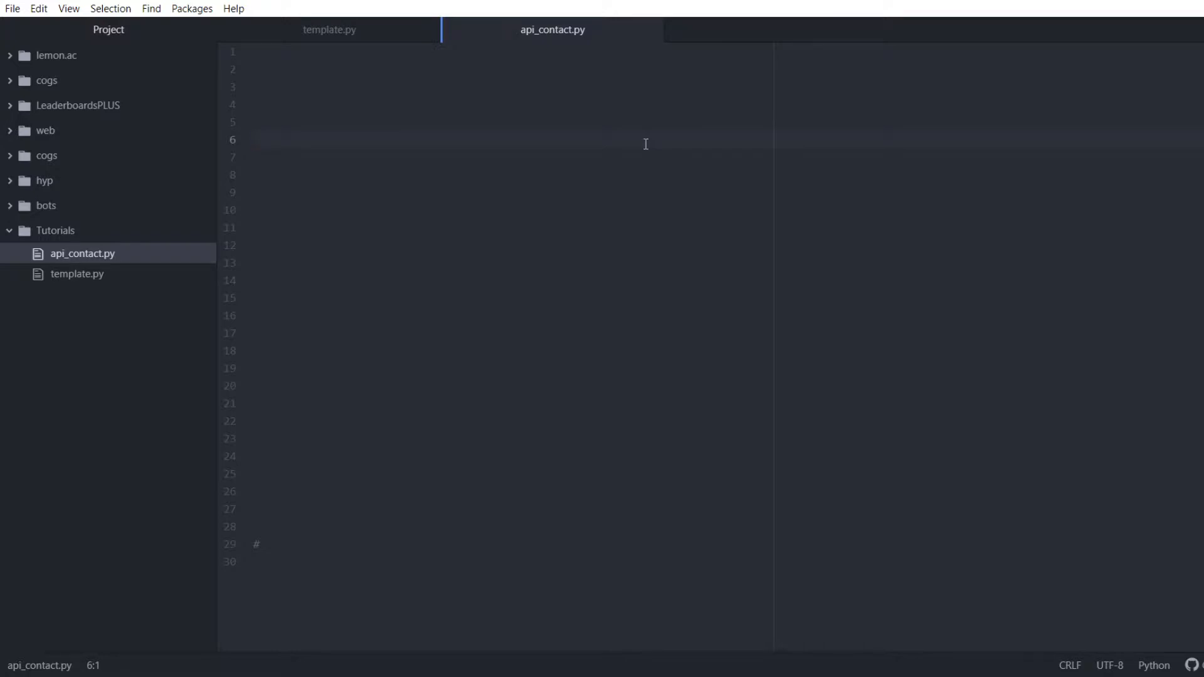
click(254, 139)
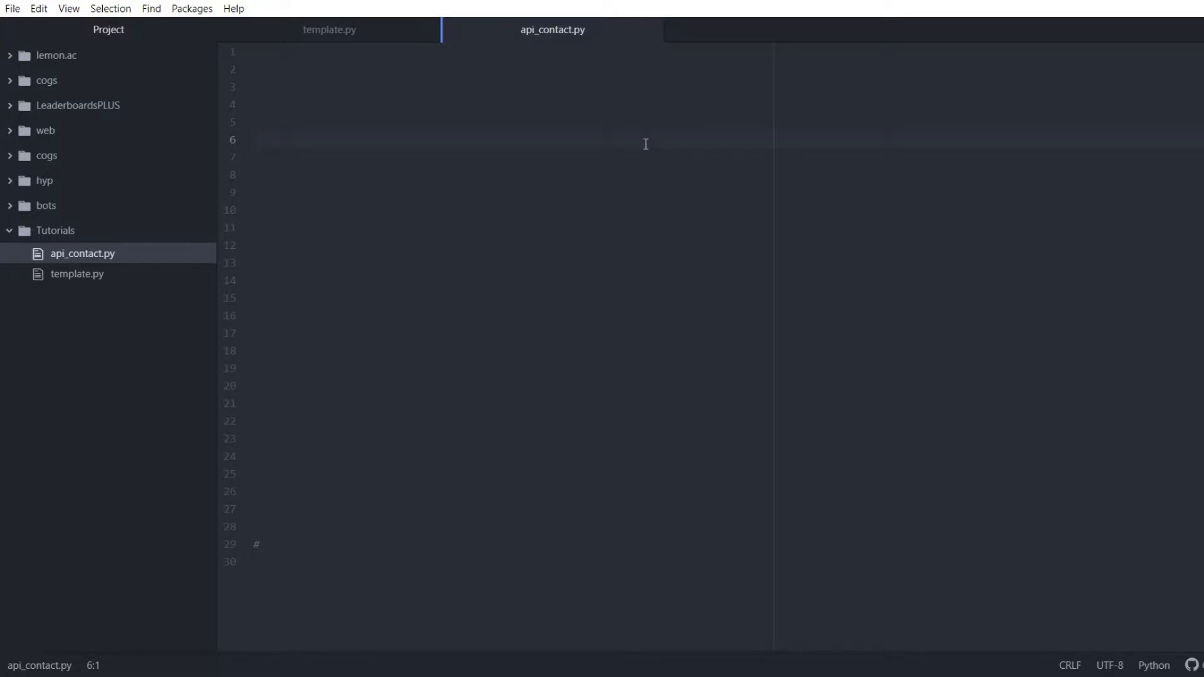
click(255, 140)
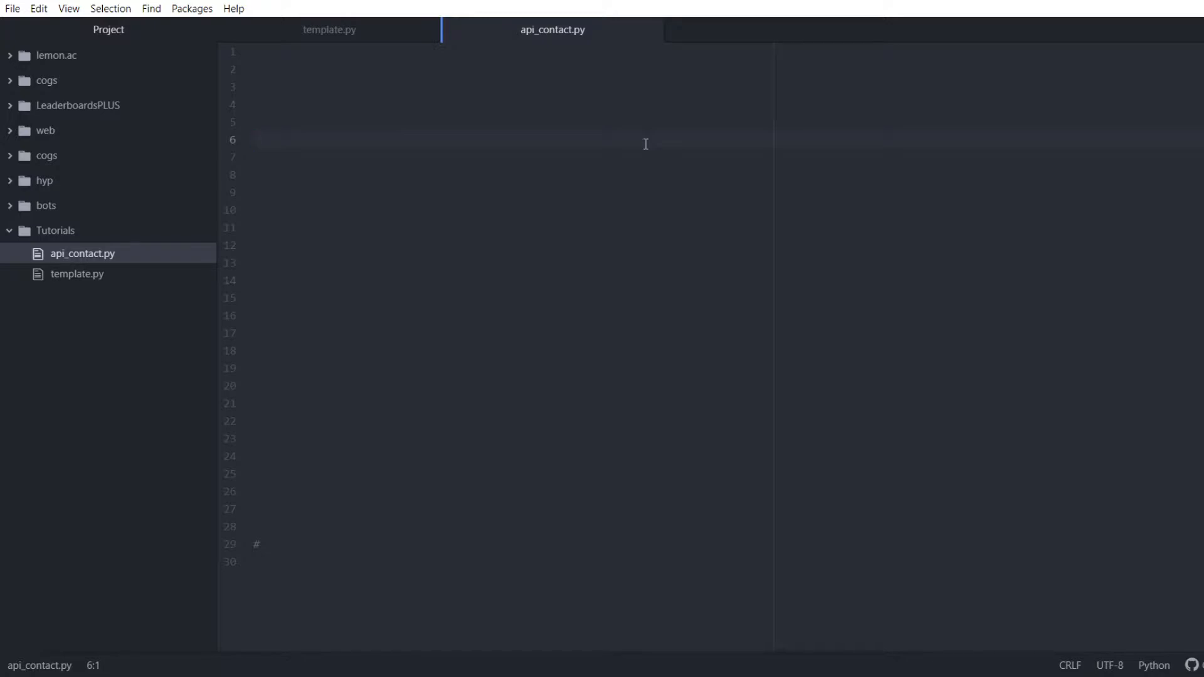
click(254, 140)
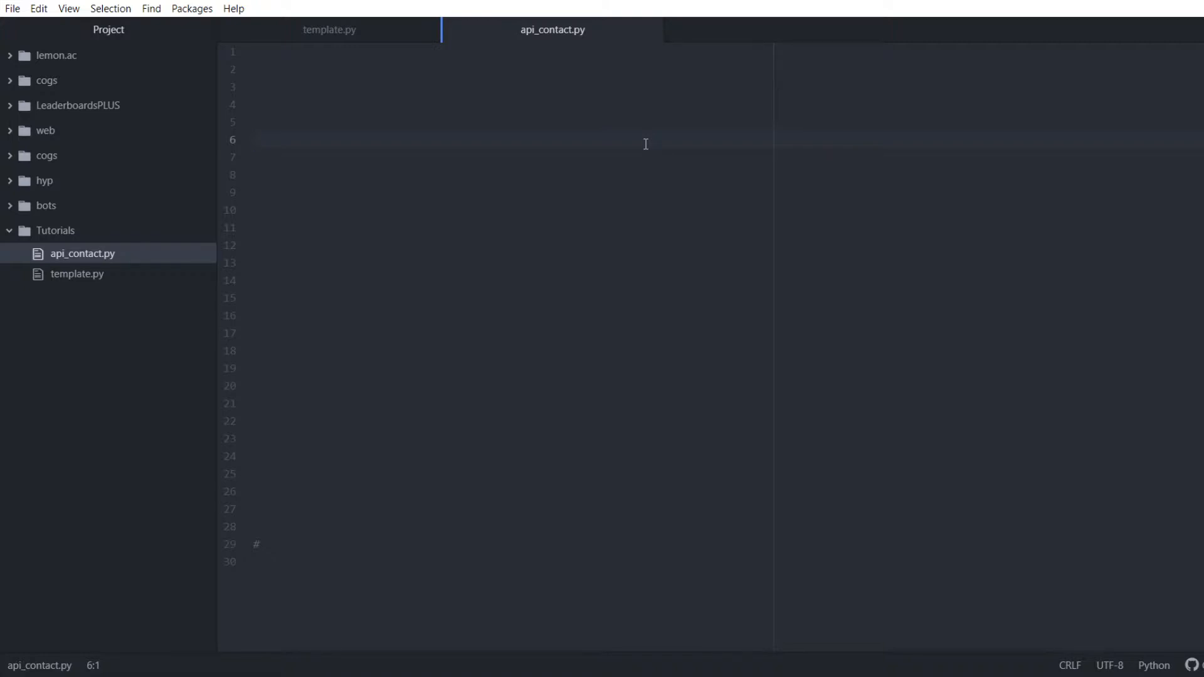
click(254, 140)
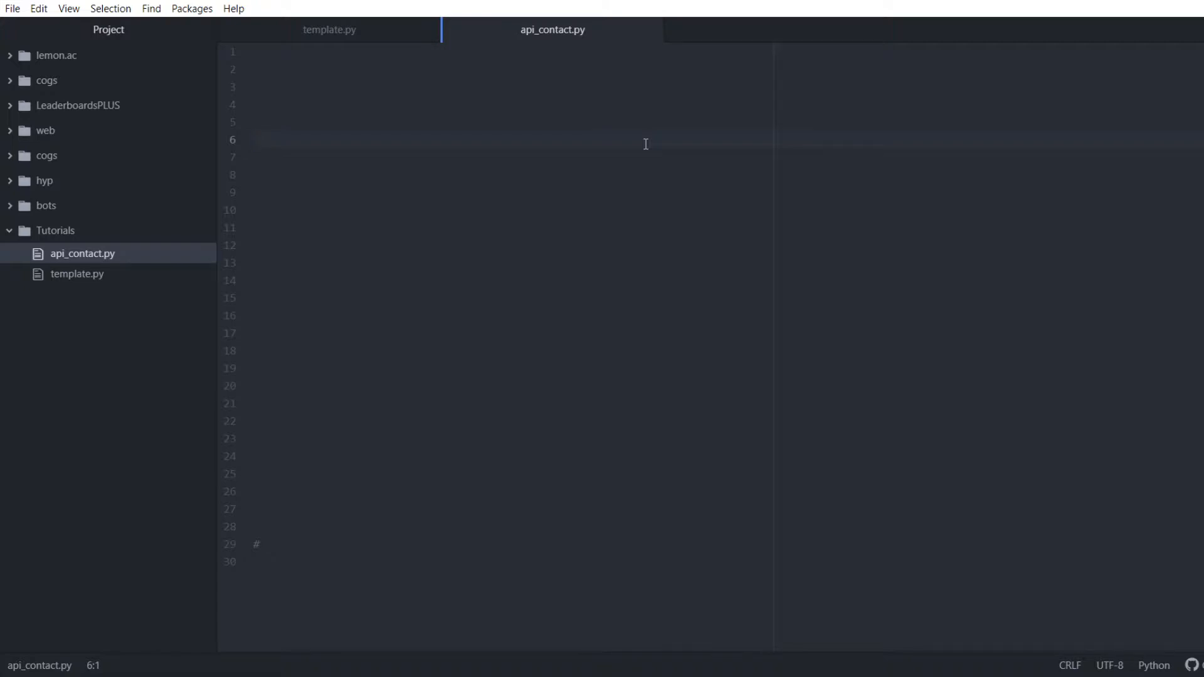
click(257, 139)
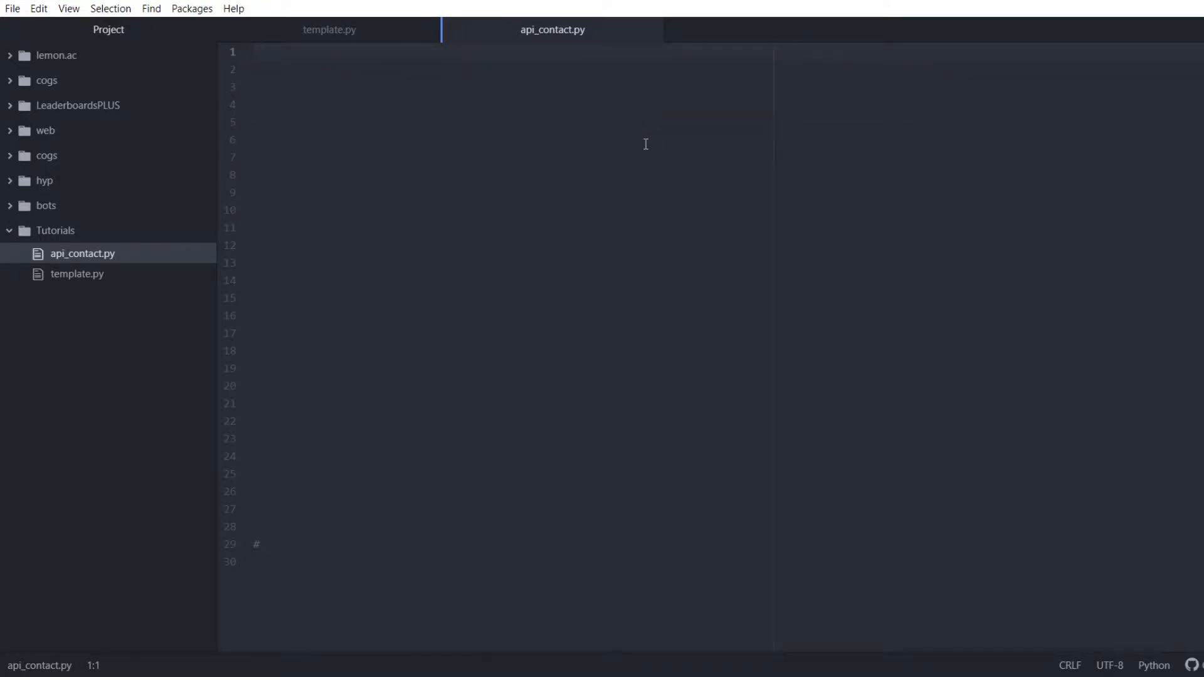
- Write 'import requests' and 'import json' on the first two lines
click(257, 52)
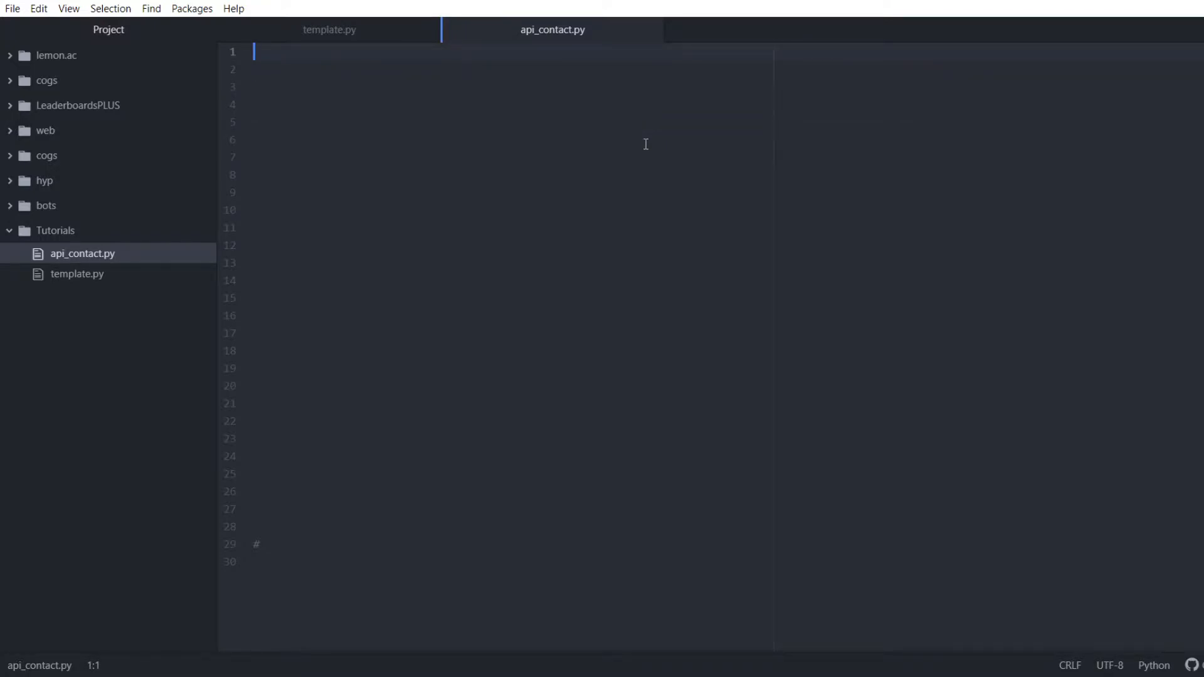
text(import)
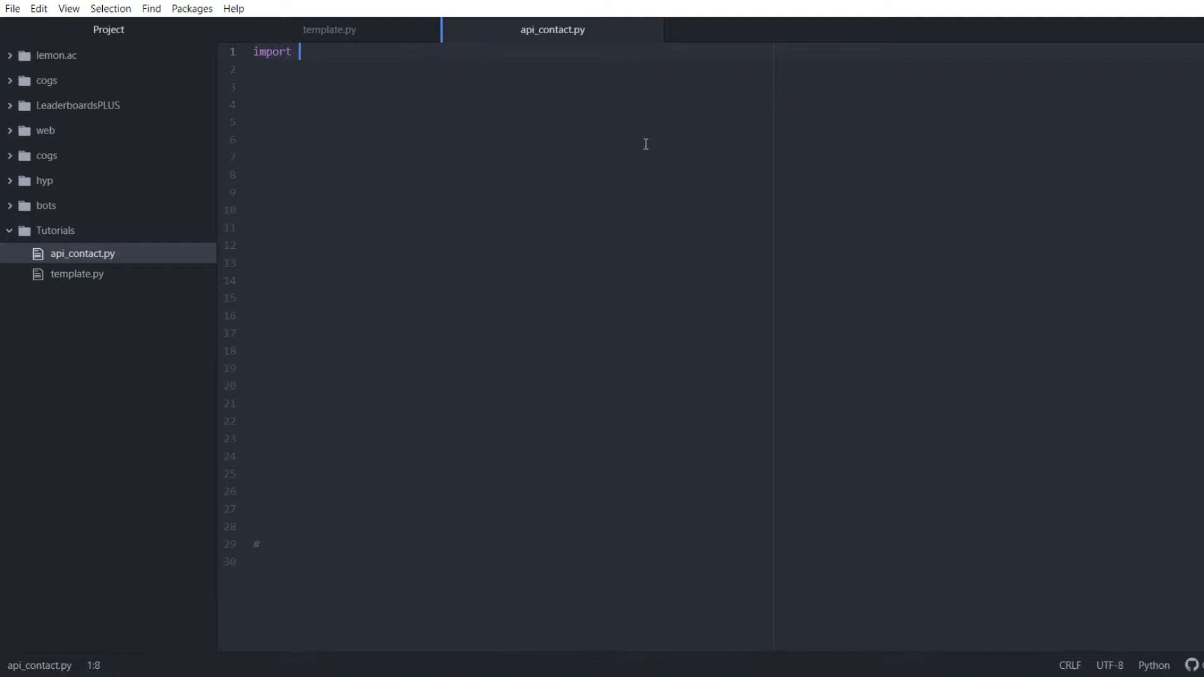
text(requests)
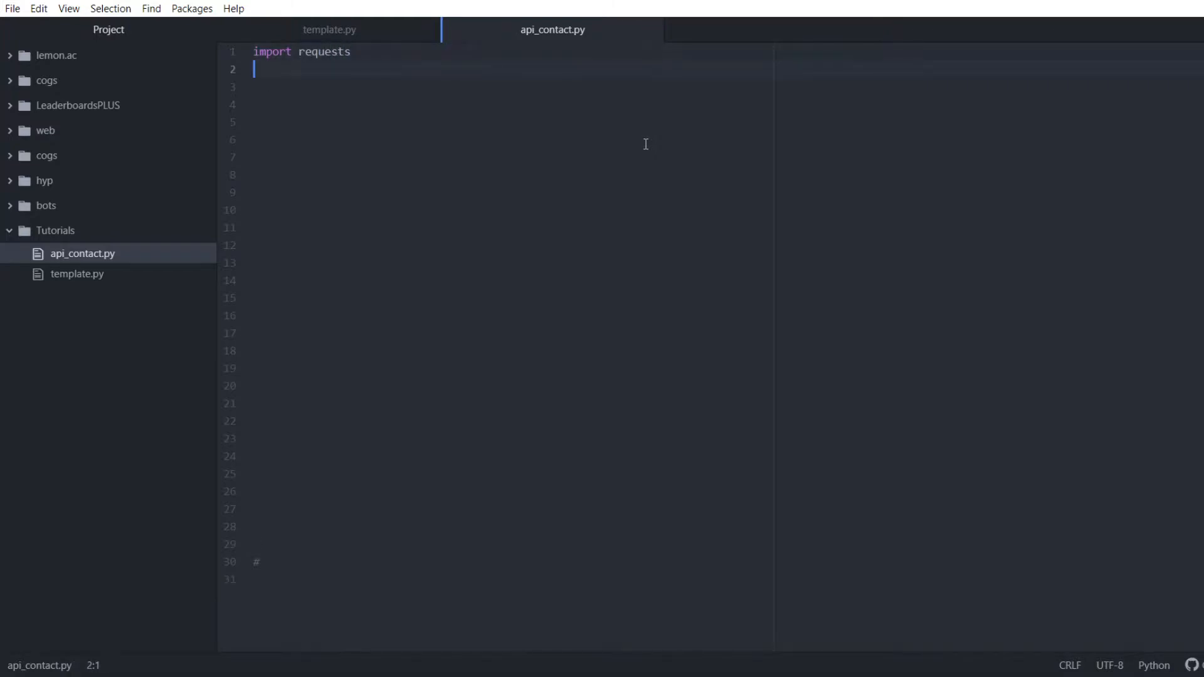
text(import json)
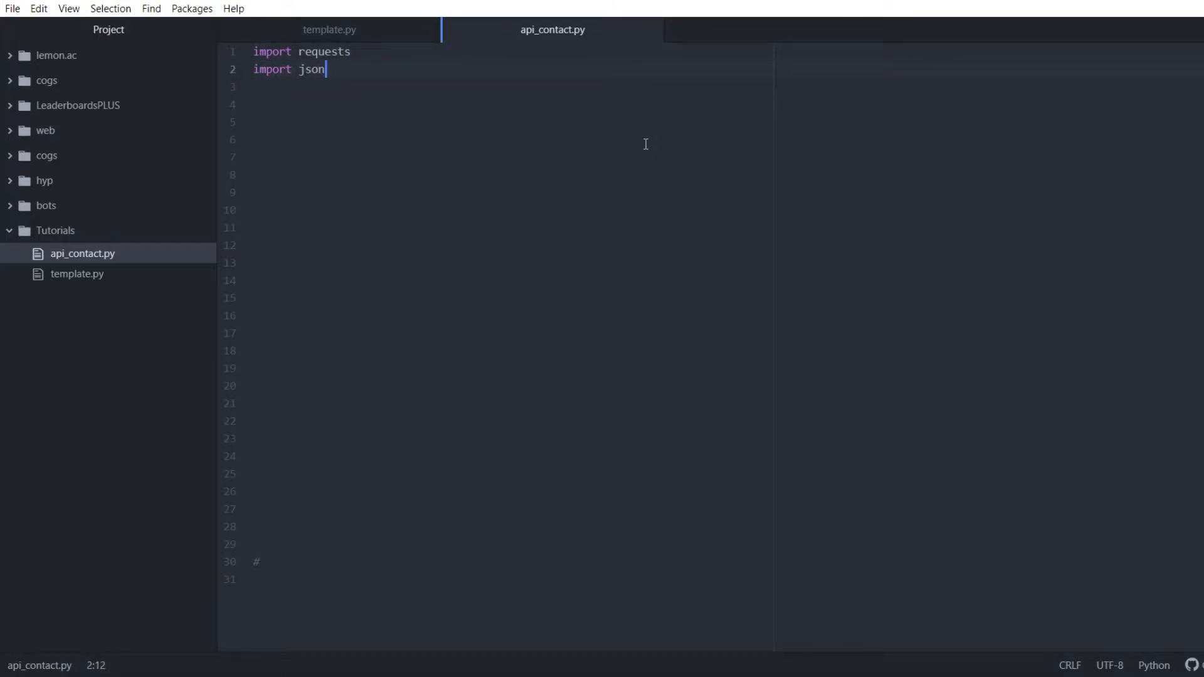
double_click(308, 69)
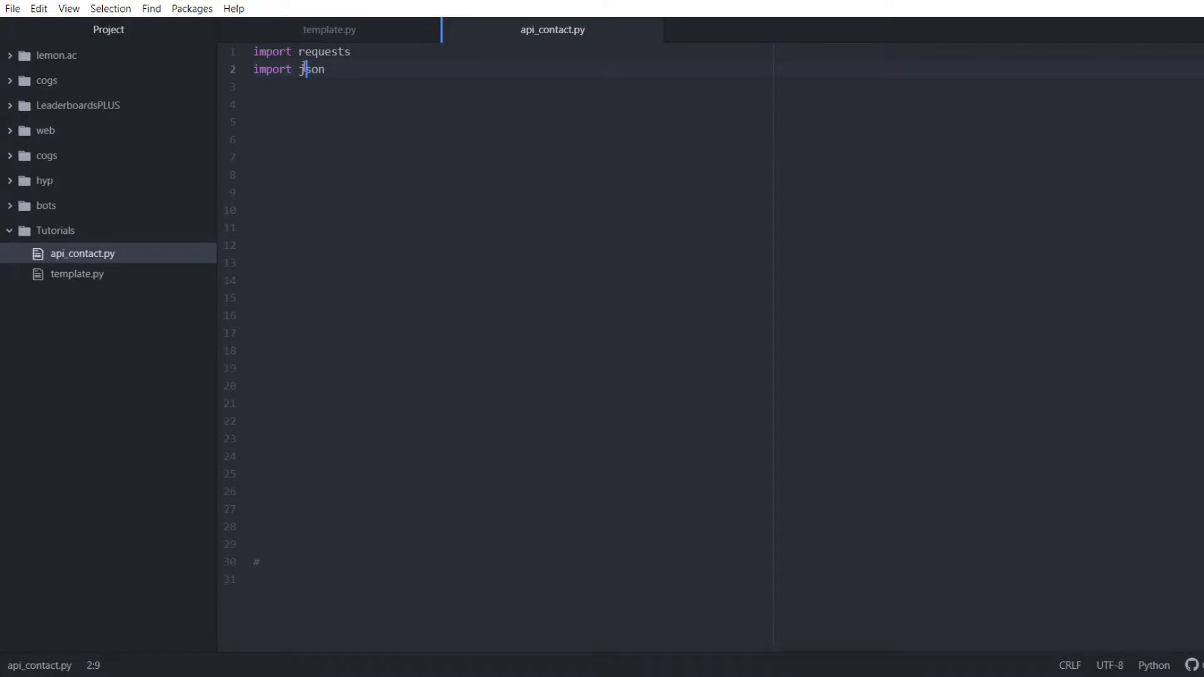
key(enter)
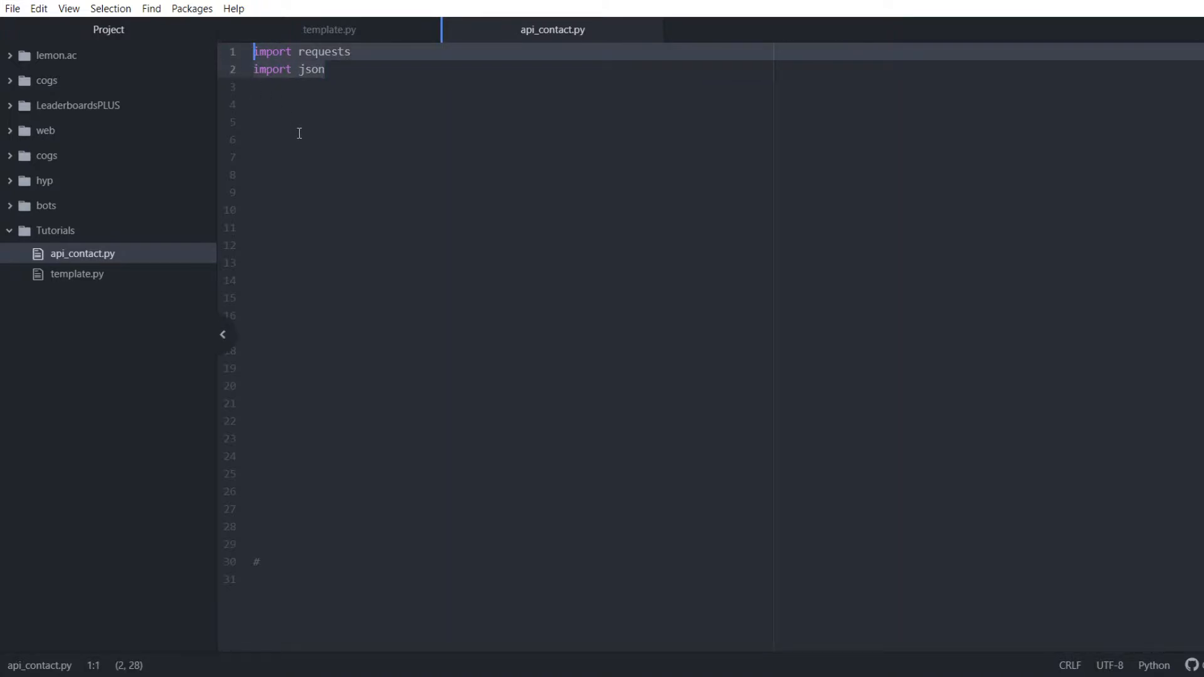
click(318, 121)
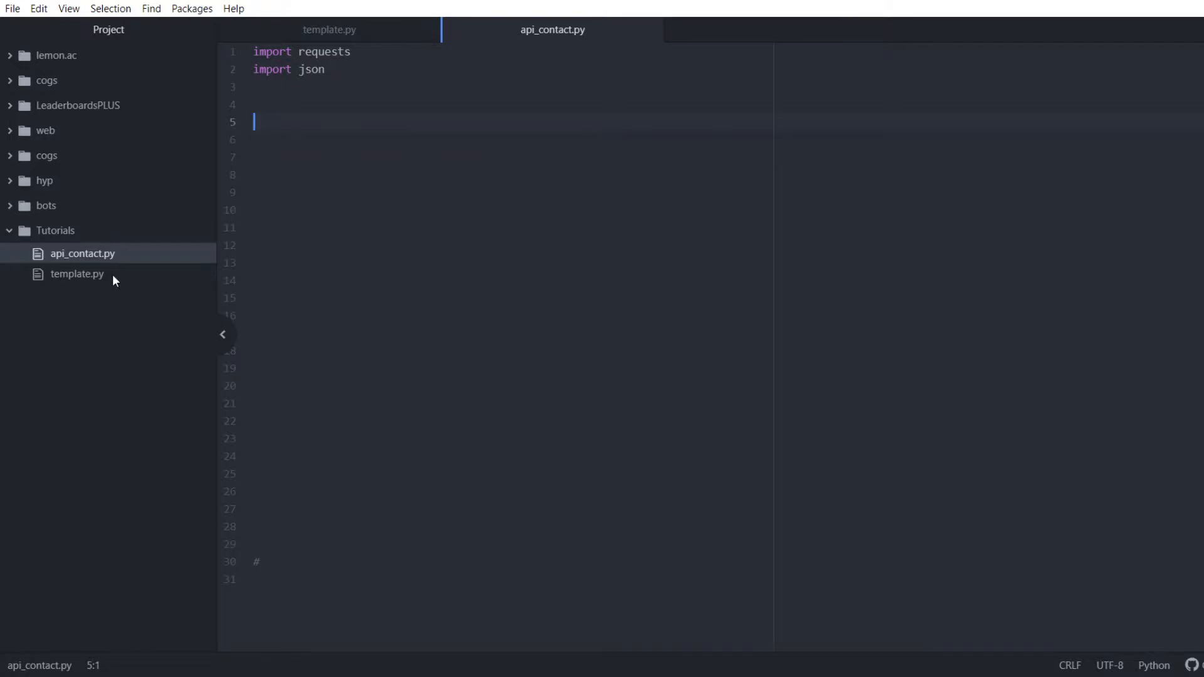
click(329, 29)
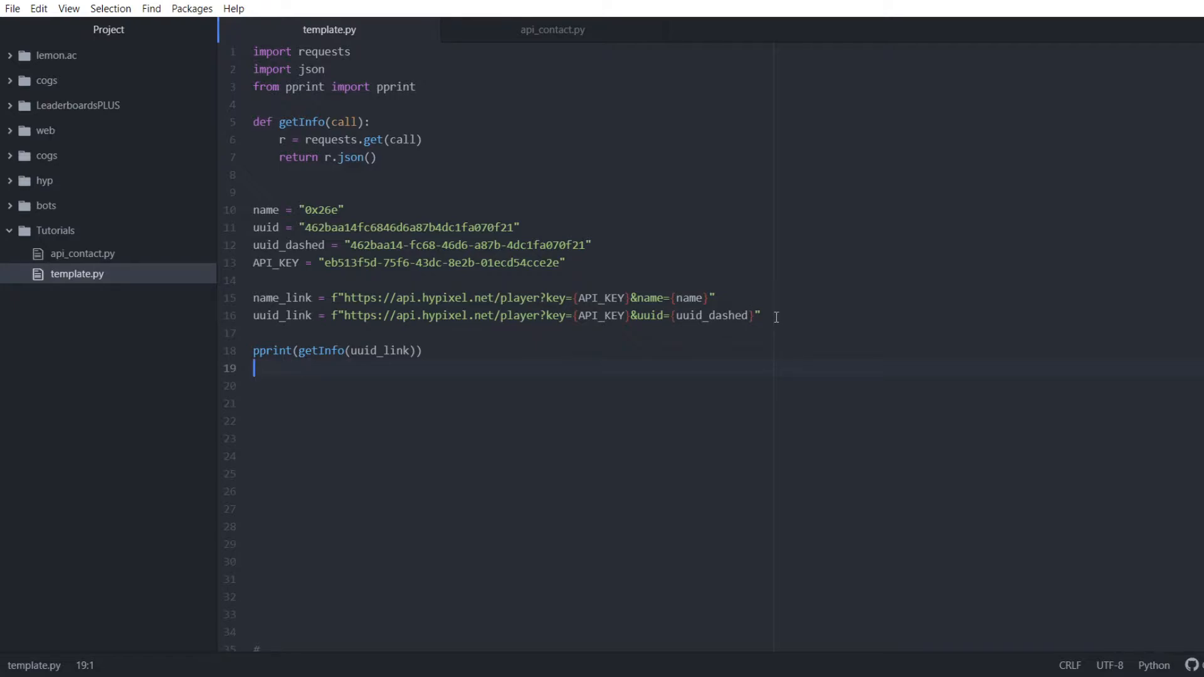
click(595, 263)
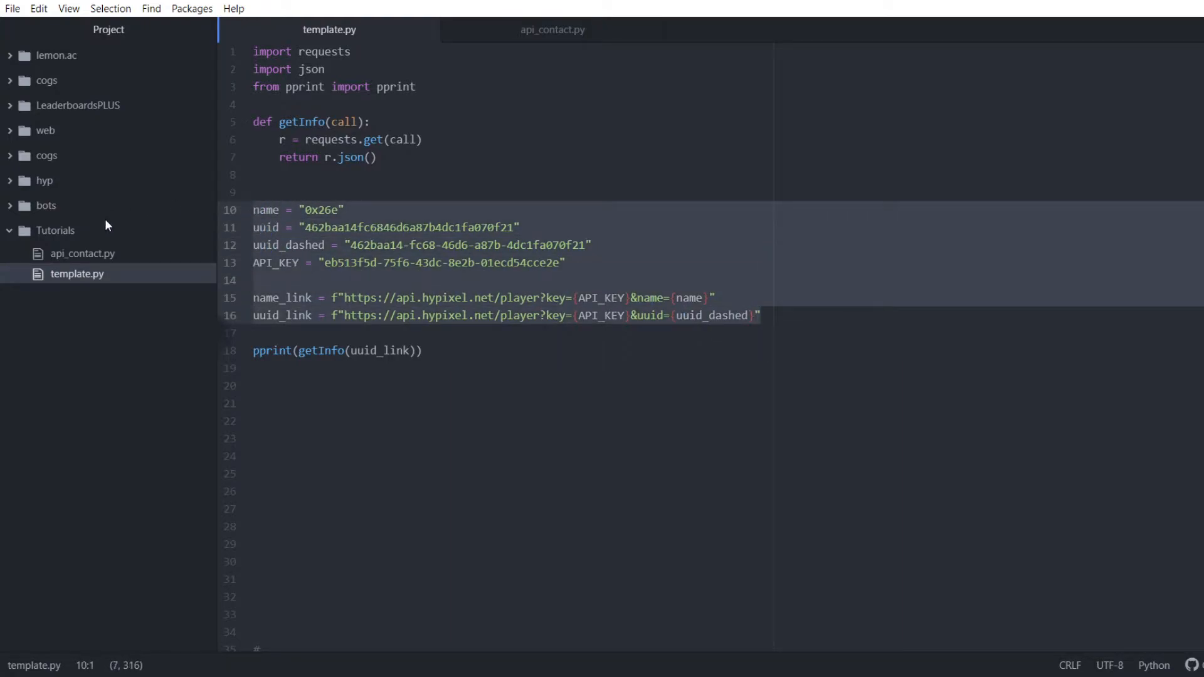
click(552, 29)
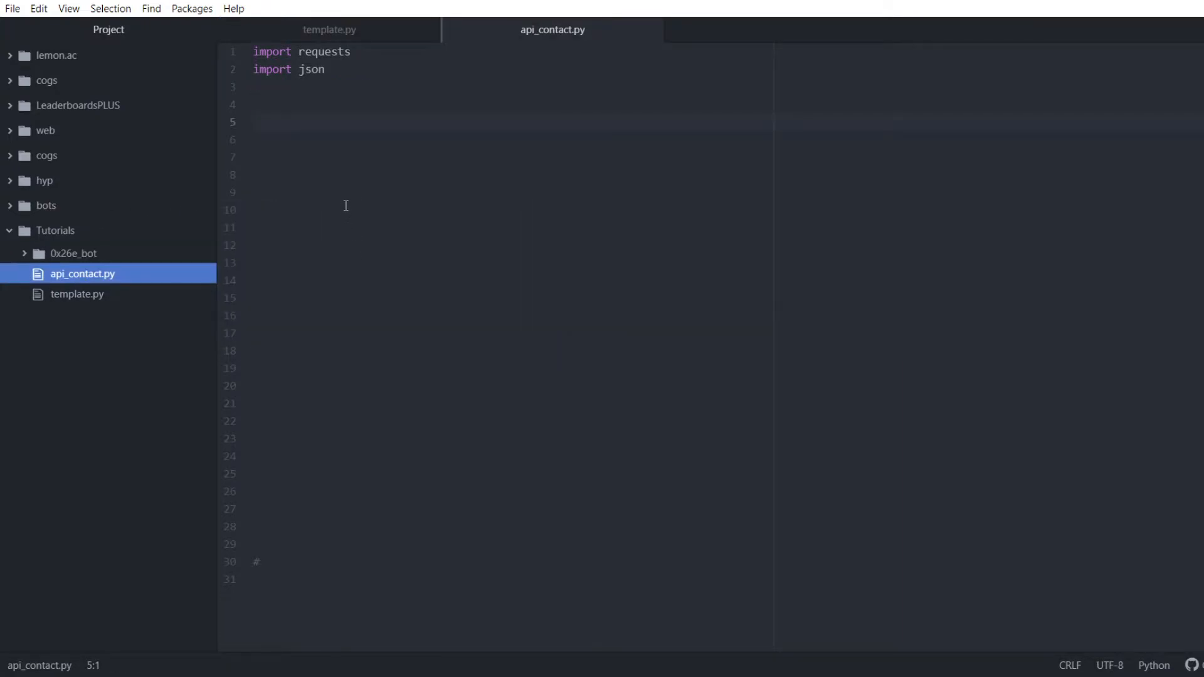
click(73, 253)
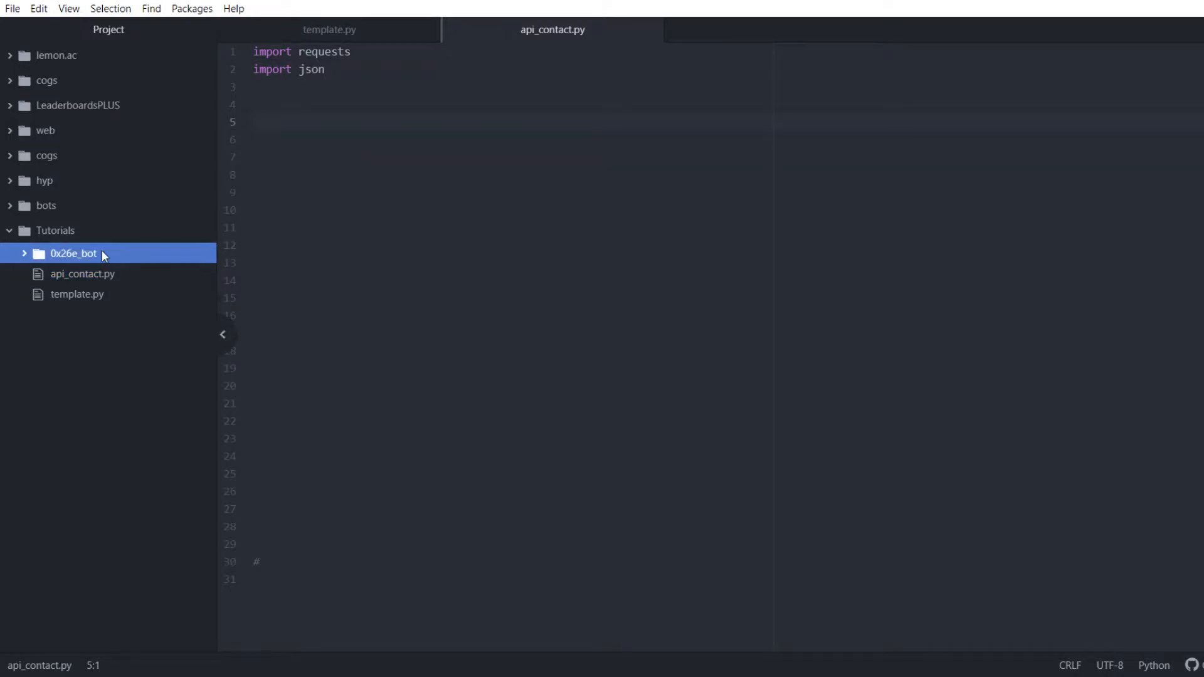
mouse_move(192, 376)
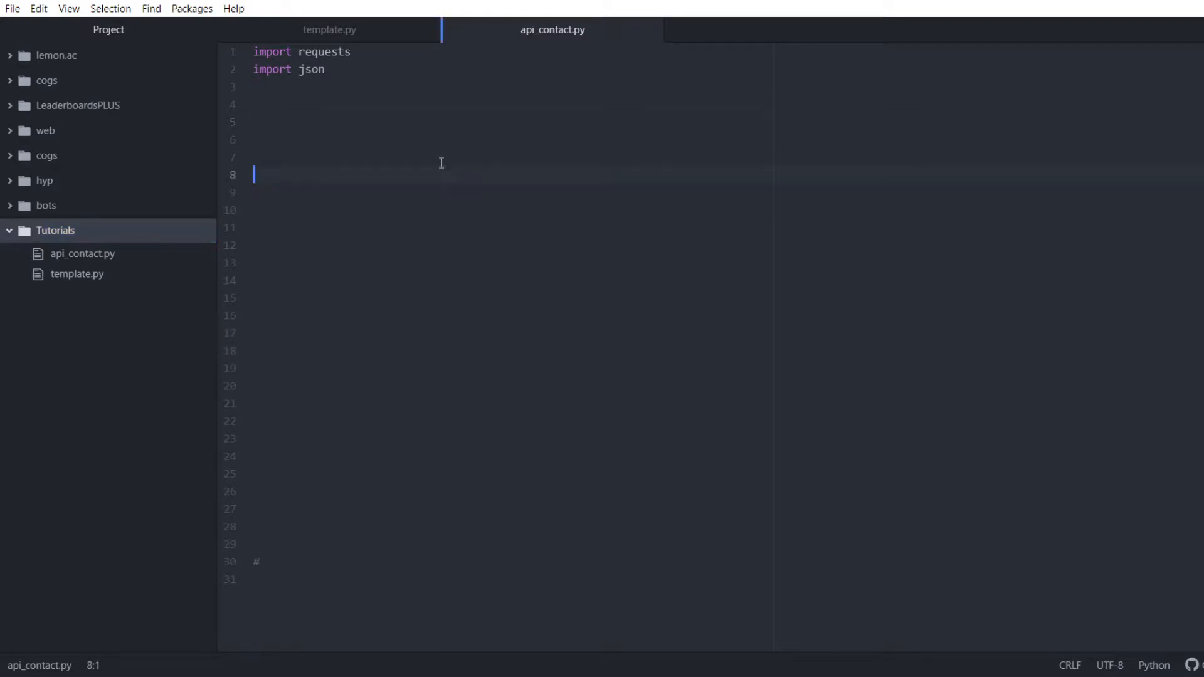
- Add name = "0x26e" plus the uuid, uuid_dashed, API_KEY and player-link lines
text(name = "0x26e")
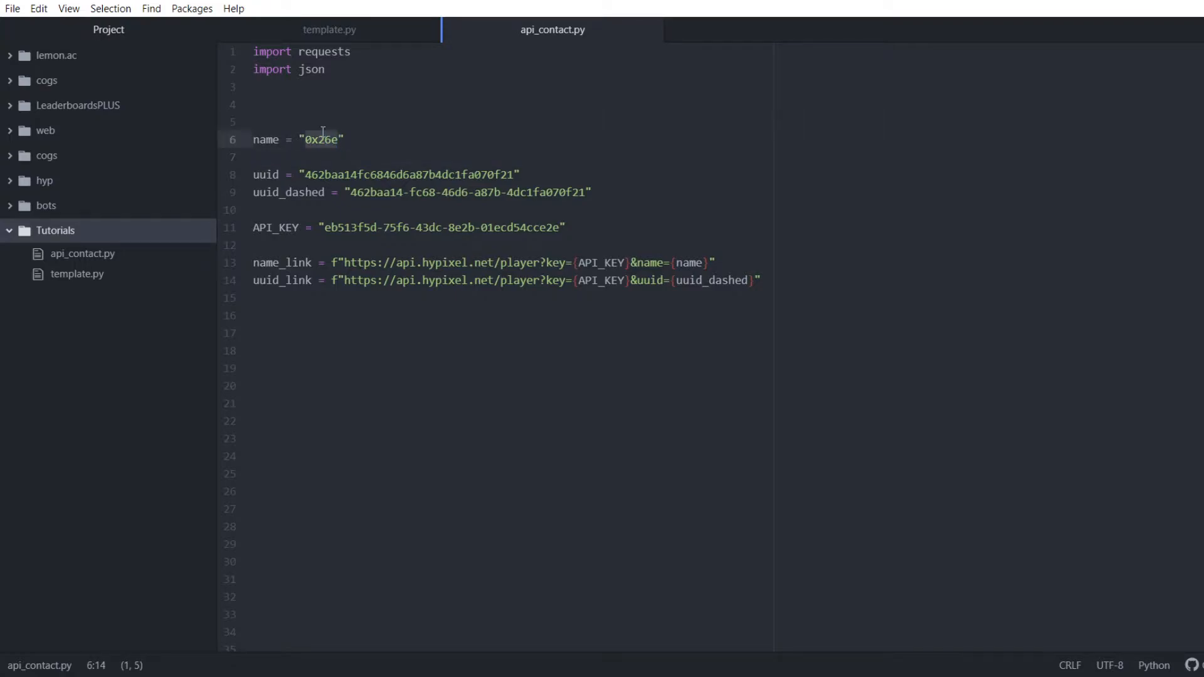
click(517, 174)
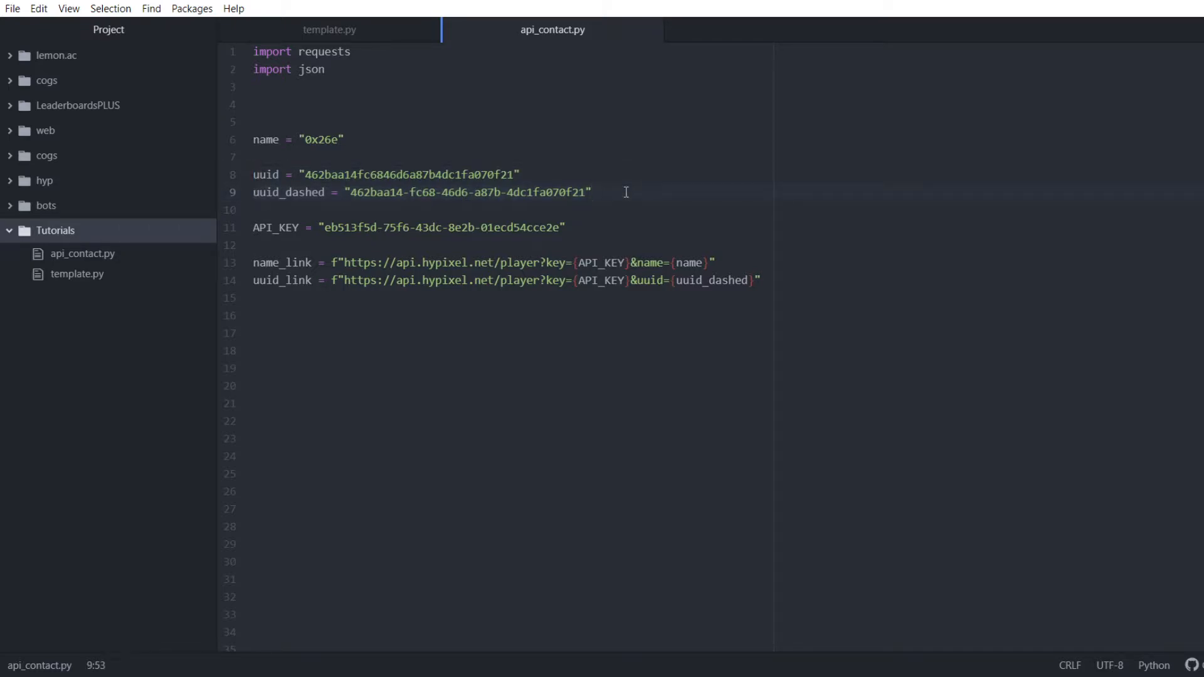
click(592, 192)
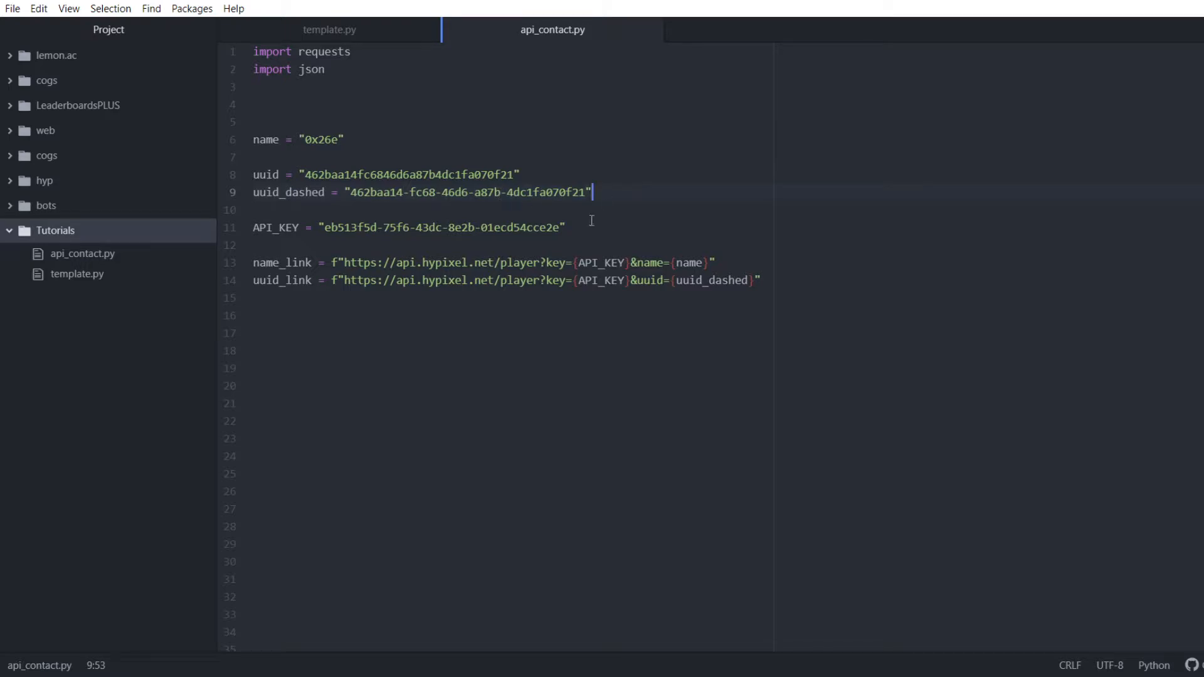
click(261, 227)
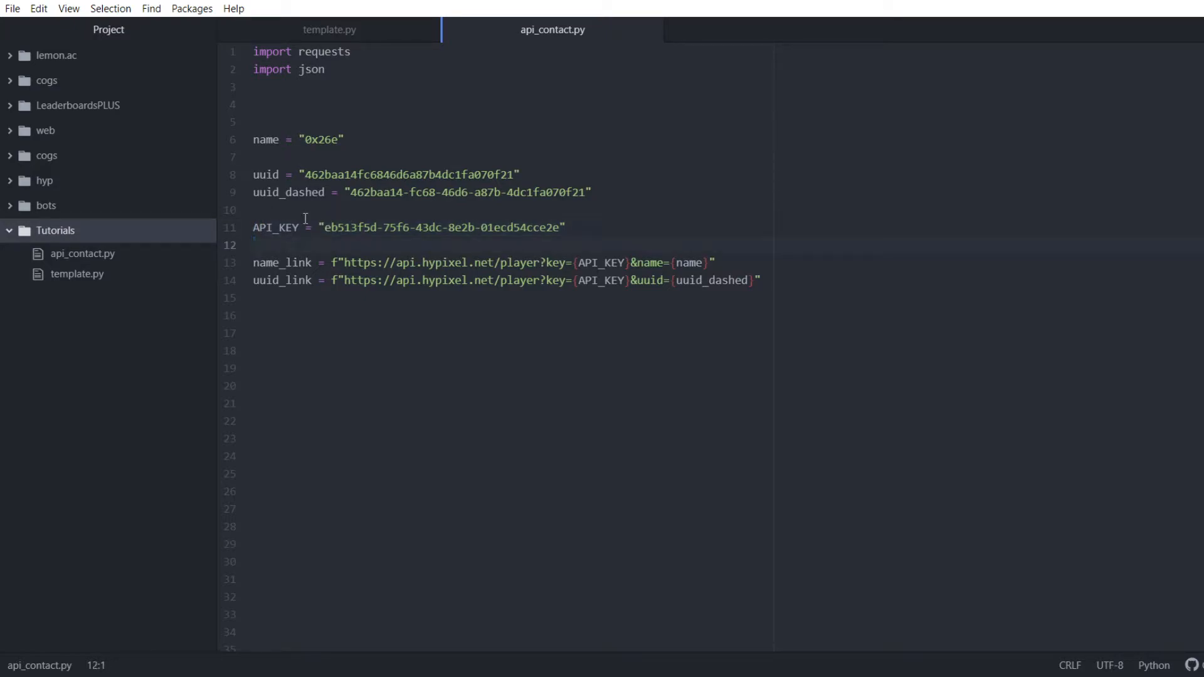
- Remove the stray '/api new' line and review the requests and json imports
text(/api ne)
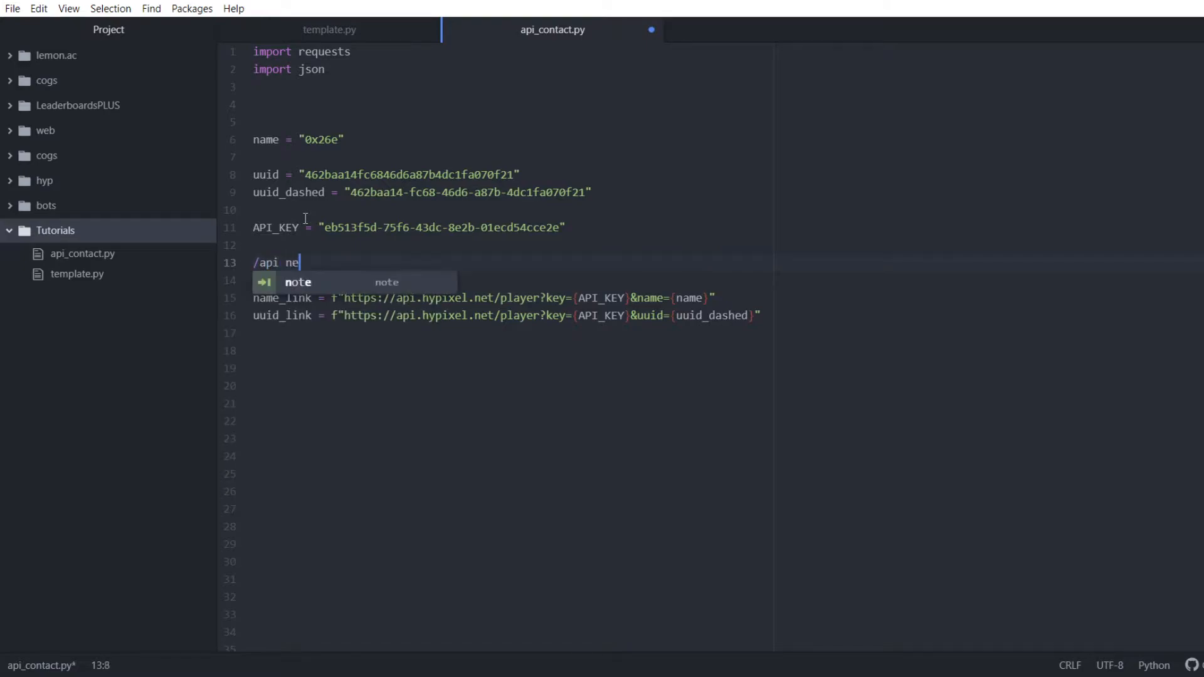
text(w)
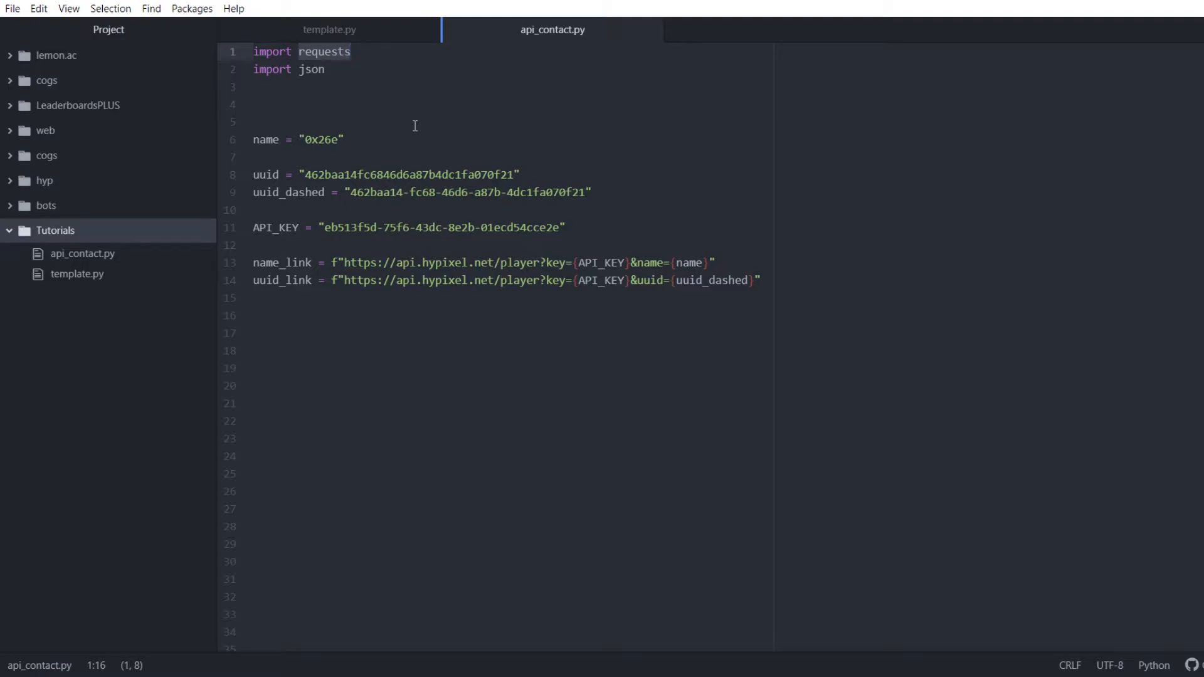
click(351, 51)
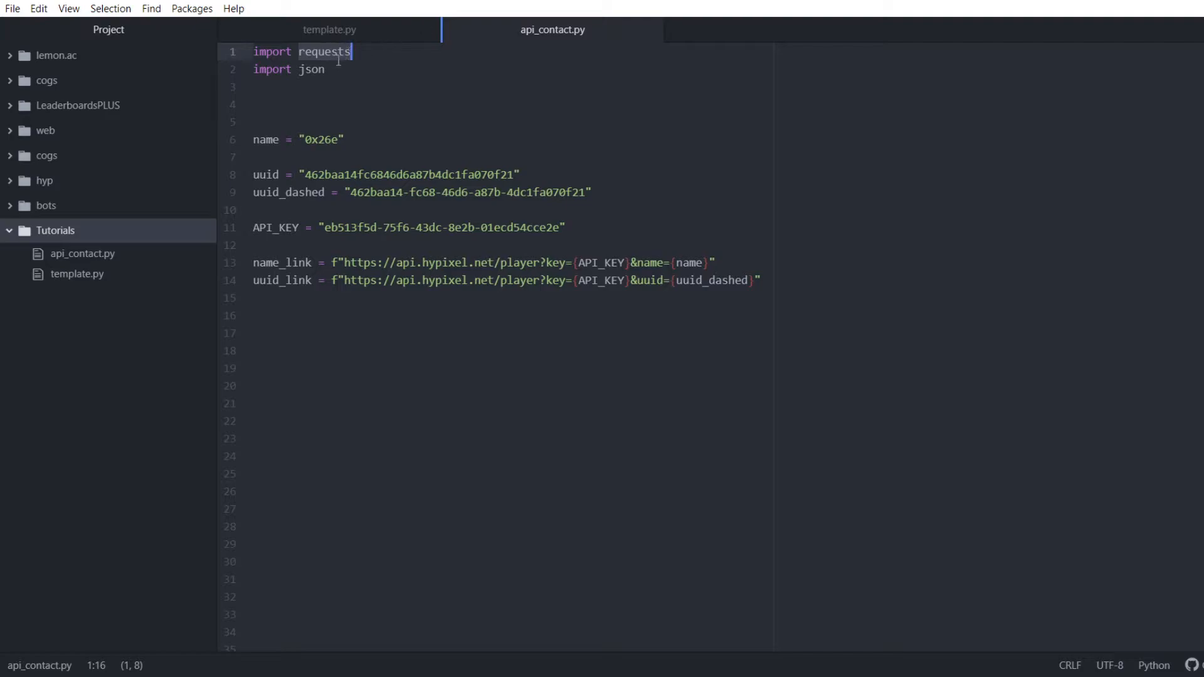
click(304, 69)
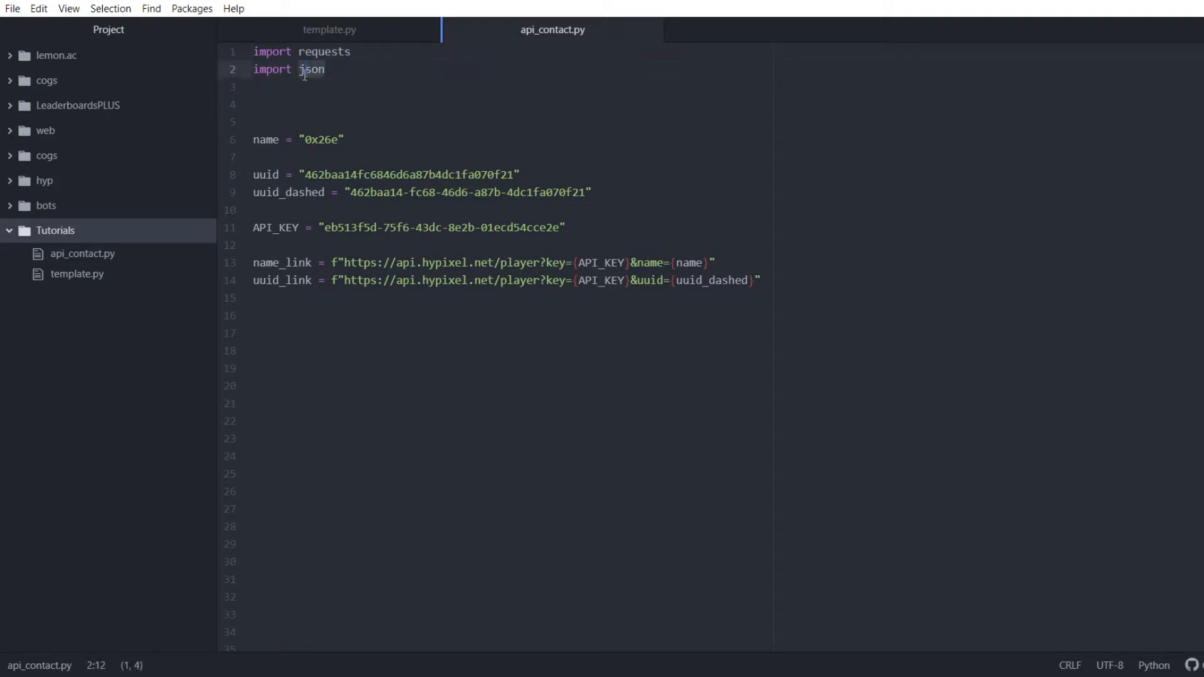
click(261, 103)
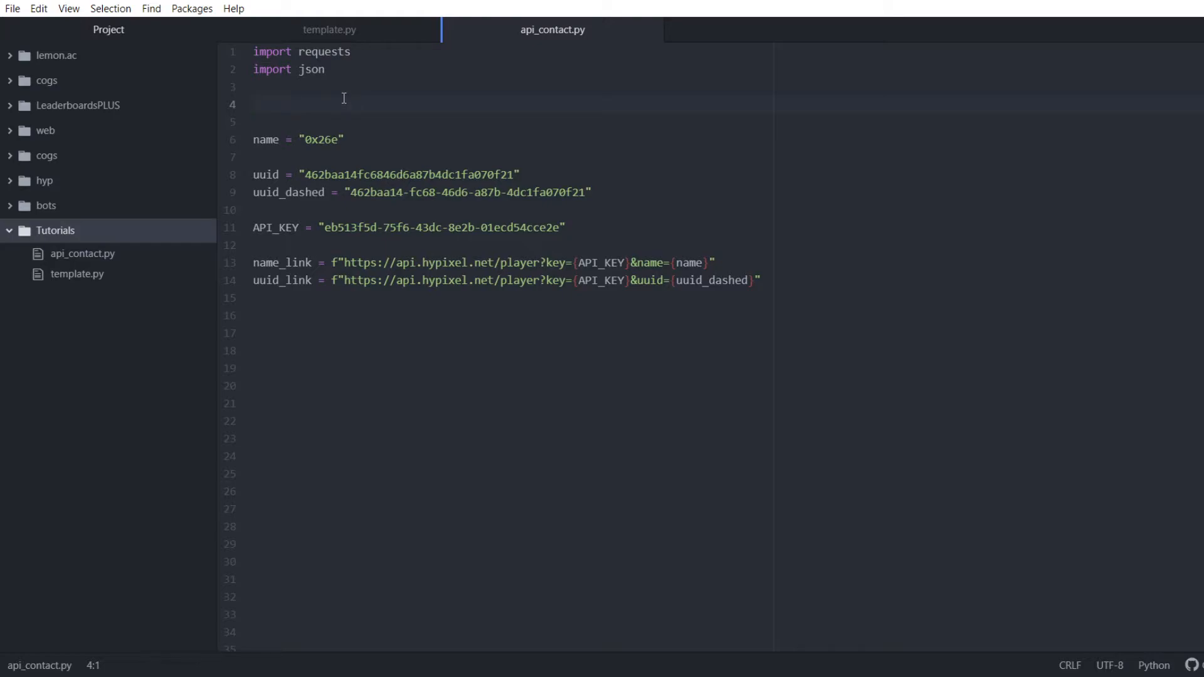
click(255, 104)
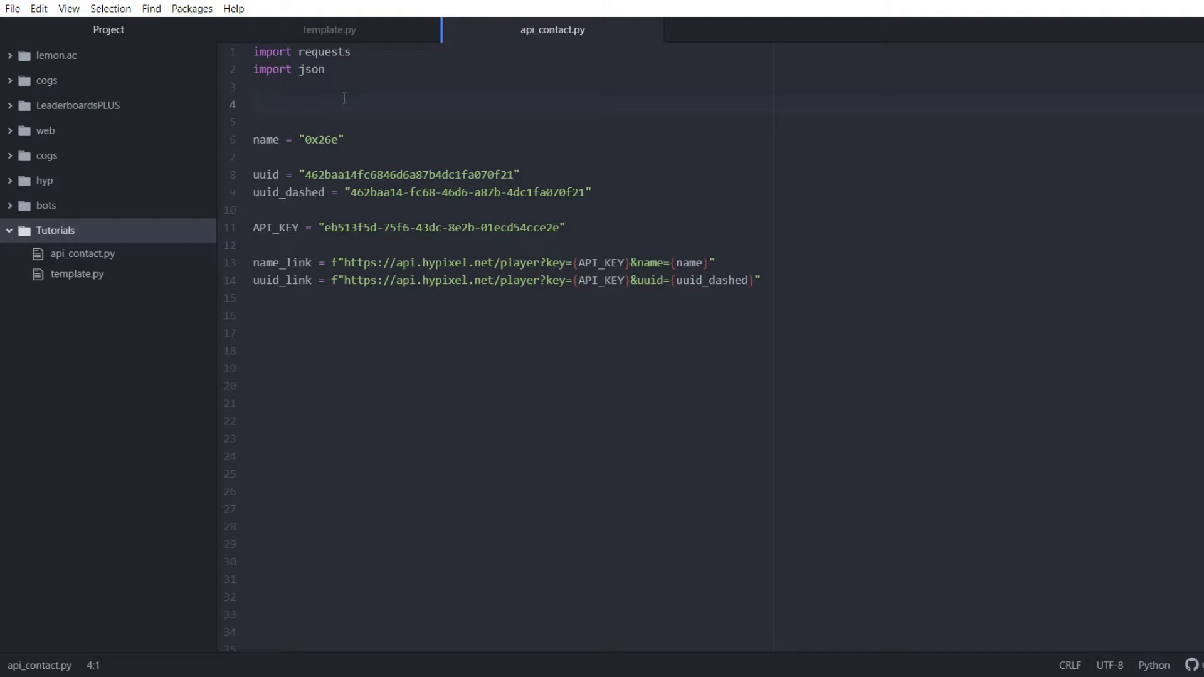
click(254, 103)
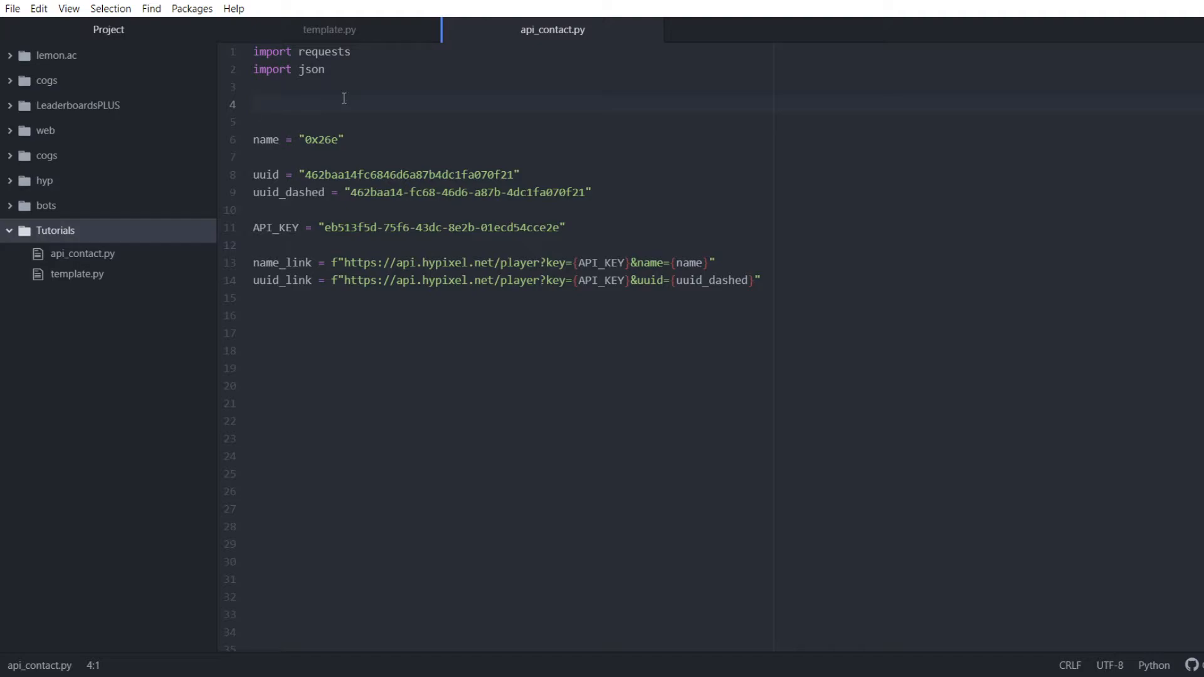
click(257, 103)
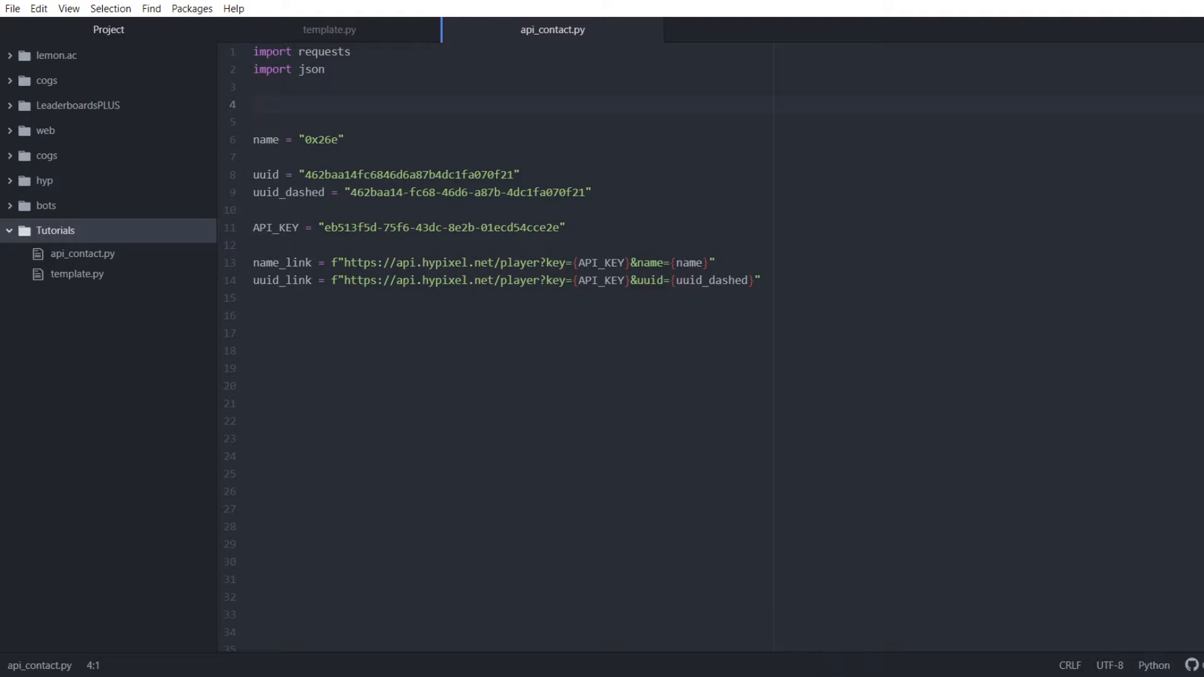
mouse_move(430, 496)
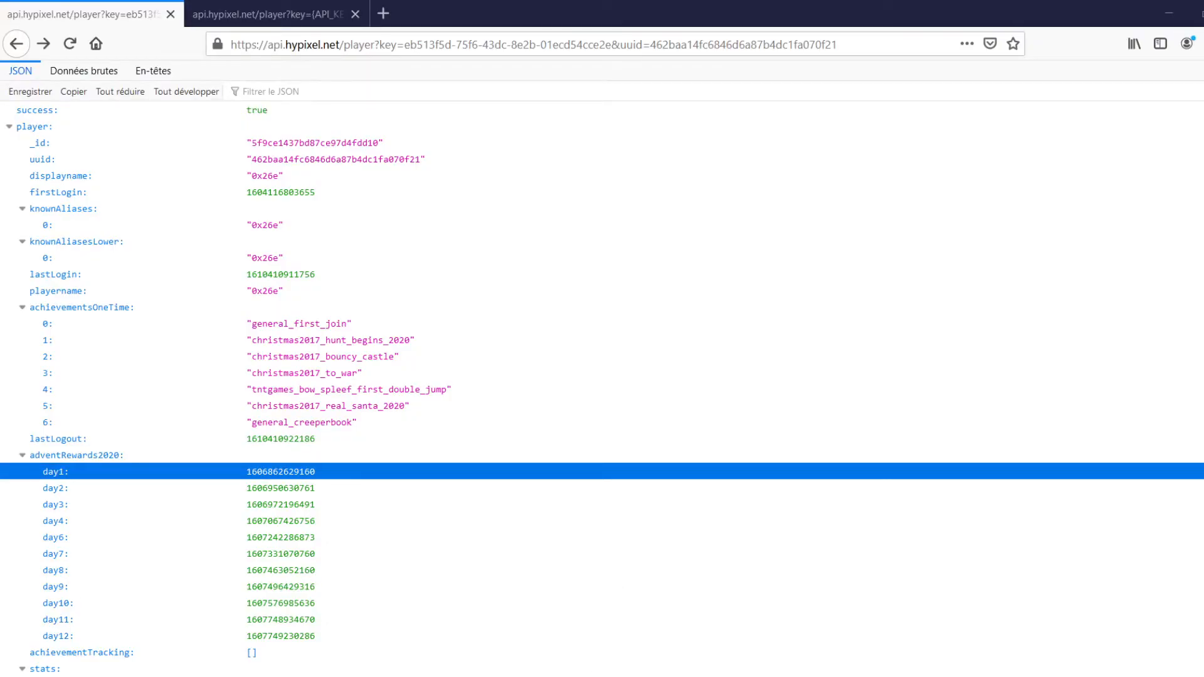
mouse_move(537, 343)
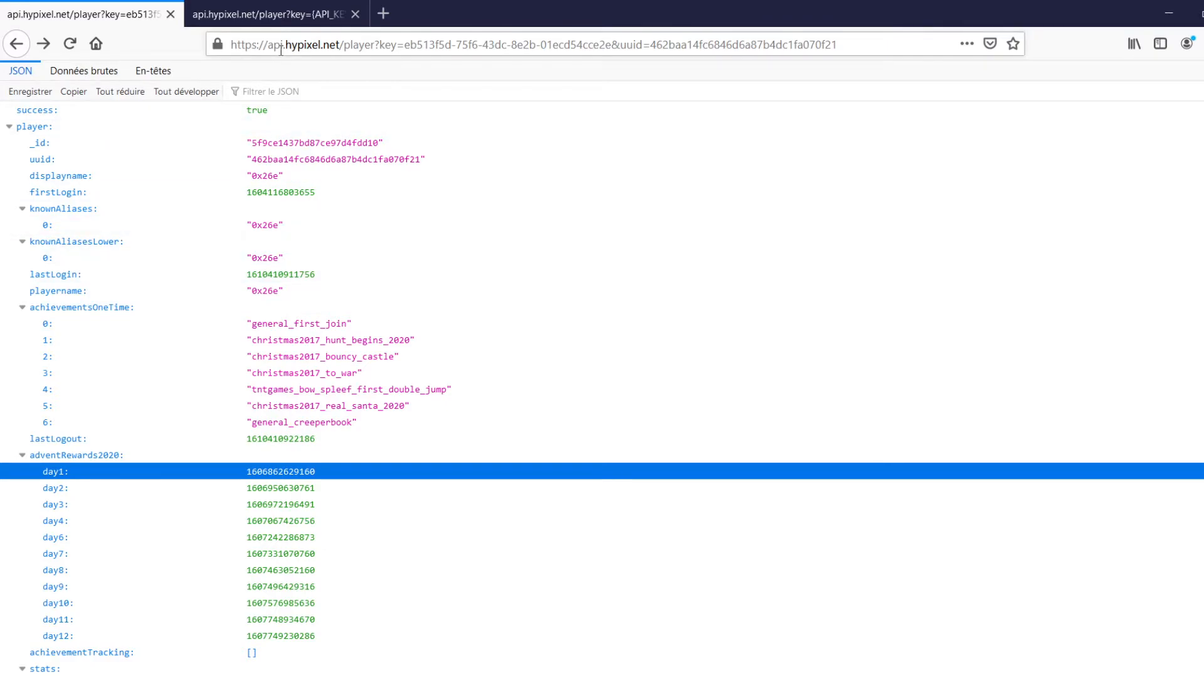
- Switch to the Firefox tab whose unfilled name link returns 'Invalid API key'
click(538, 44)
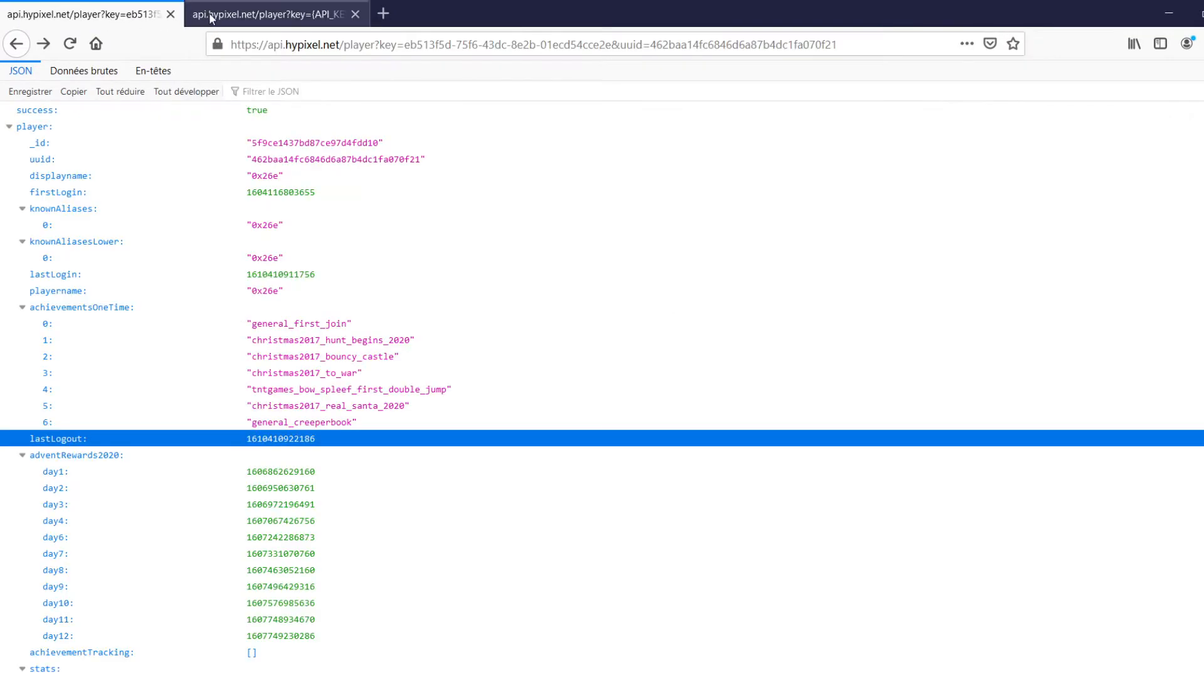
click(538, 44)
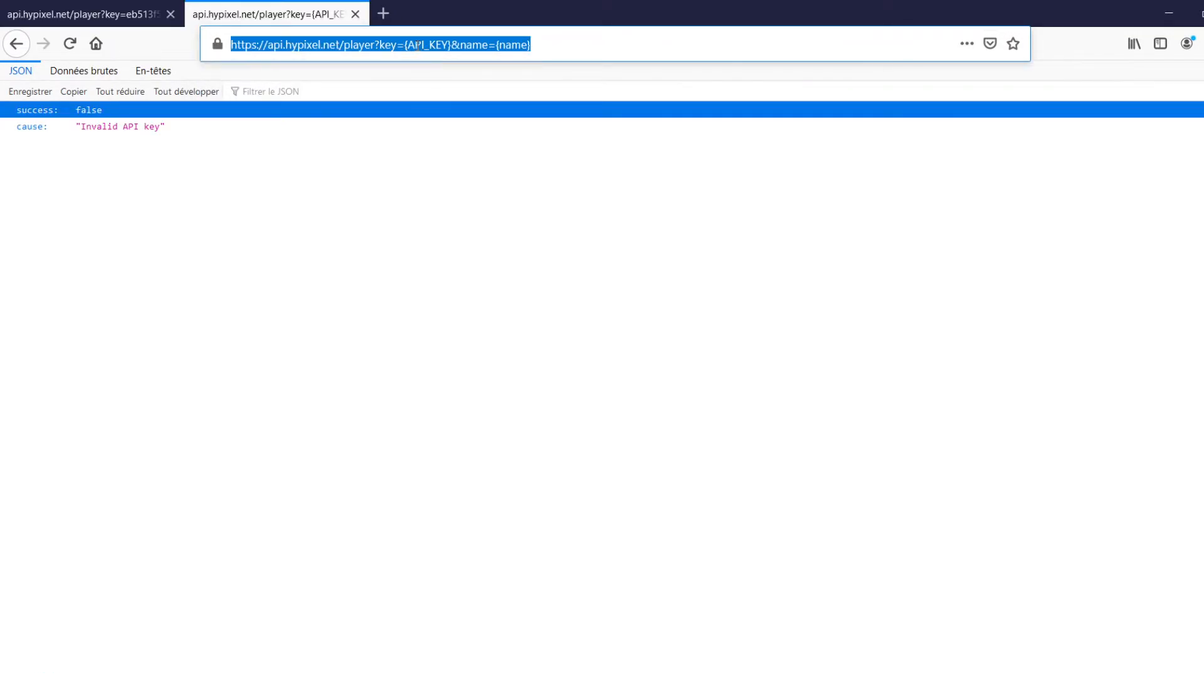
- Return to the working player tab and show it as Données brutes raw data
click(376, 44)
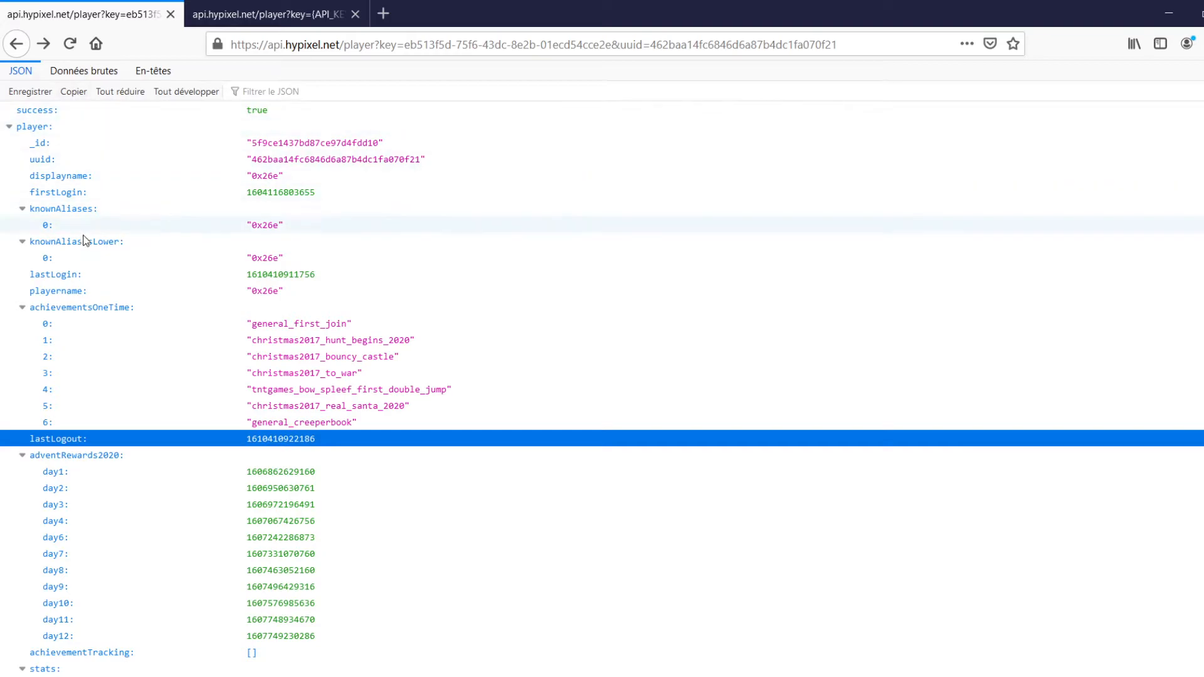
mouse_move(284, 315)
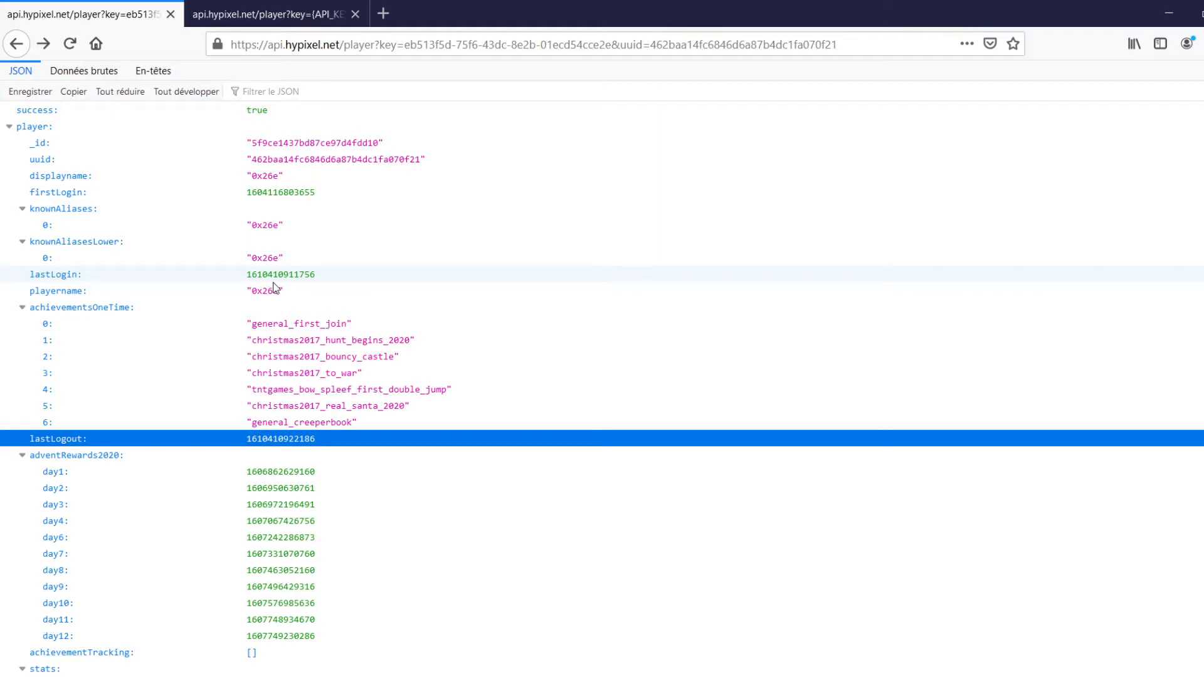
click(84, 71)
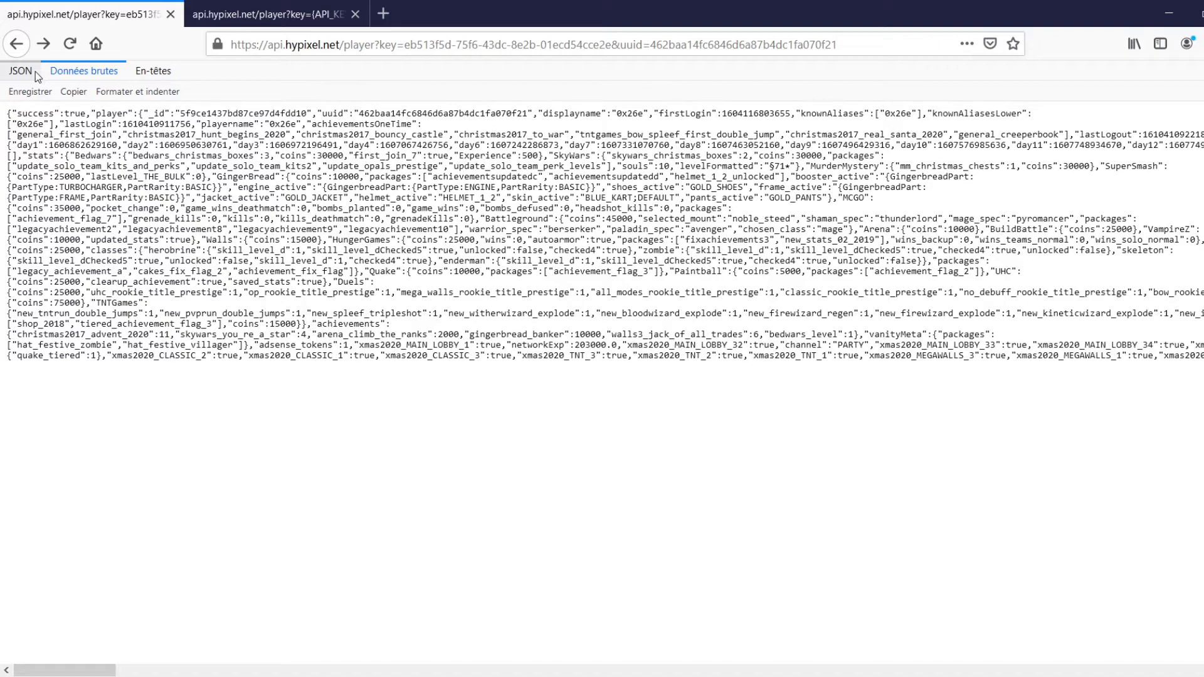
- Restore the JSON tree and collapse knownAliases, achievementsOneTime, adventRewards2020 and stats
click(20, 71)
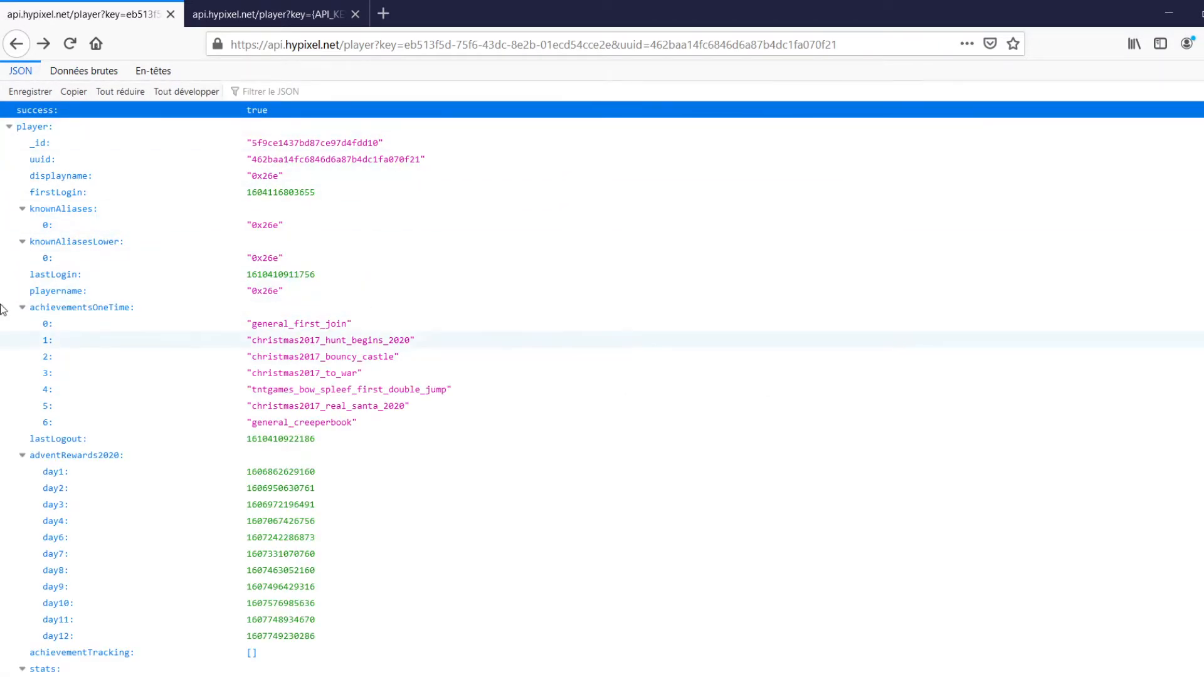
click(648, 44)
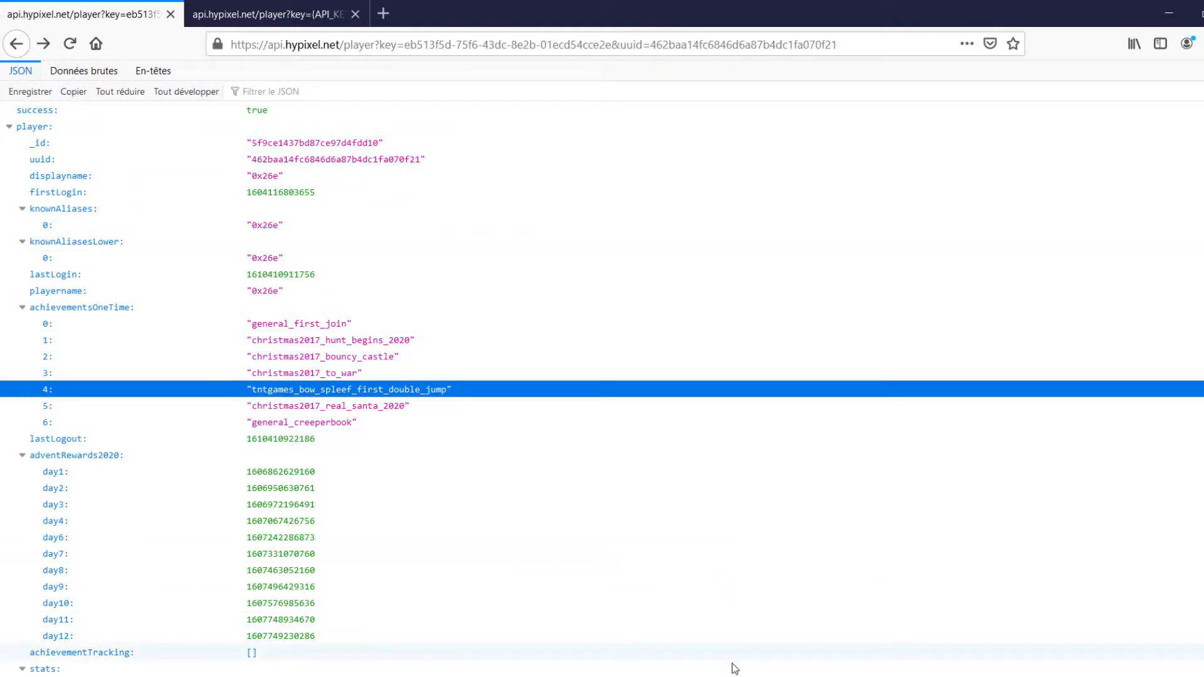
mouse_move(705, 553)
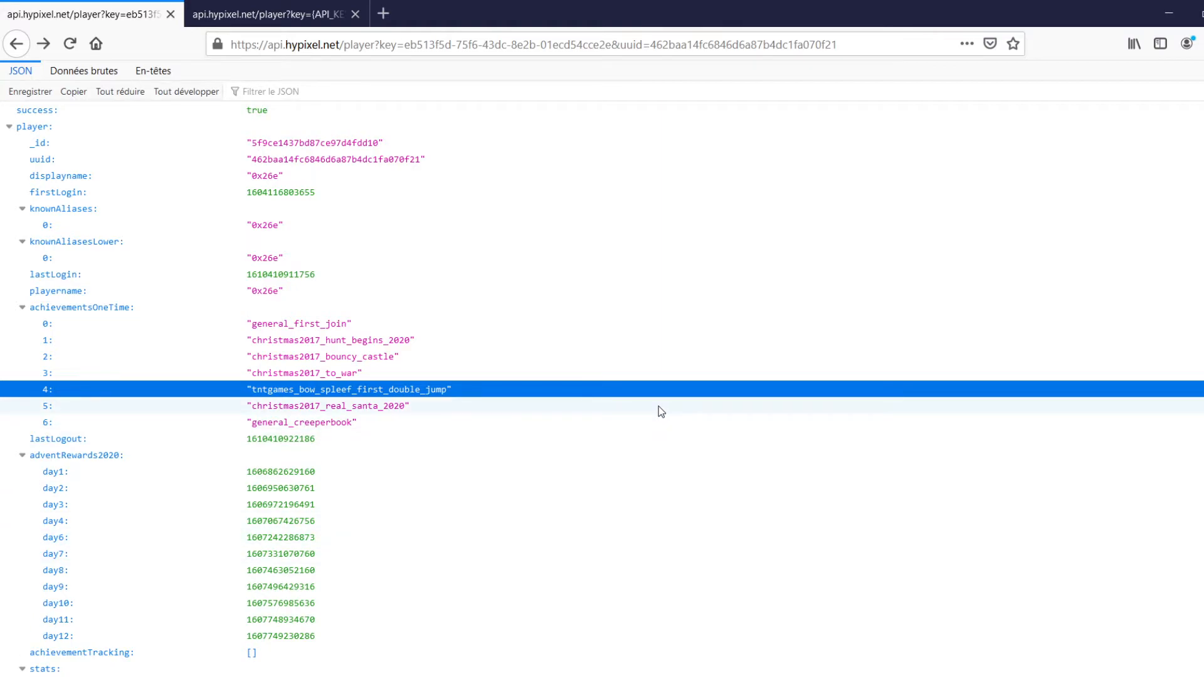
mouse_move(596, 310)
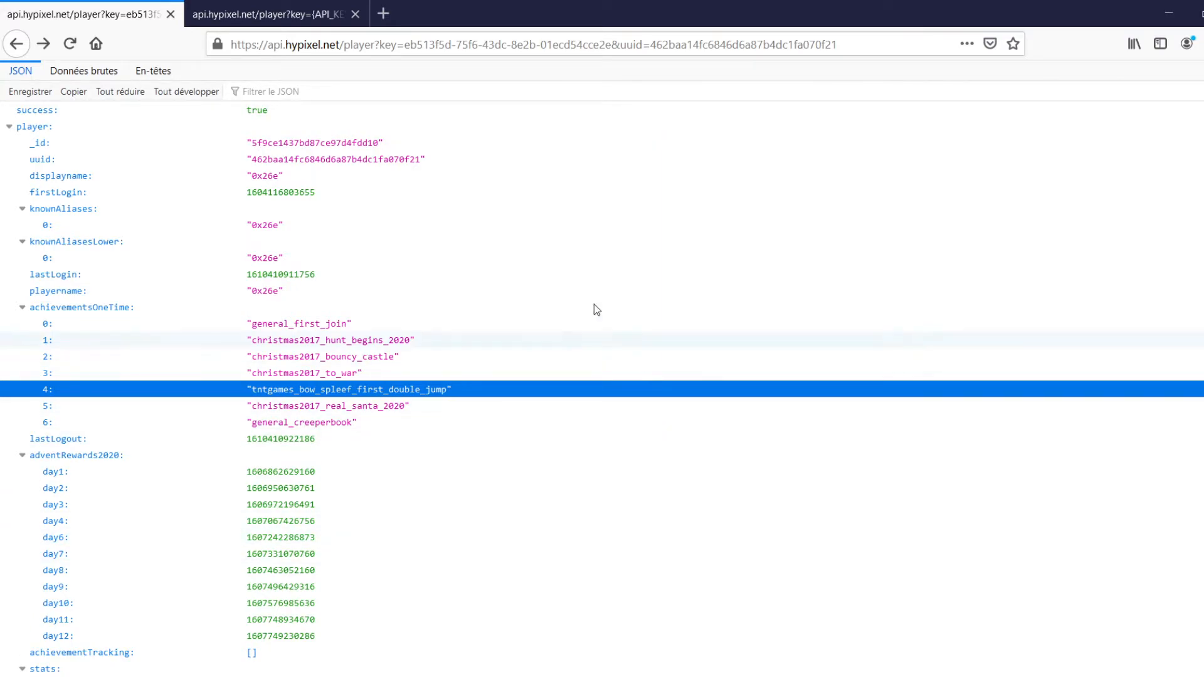
mouse_move(430, 307)
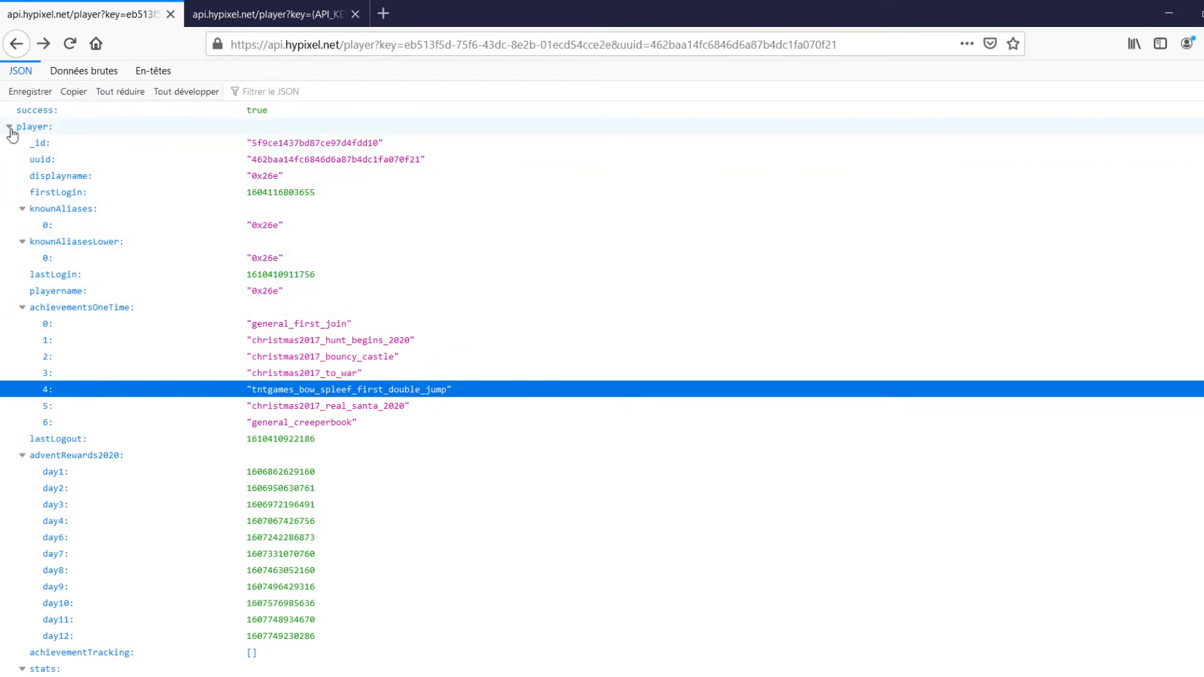
click(9, 127)
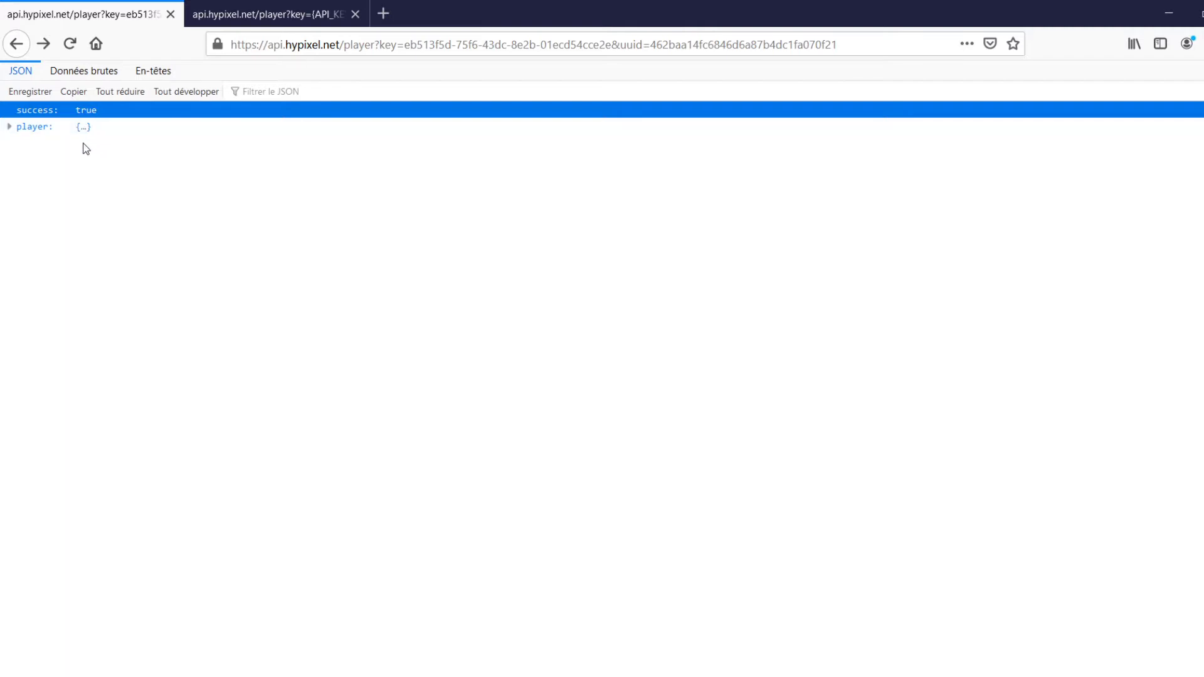
click(8, 127)
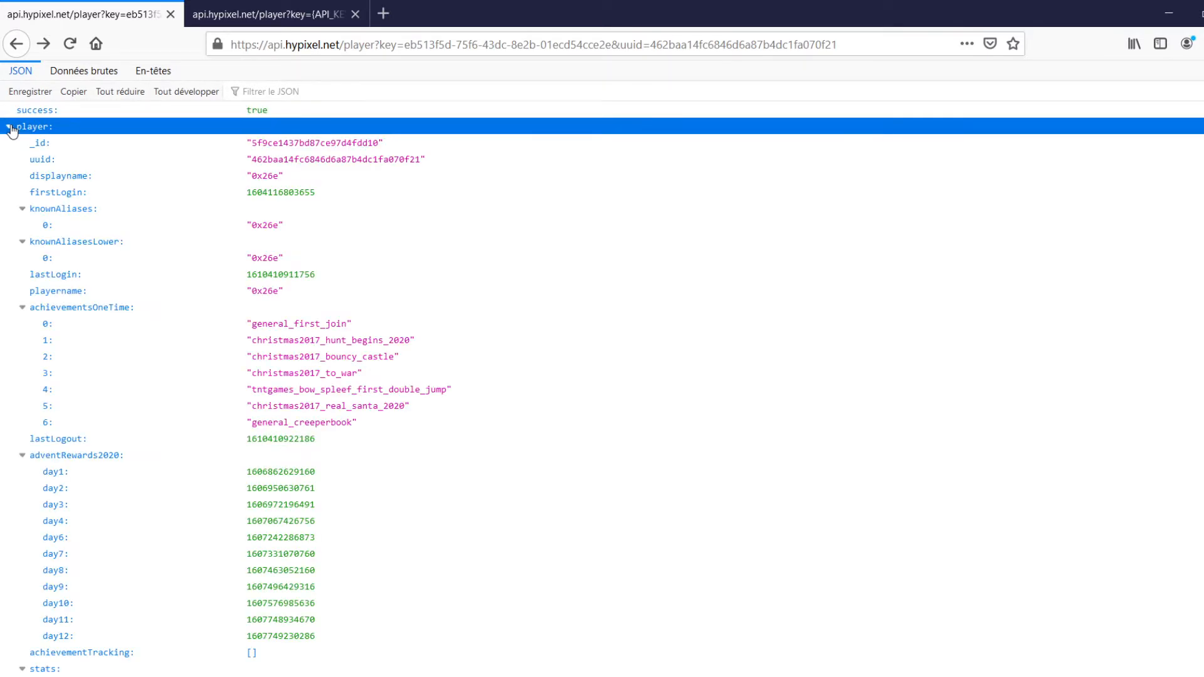
click(10, 127)
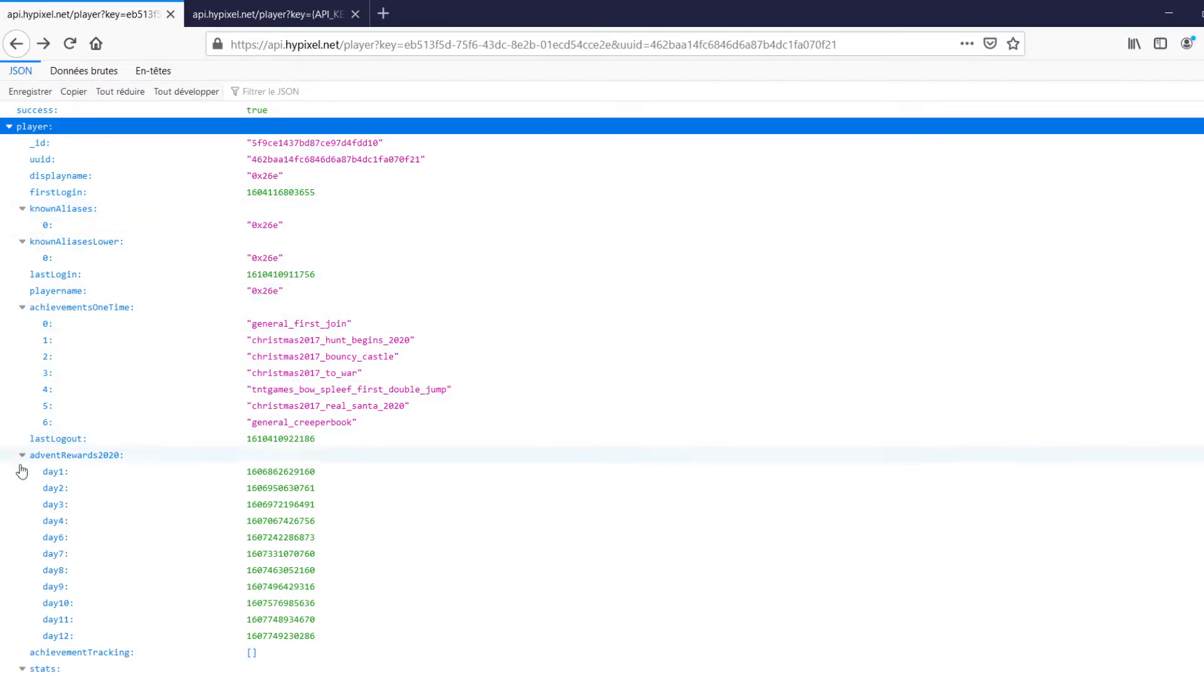
click(21, 455)
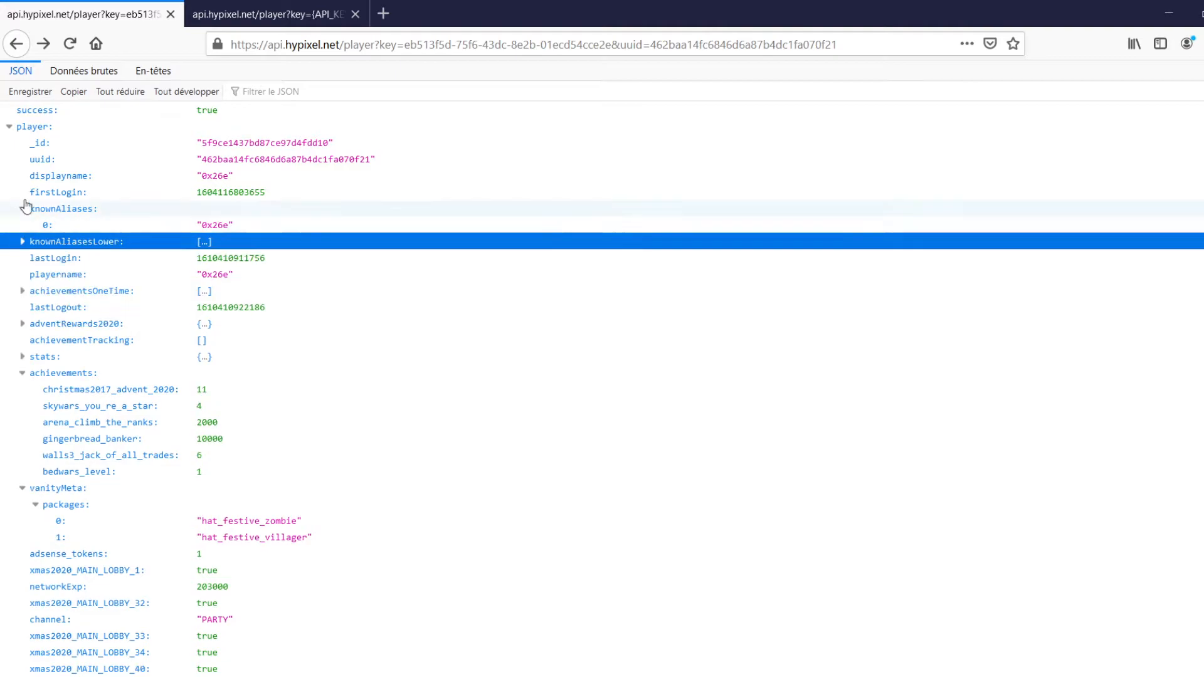
click(8, 209)
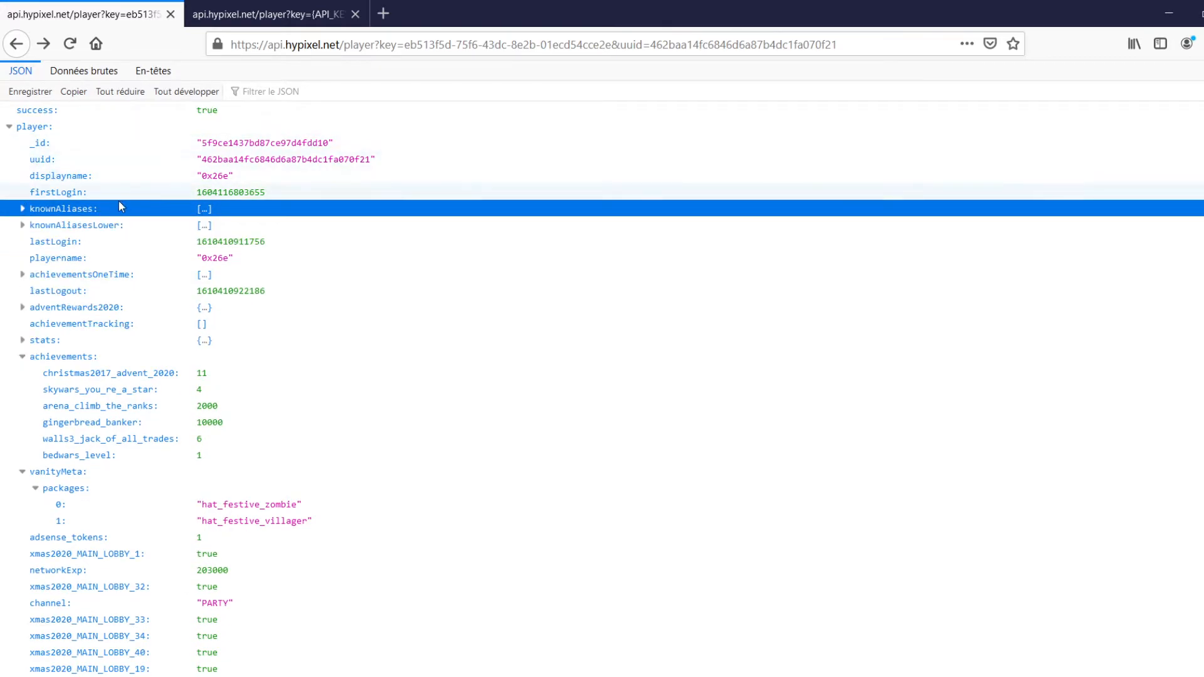
mouse_move(219, 188)
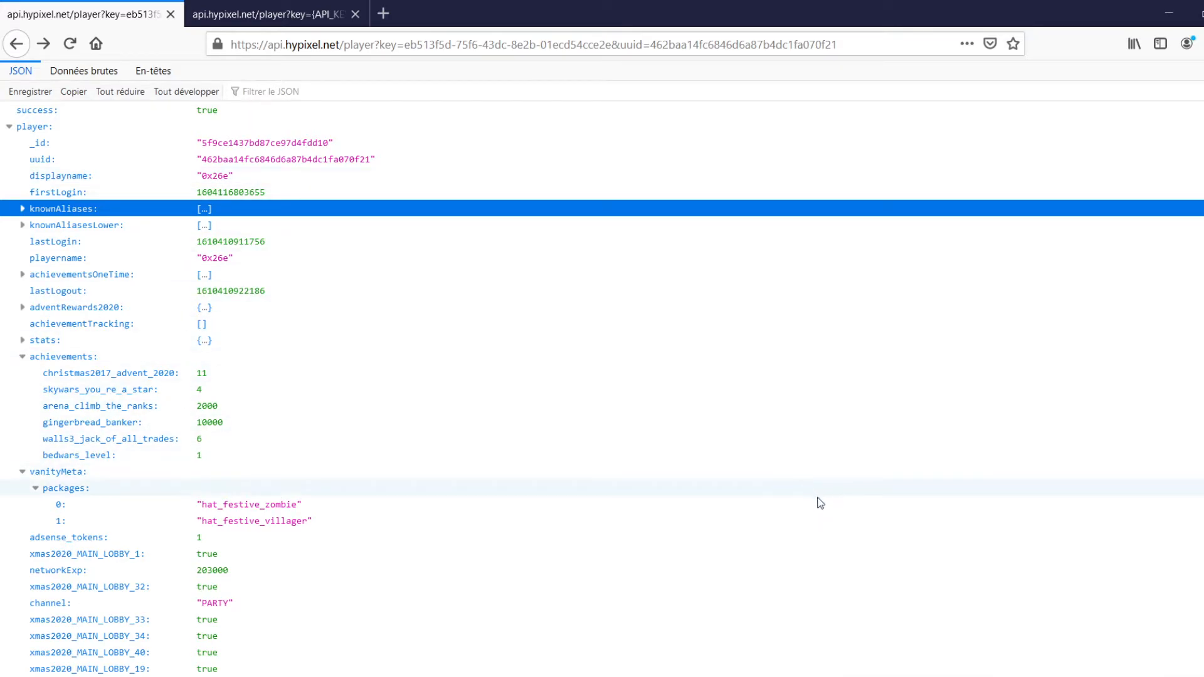
mouse_move(341, 340)
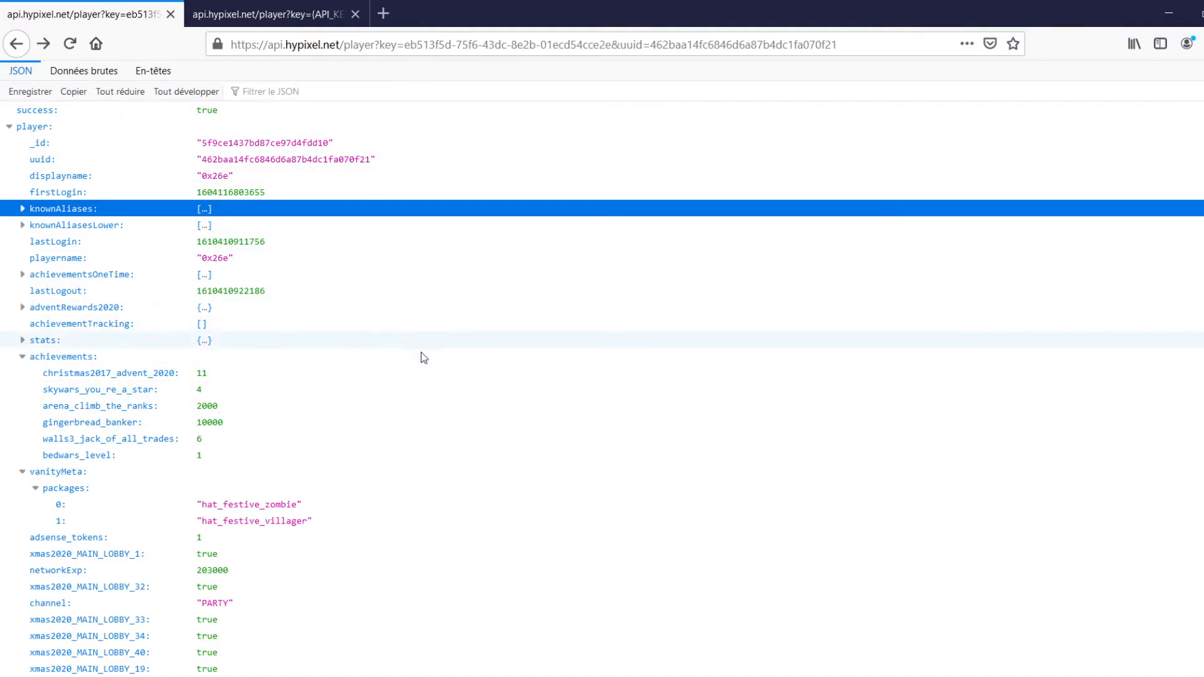
mouse_move(795, 619)
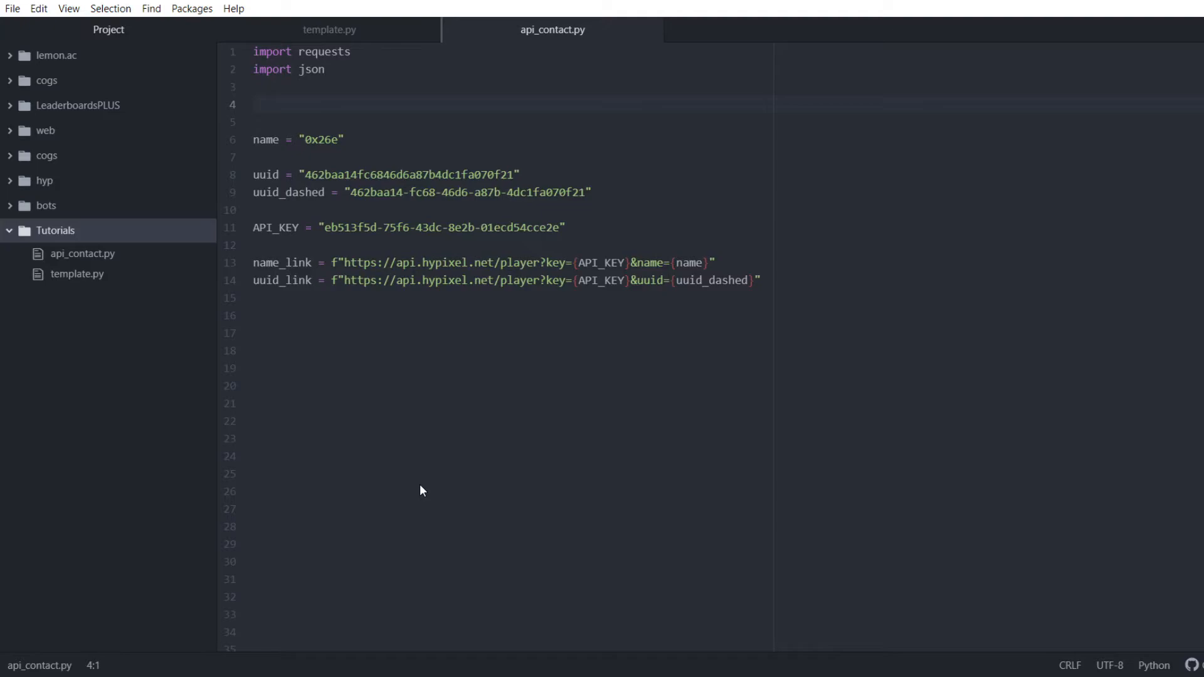
- Paste the getInfo(call) function from template.py below the imports in api_contact.py
click(254, 103)
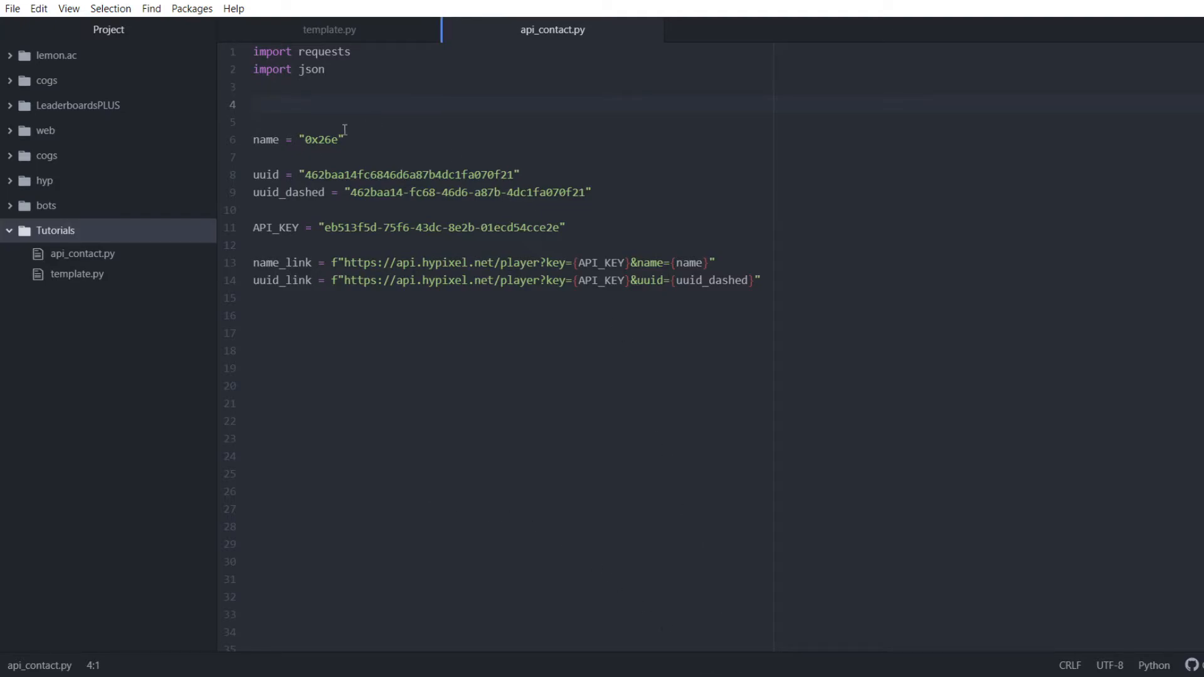
click(329, 30)
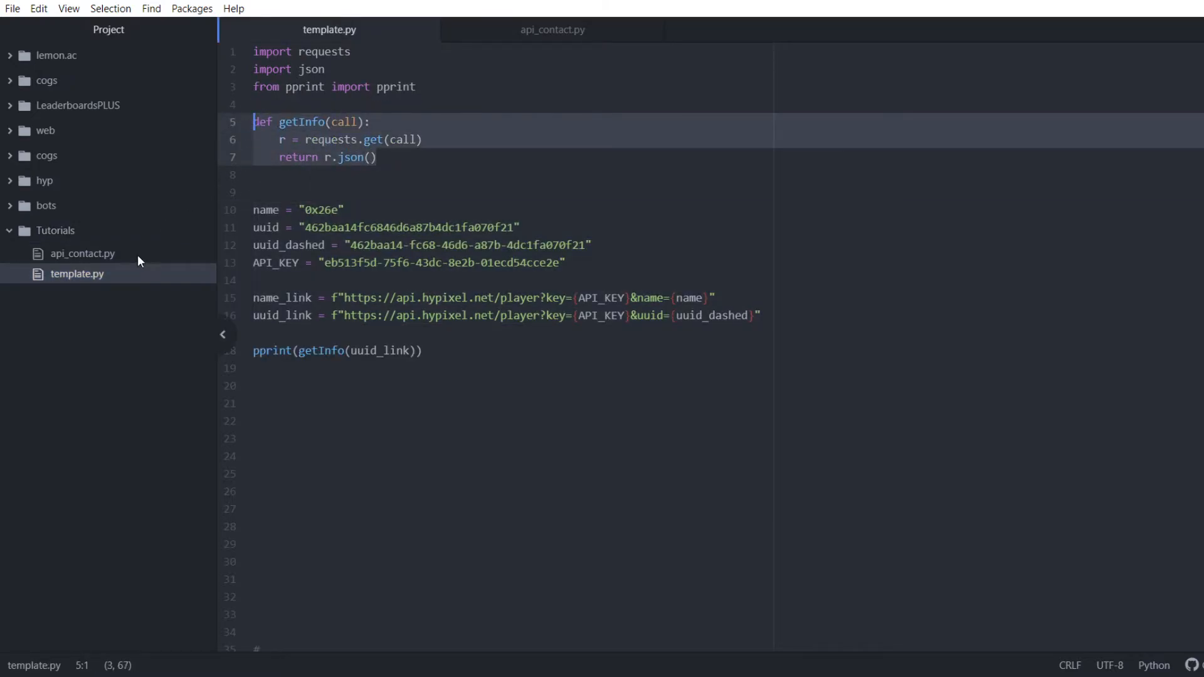
click(551, 29)
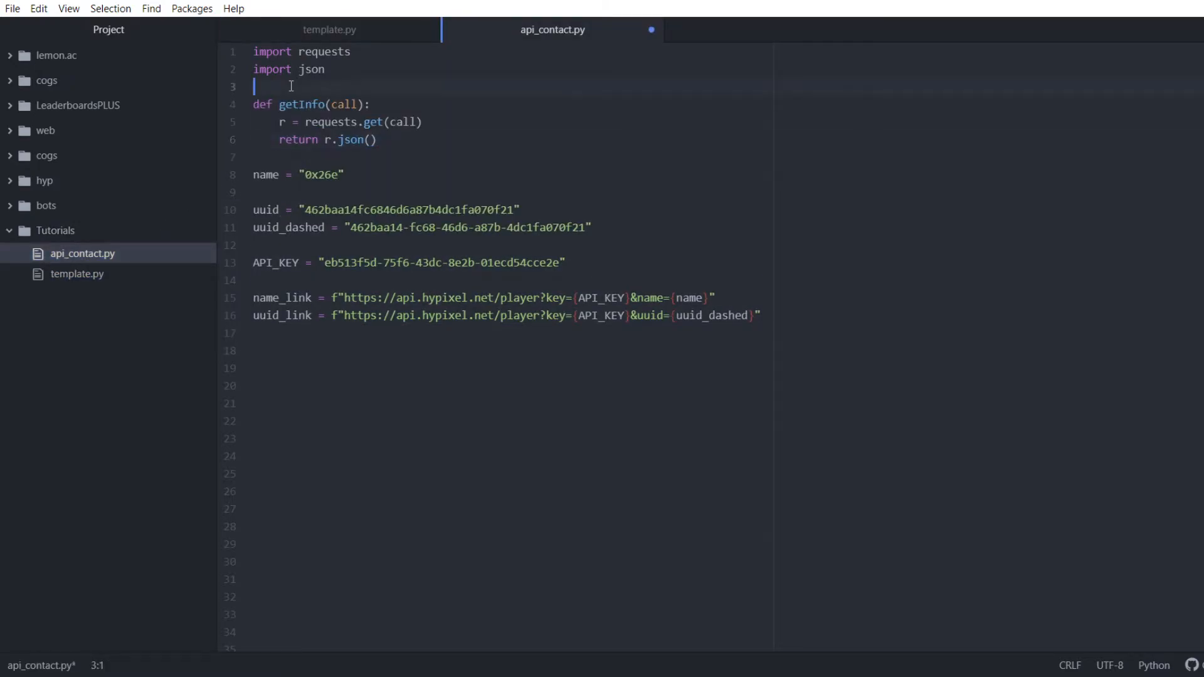
key(Enter)
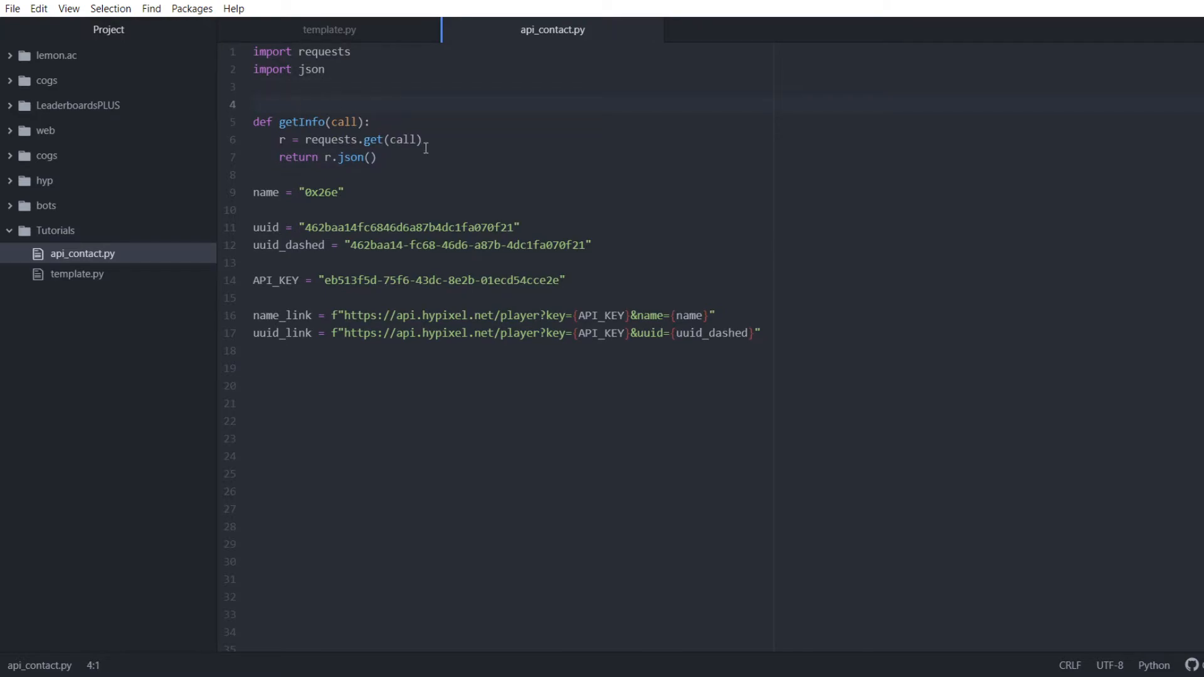
click(255, 103)
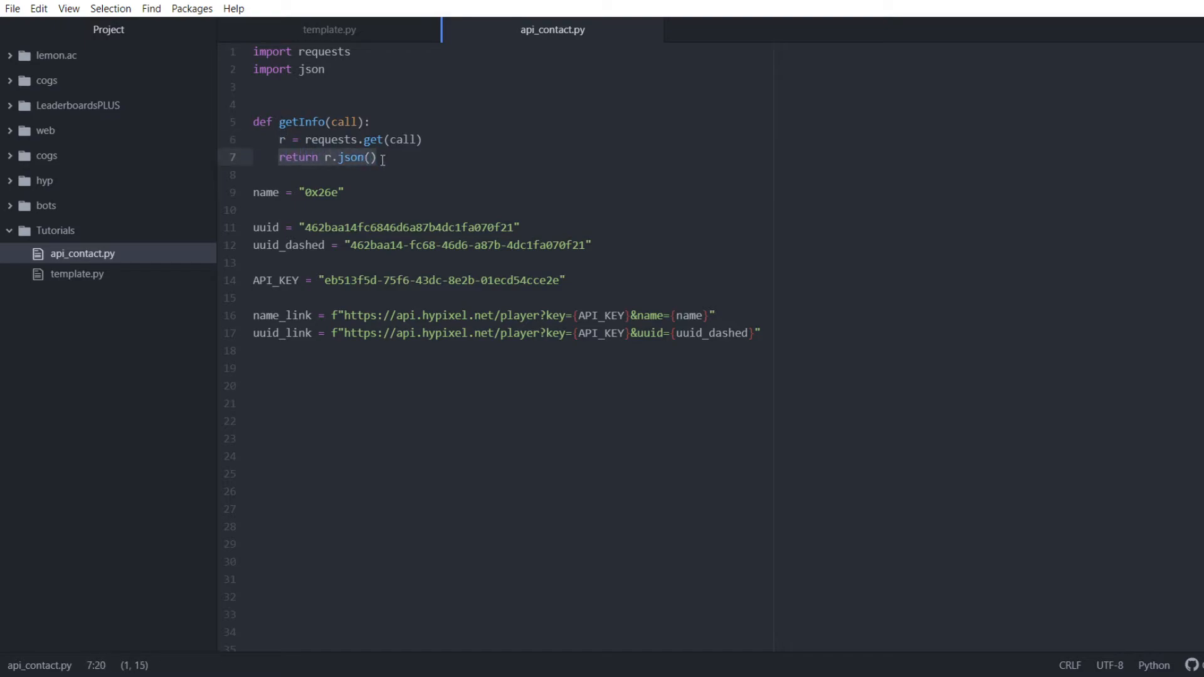
- Highlight the return r.json() line and its response variable r while explaining it
double_click(348, 157)
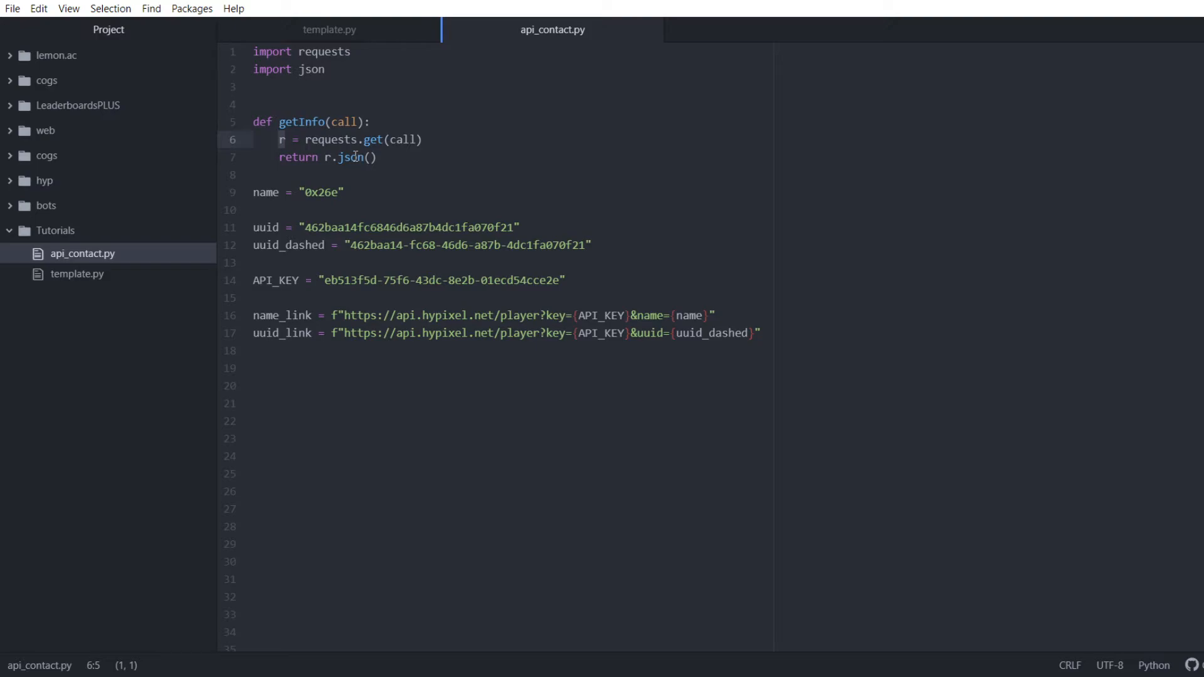
double_click(352, 157)
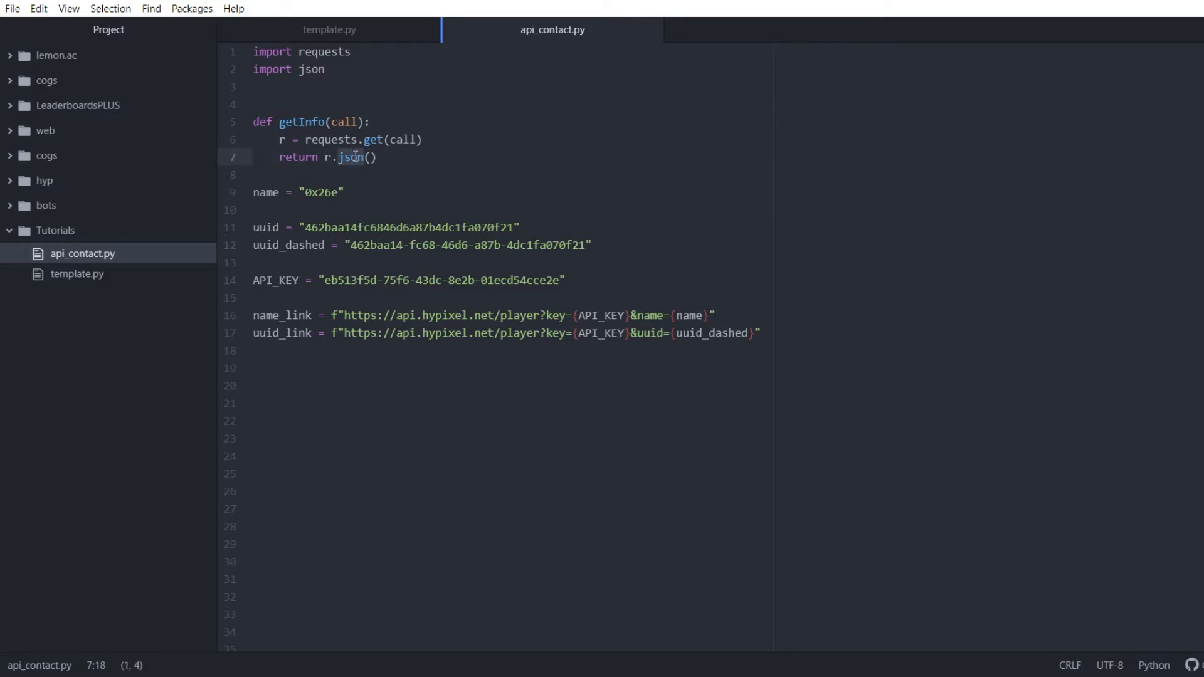
click(326, 157)
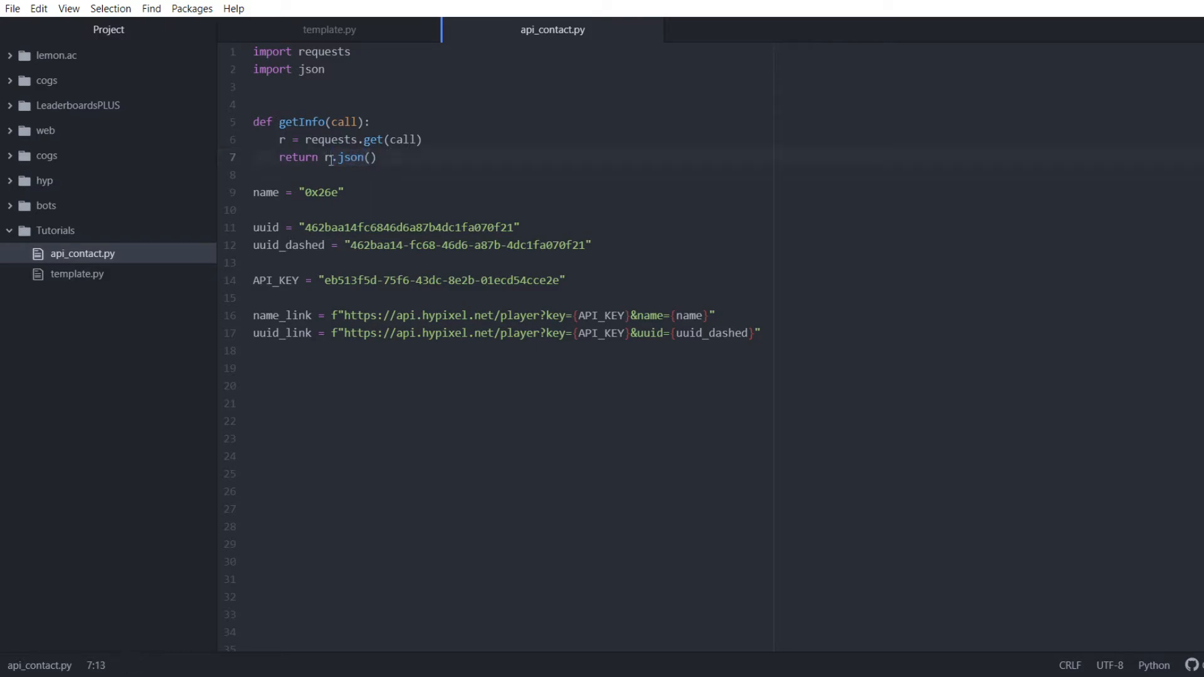
click(325, 386)
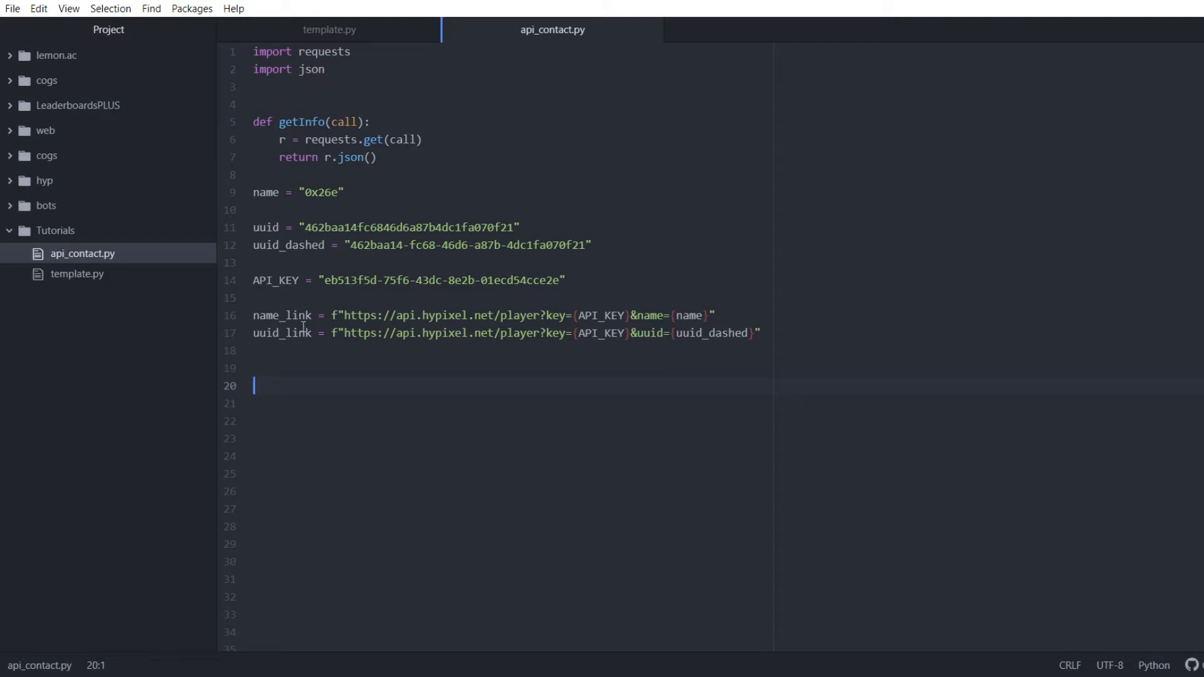
mouse_move(659, 314)
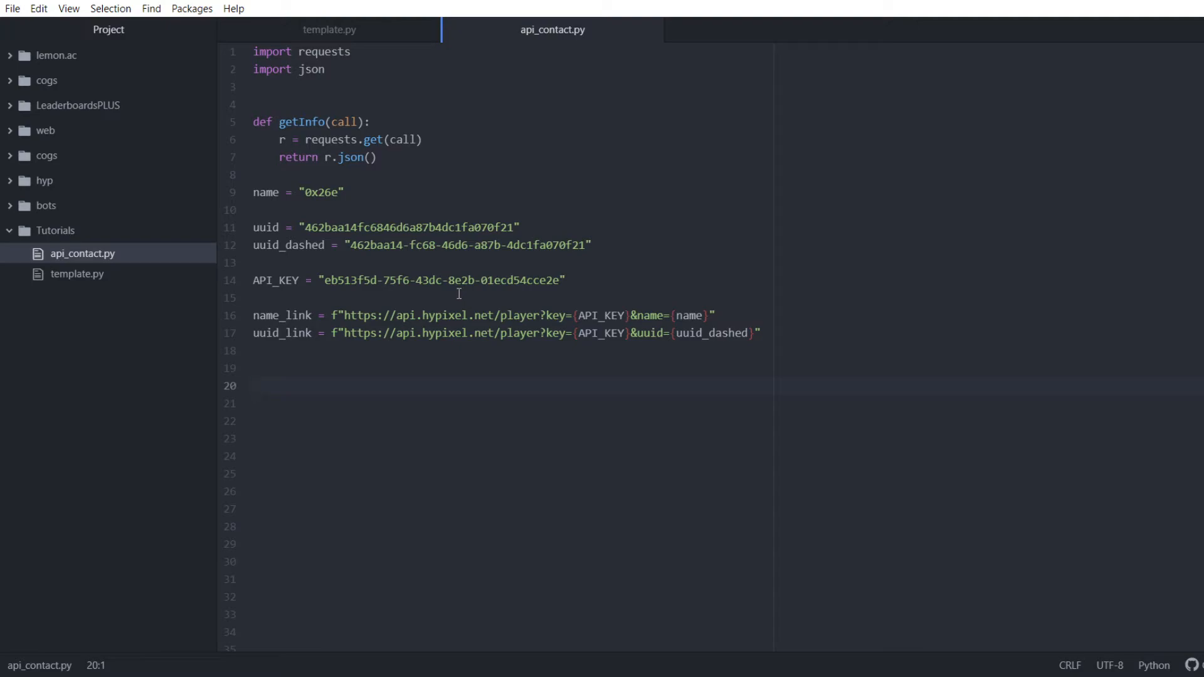
- Type getInfo(name_link) on line 20, accepting the name_link autocomplete
text(getInfo)
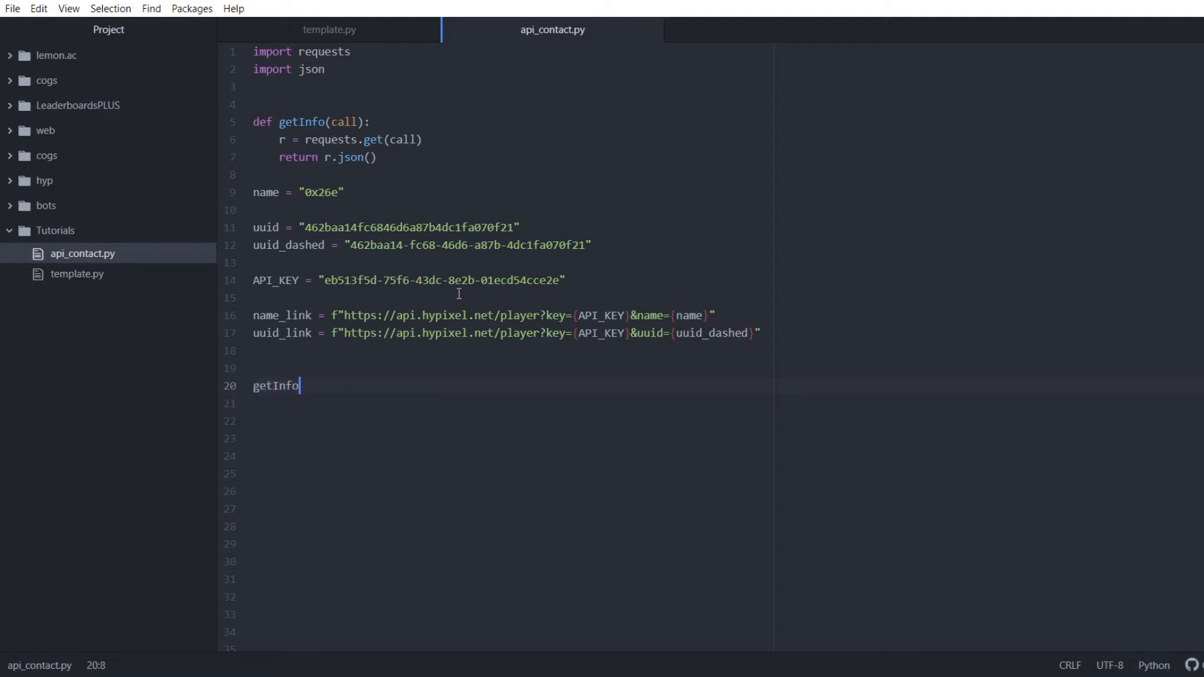
text(())
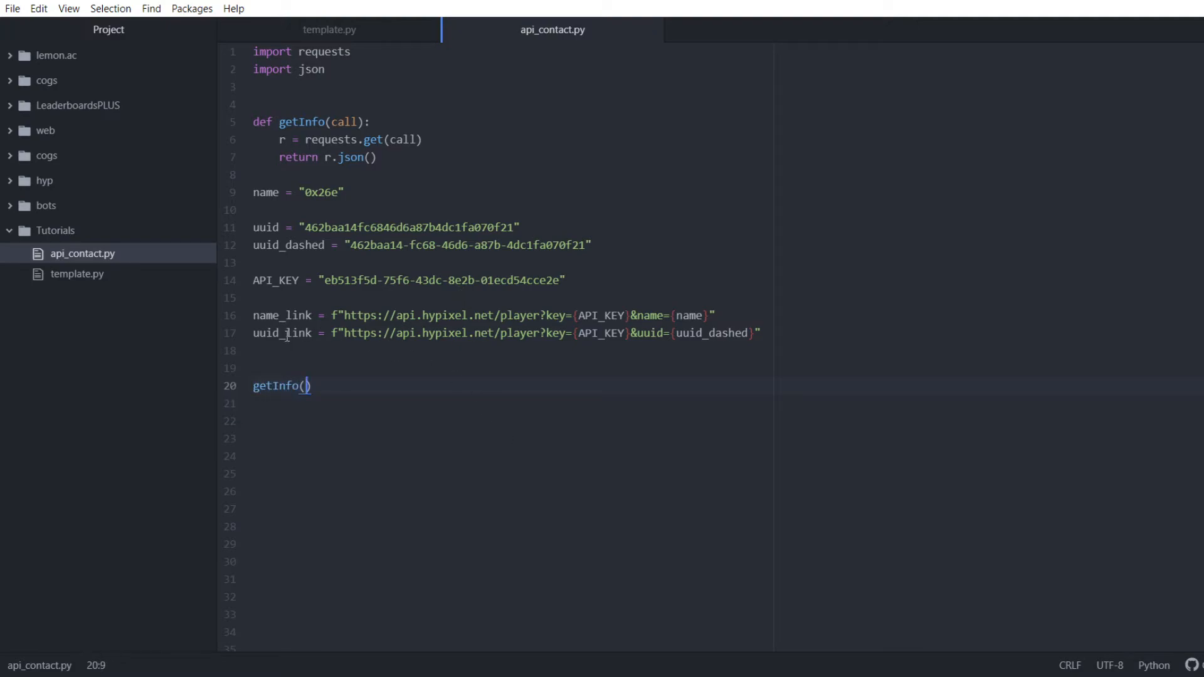
text(name_lin)
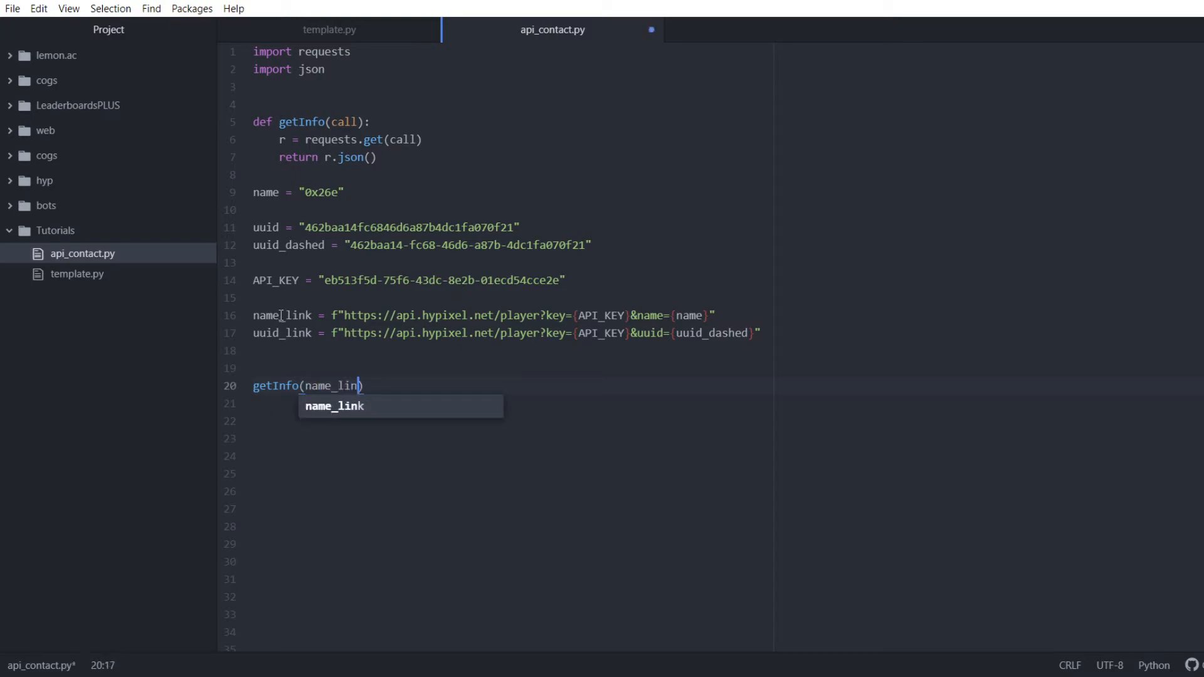
key(Tab)
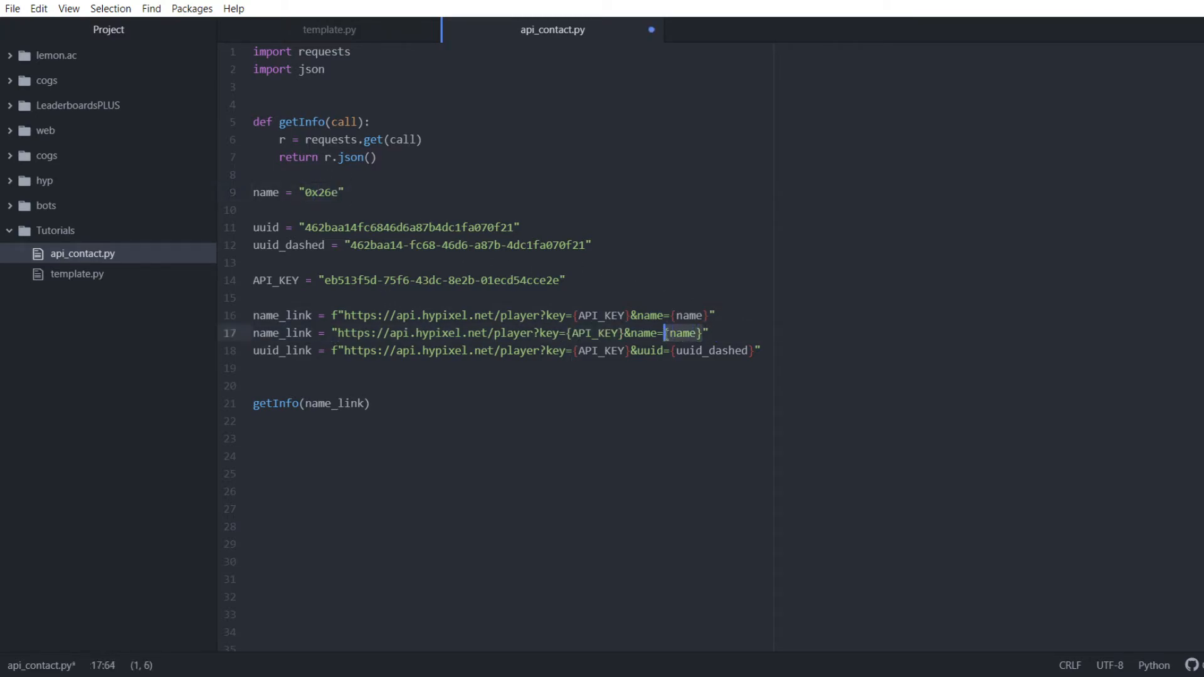
text(0x26e)
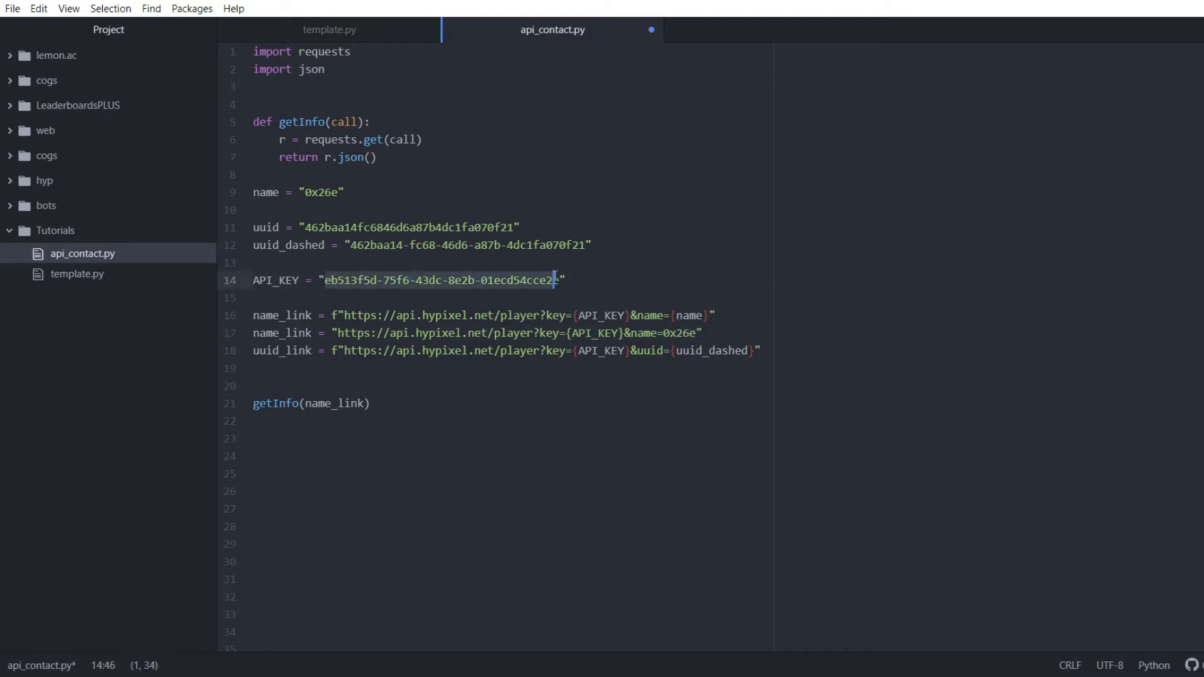
text(e)
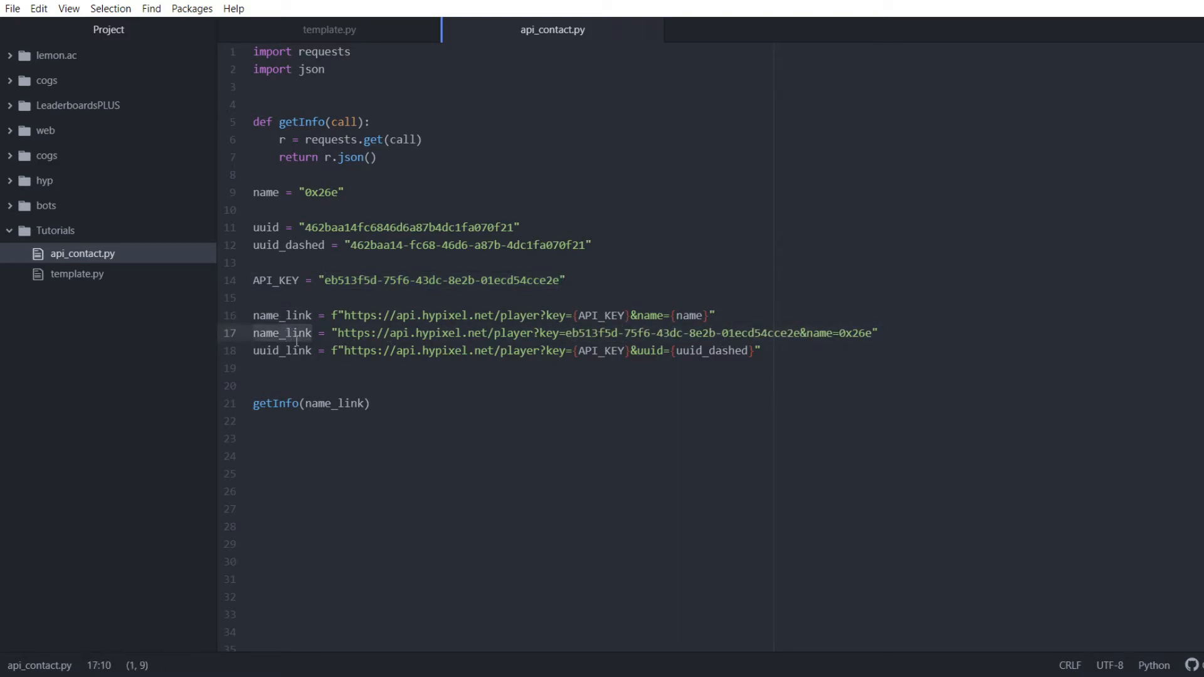
- Wrap the call as print(getInfo(name_link)) and save the file
click(716, 315)
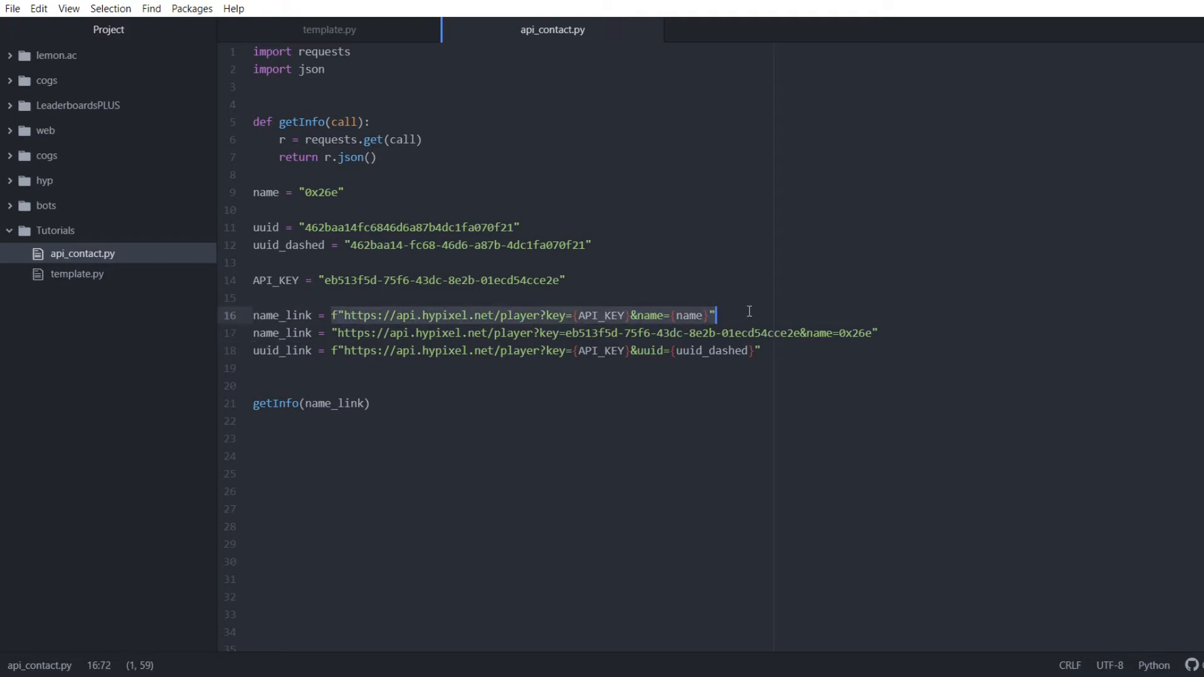
click(934, 333)
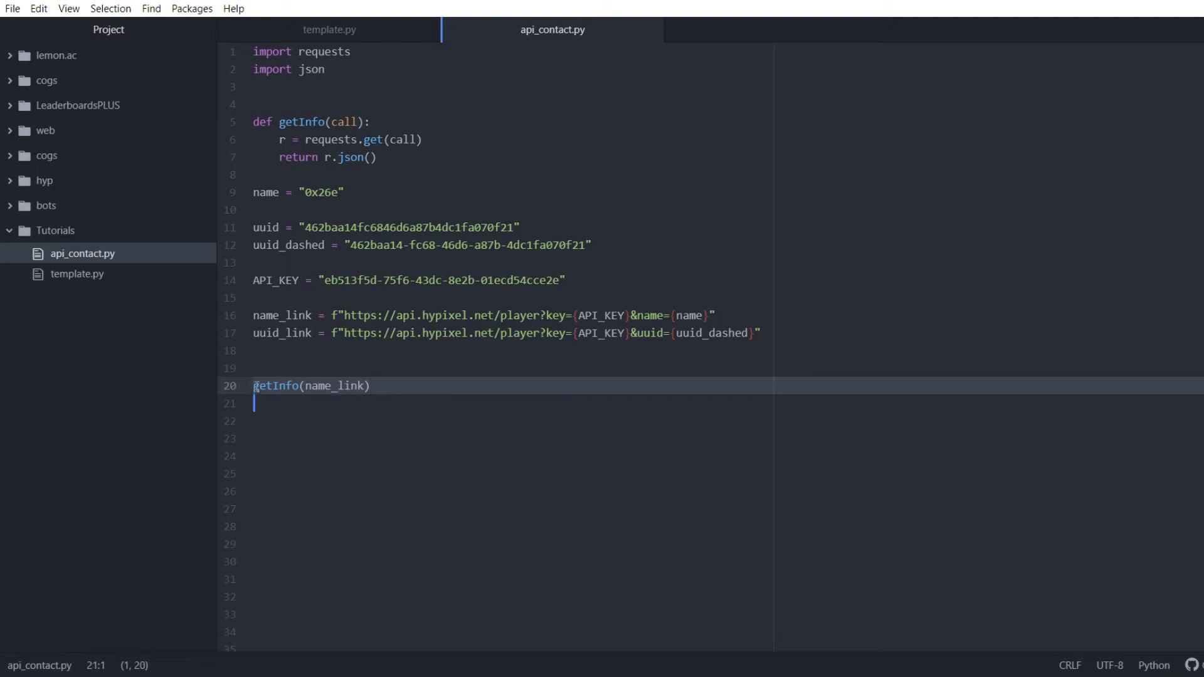
text(print()
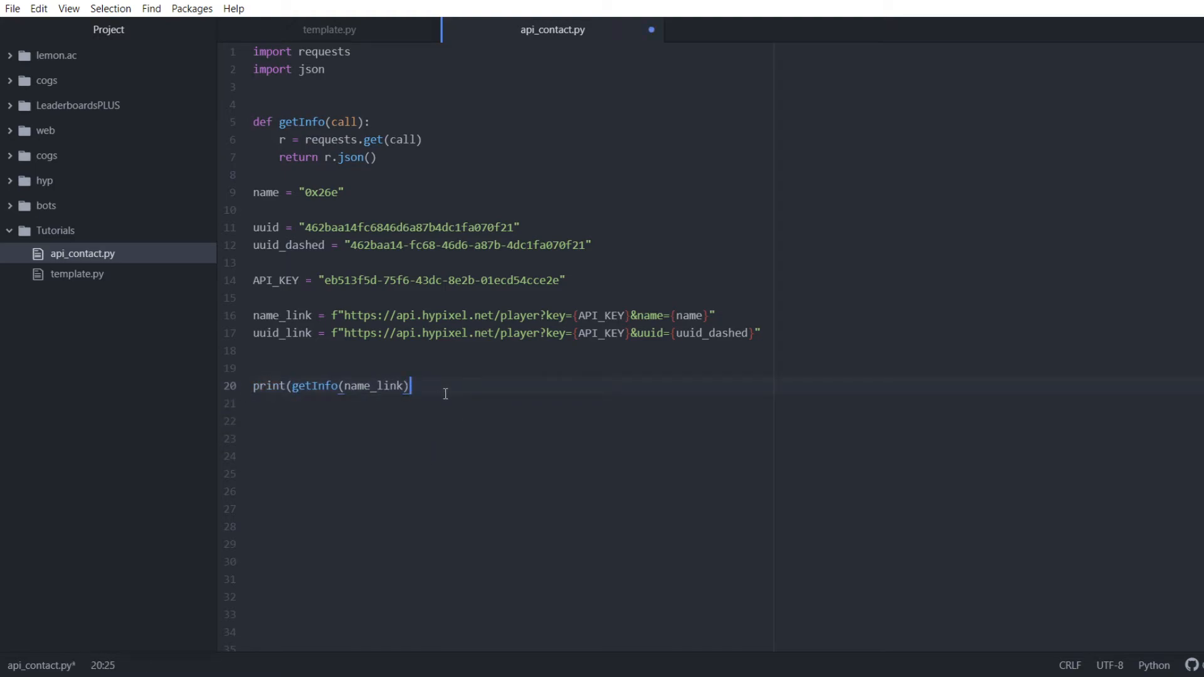
text())
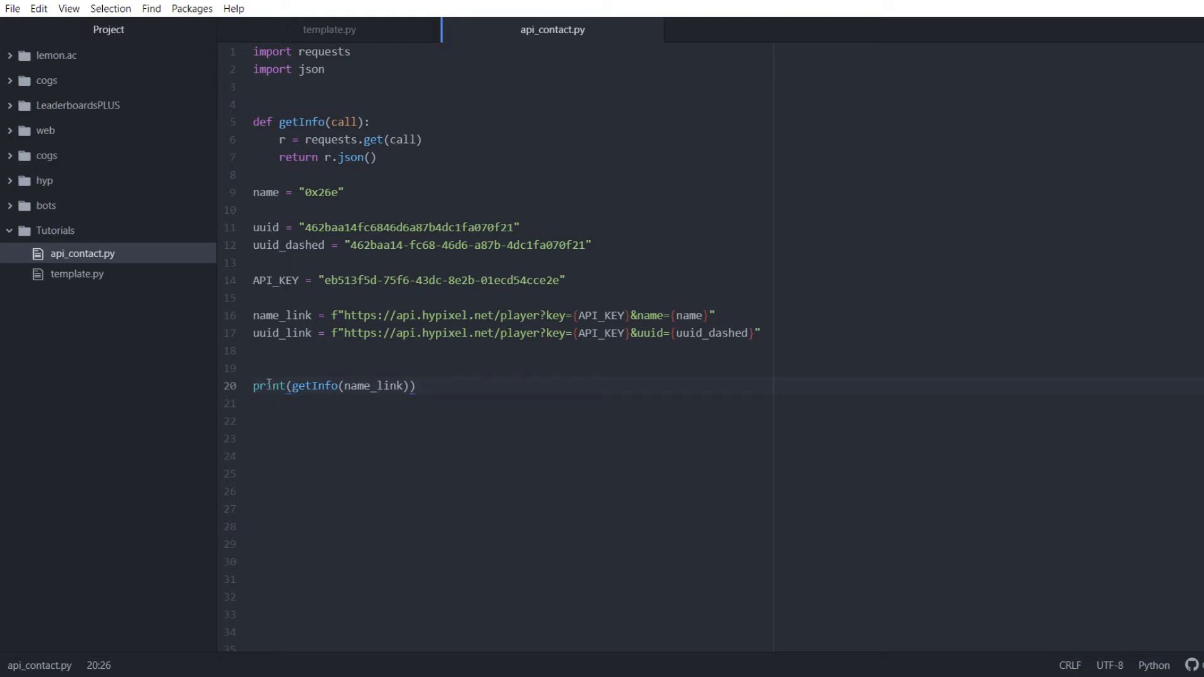
click(377, 386)
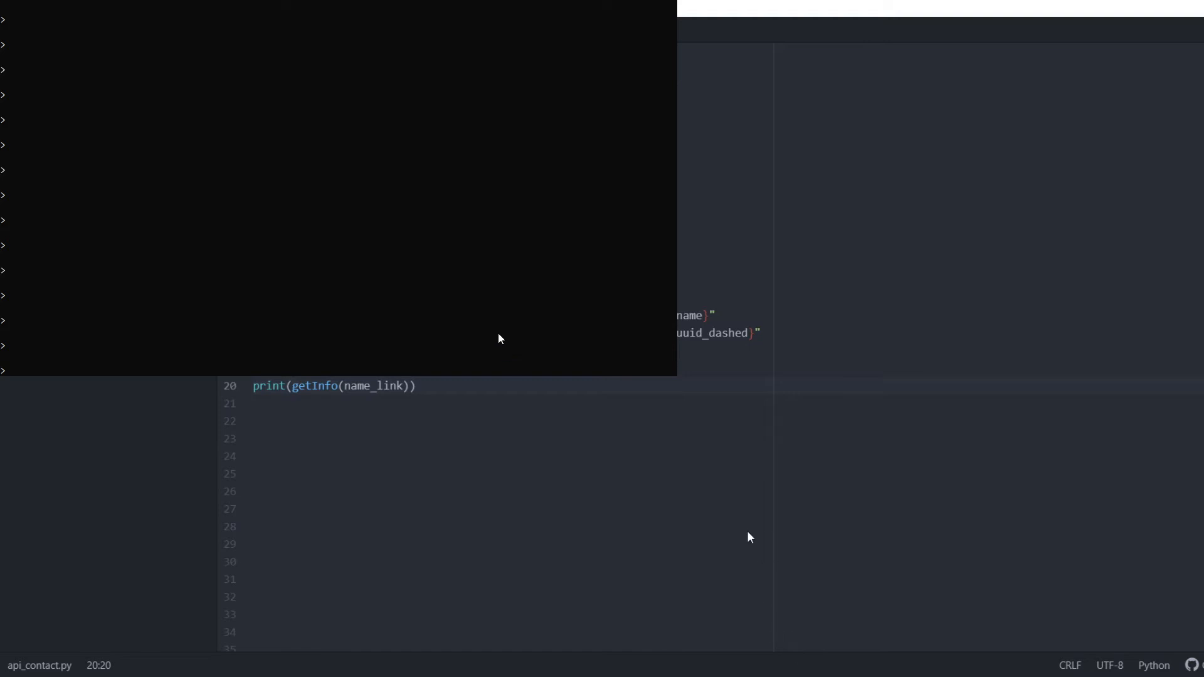
mouse_move(430, 240)
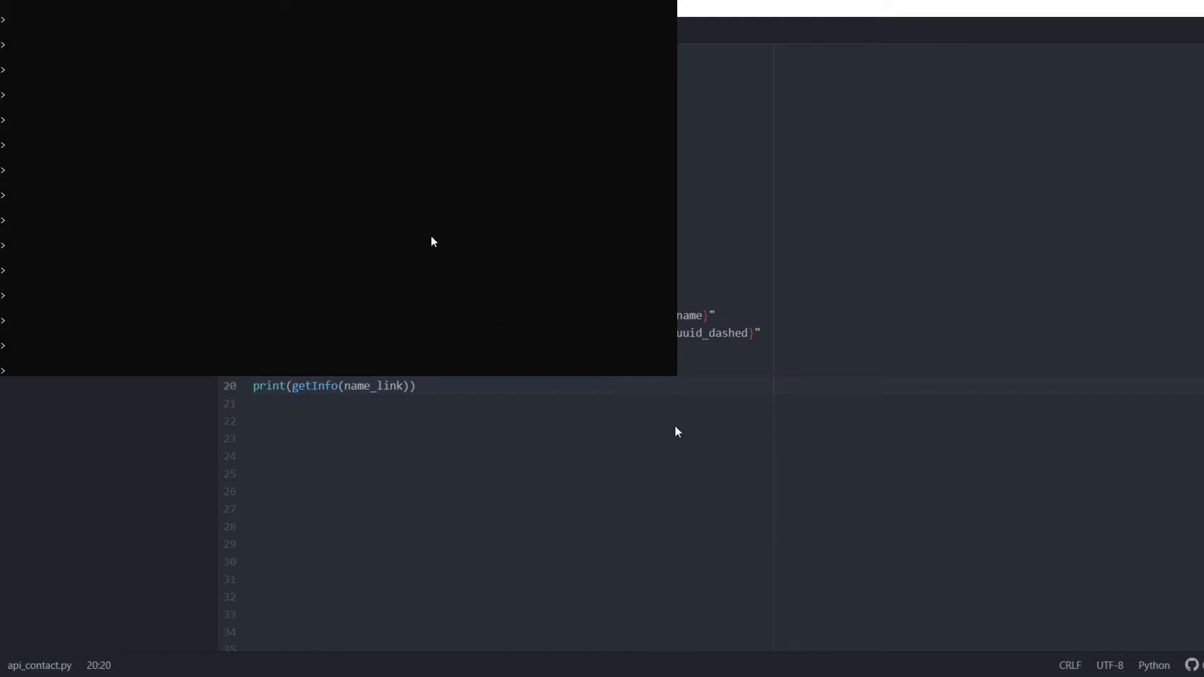
- Run api_contact.py in Command Prompt and scroll through the raw JSON output
text(api_contec)
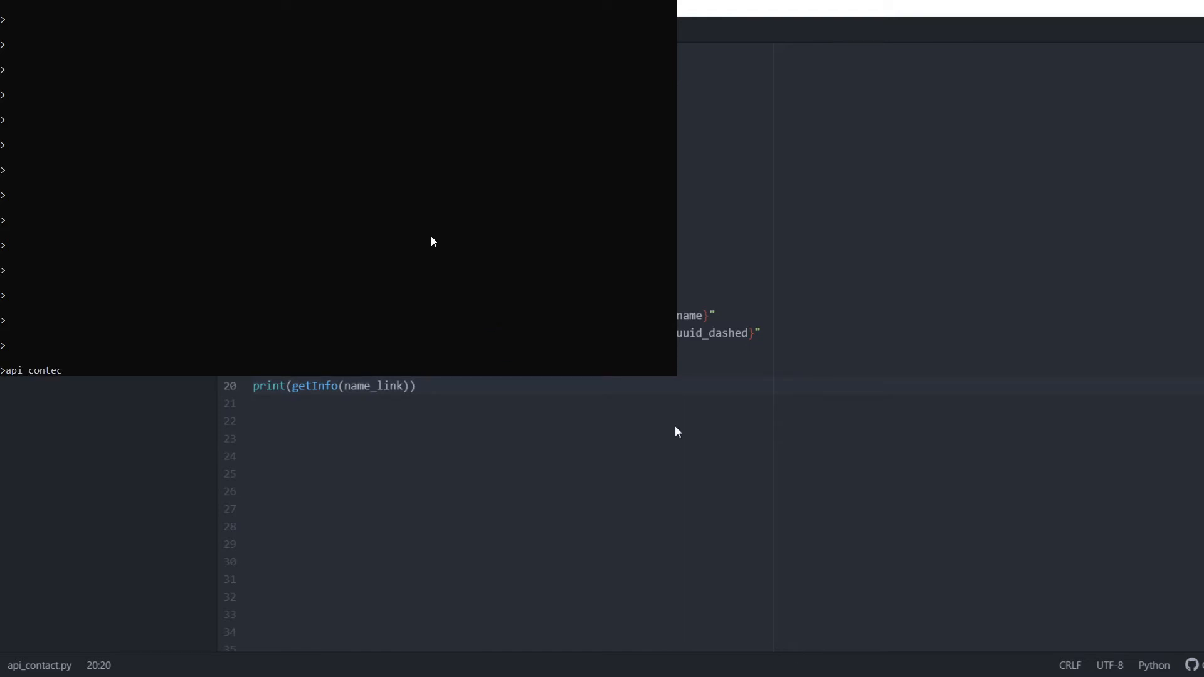
text(t.py)
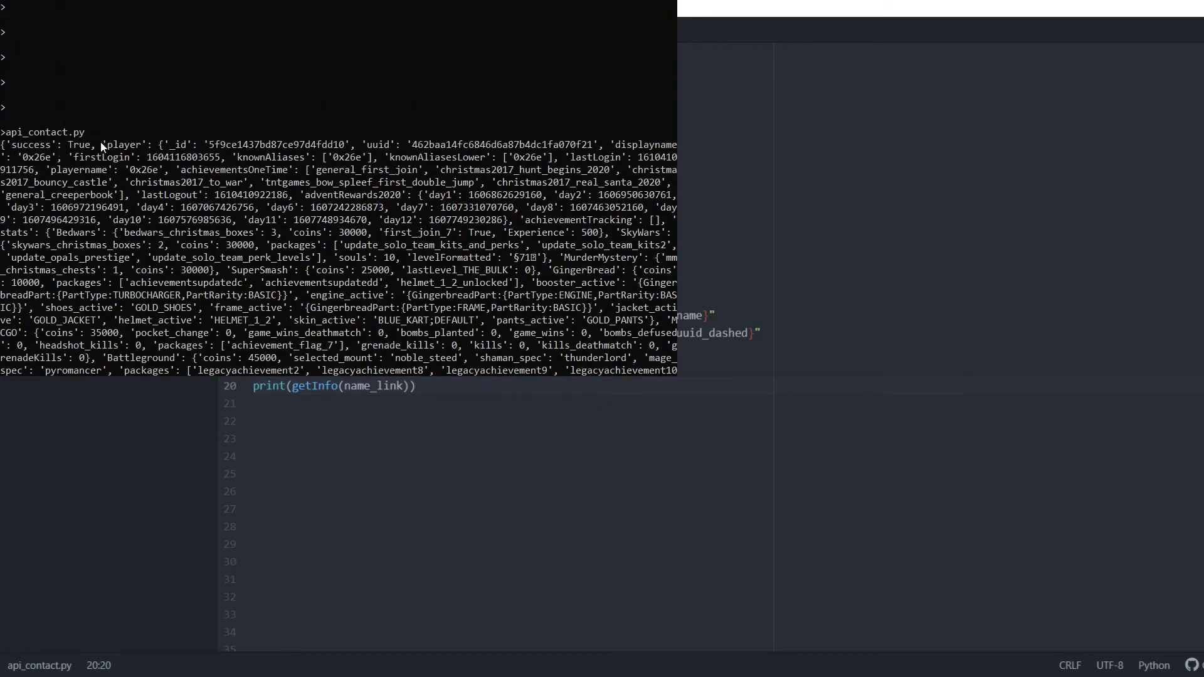
scroll(down, 3)
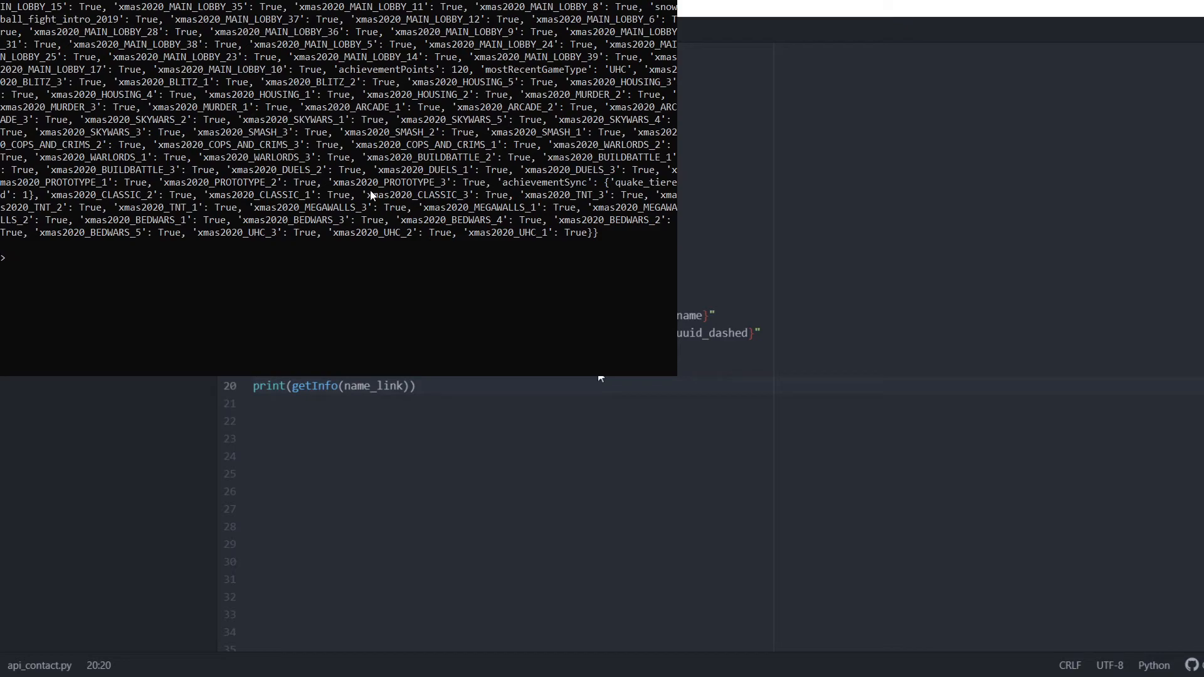
mouse_move(438, 528)
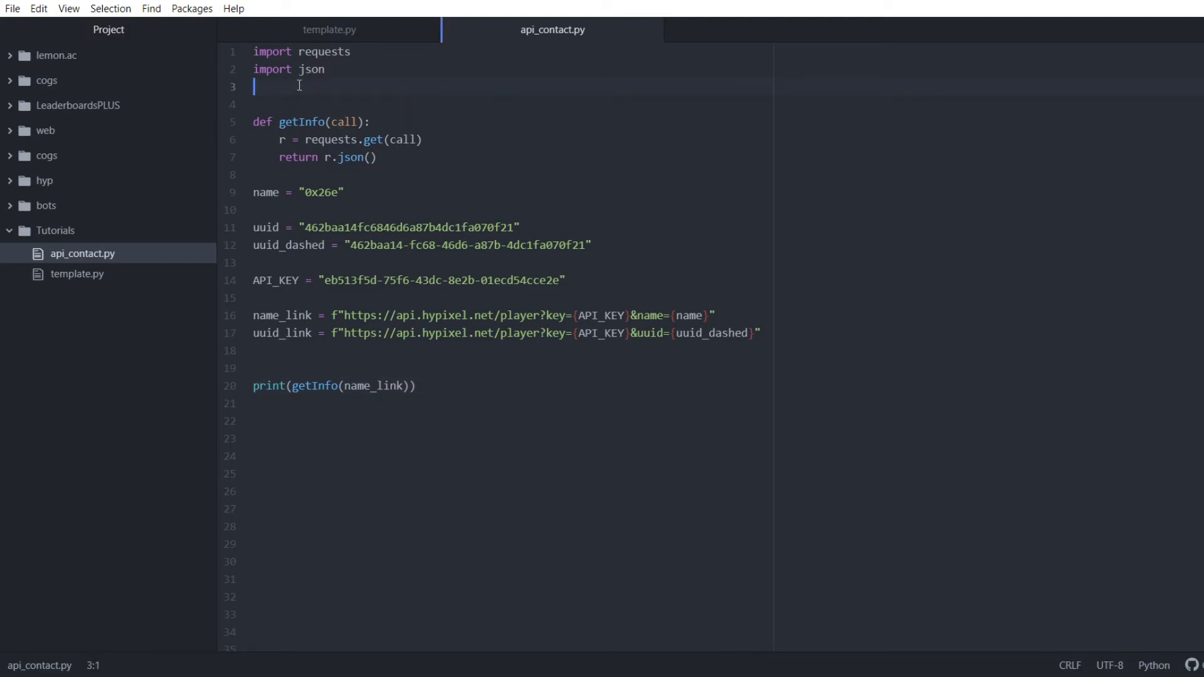
- Add 'from pprint import pprint' and select print on line 20 to become pprint
text(from)
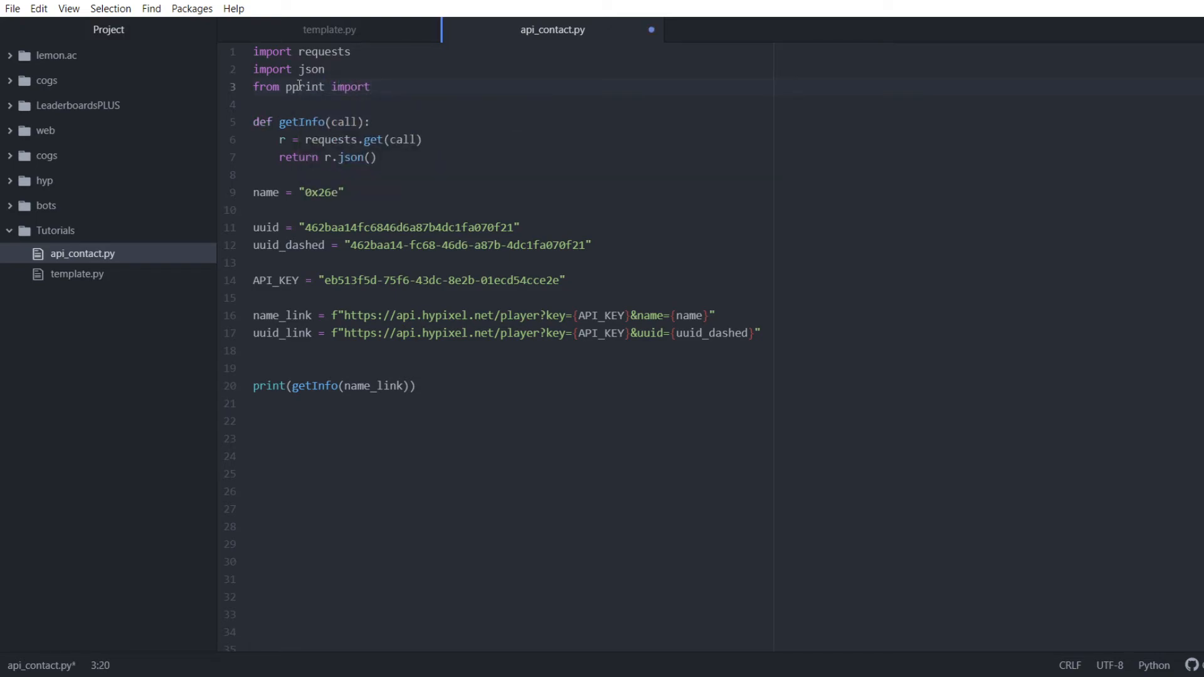
text(pprint)
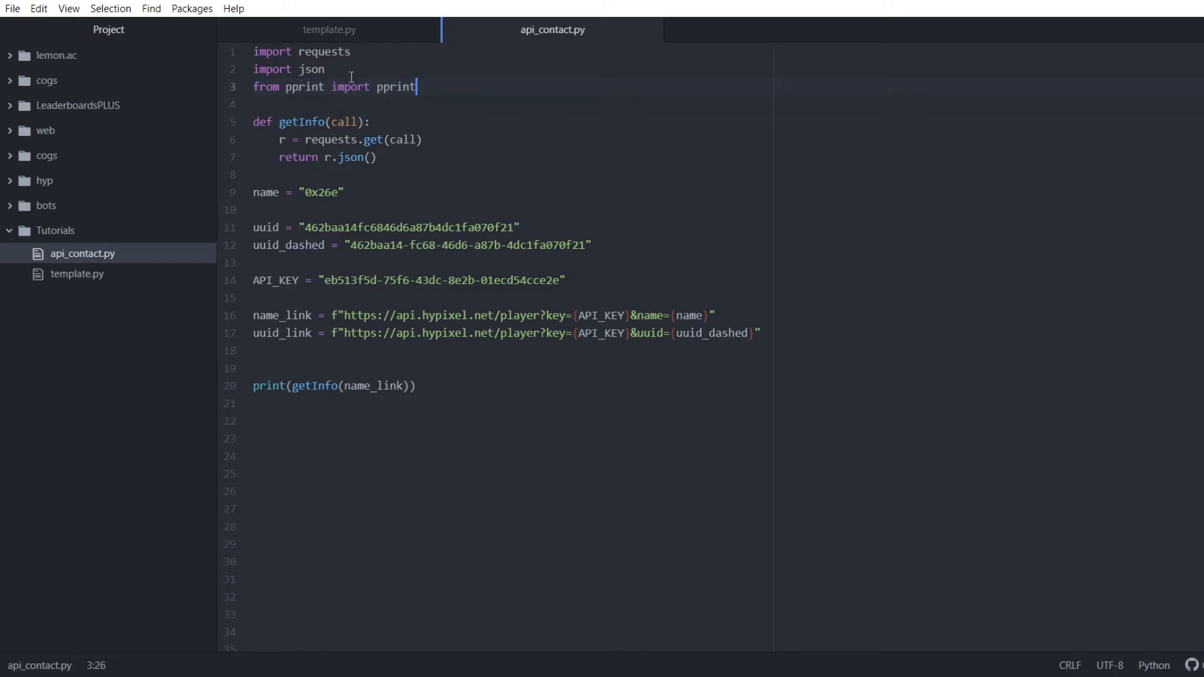
double_click(395, 86)
text(p)
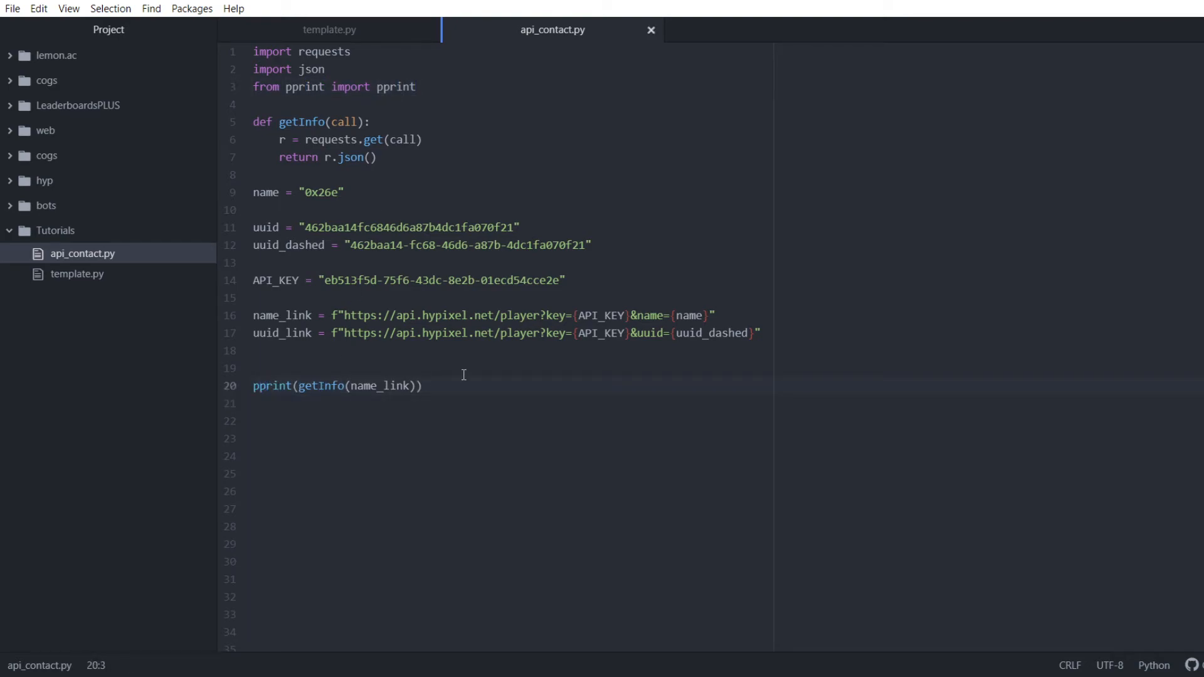
mouse_move(782, 643)
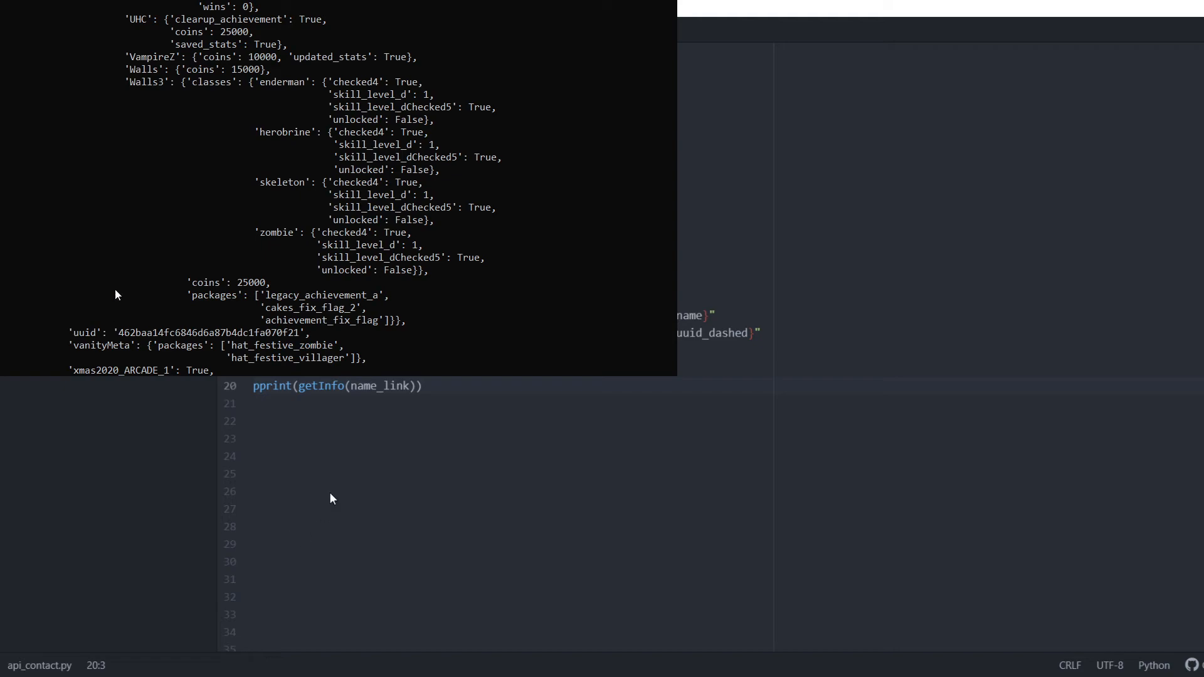
mouse_move(224, 124)
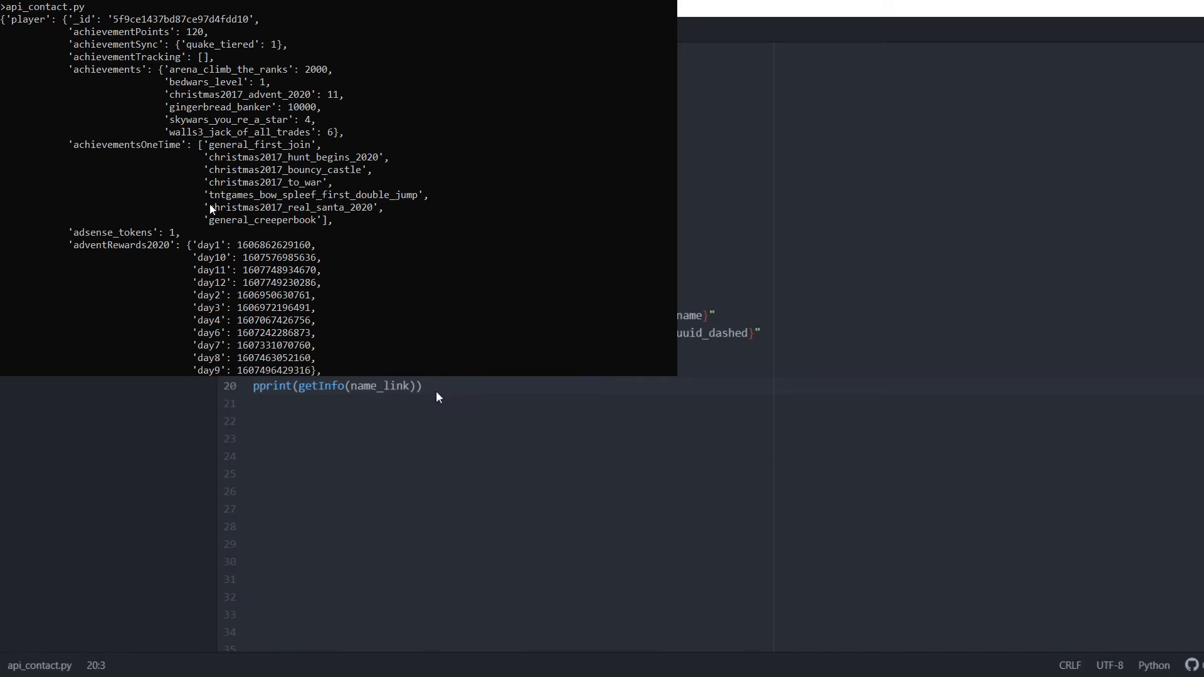
- Scroll through the rerun api_contact.py output to view the indented player JSON
scroll(down, 3)
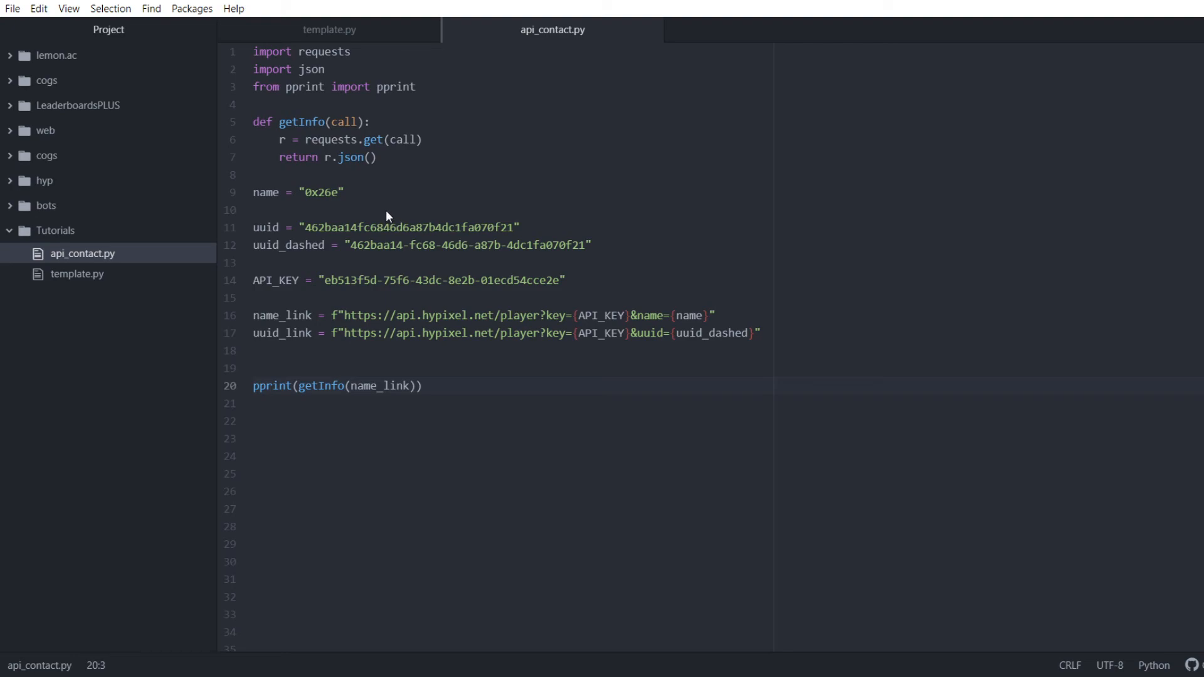
mouse_move(446, 262)
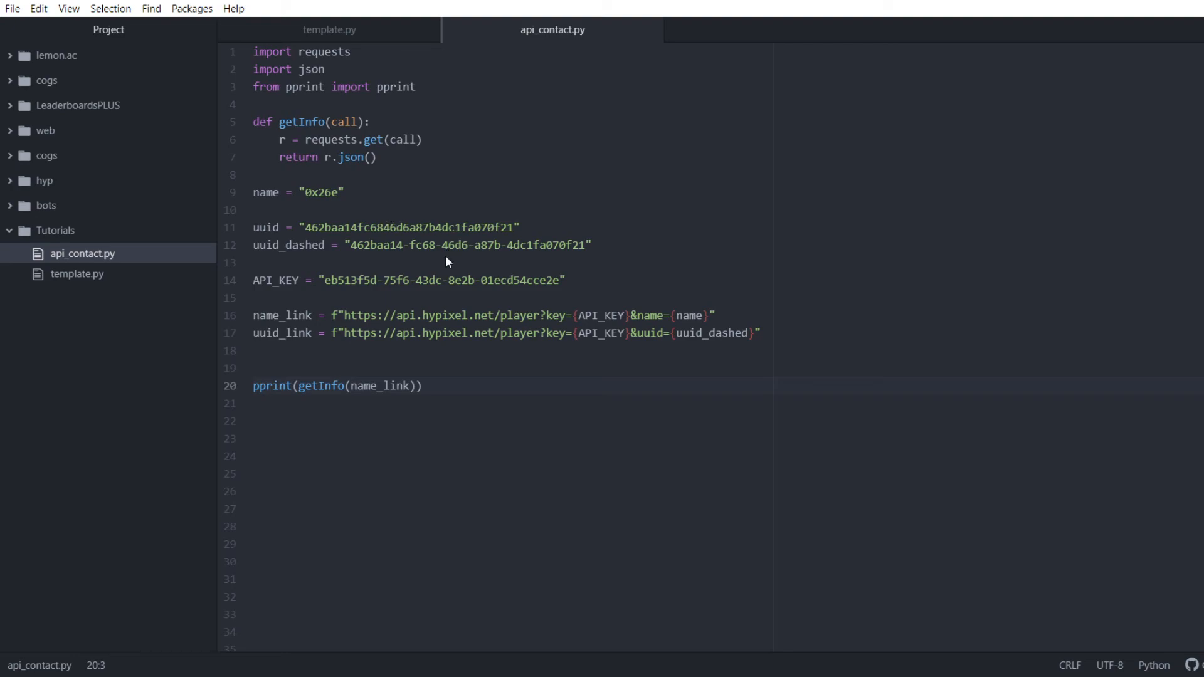
mouse_move(441, 260)
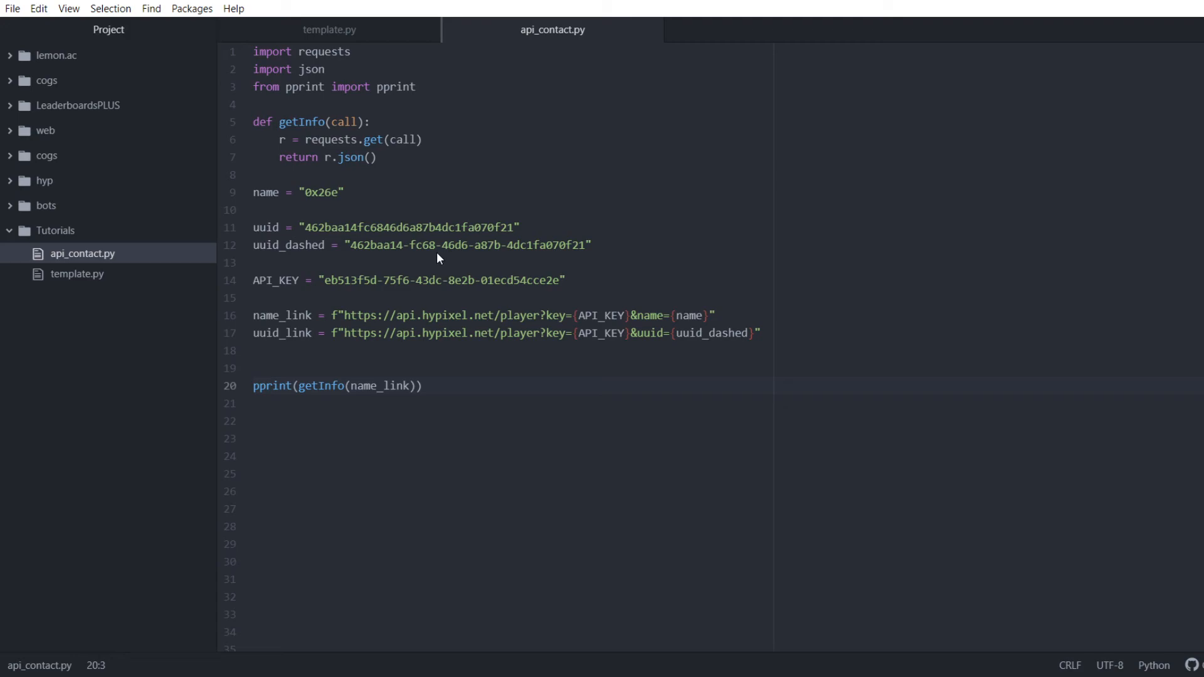
mouse_move(420, 294)
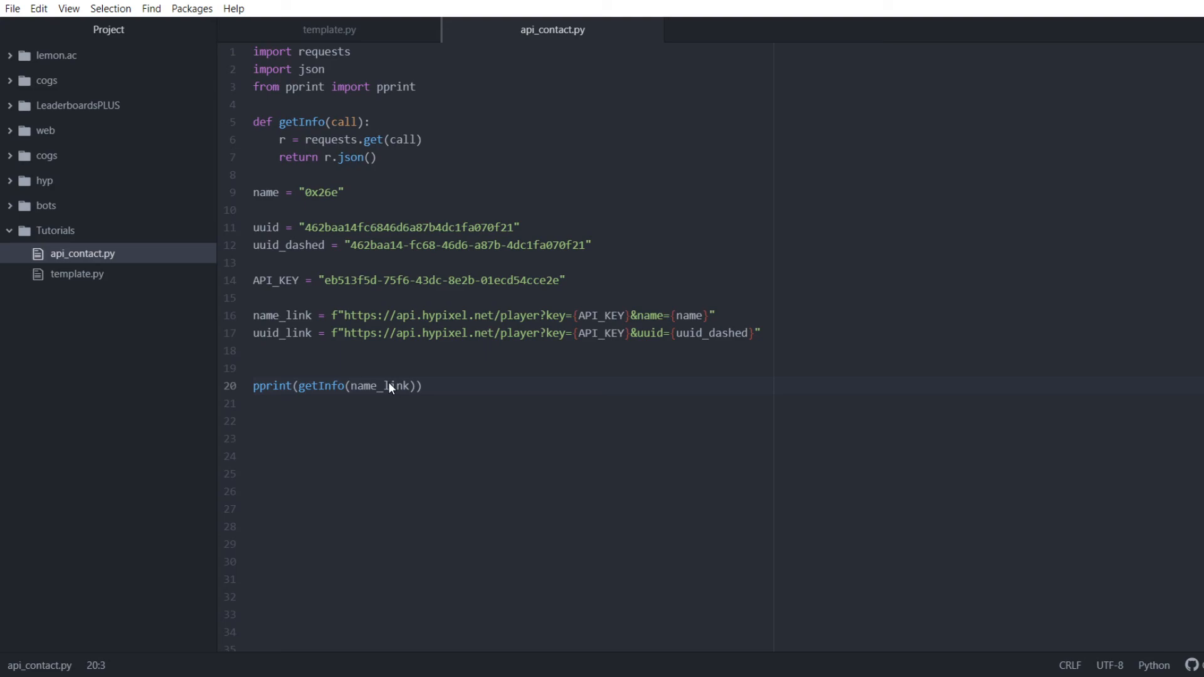
mouse_move(343, 332)
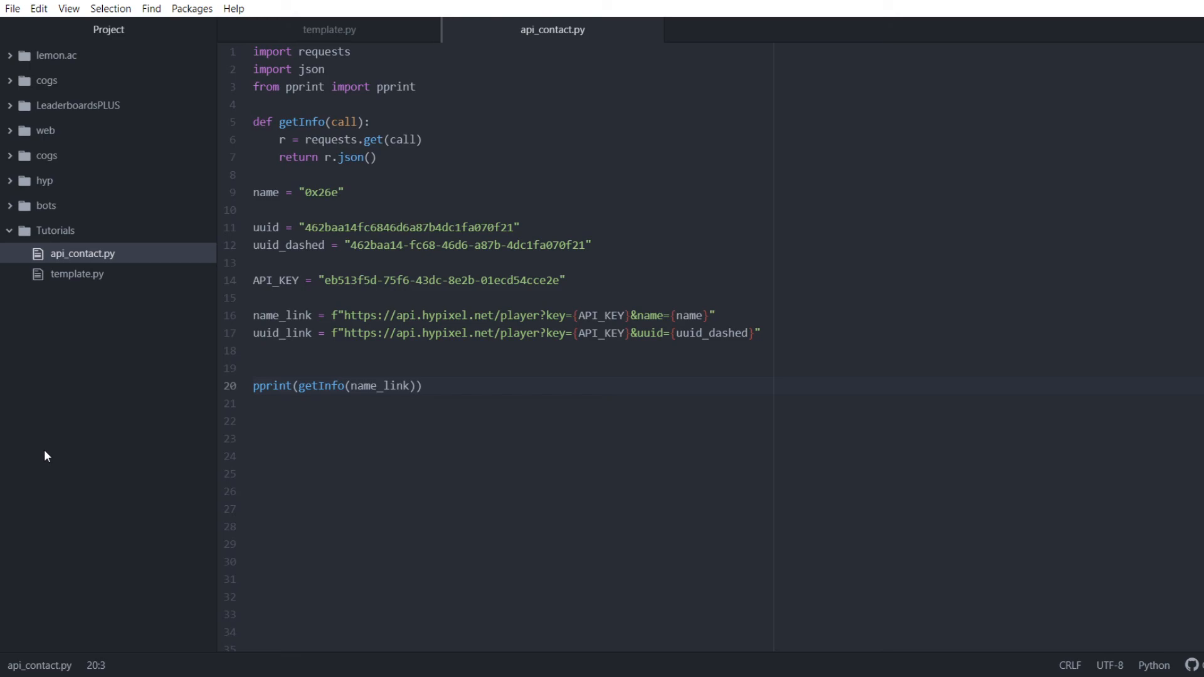
mouse_move(213, 451)
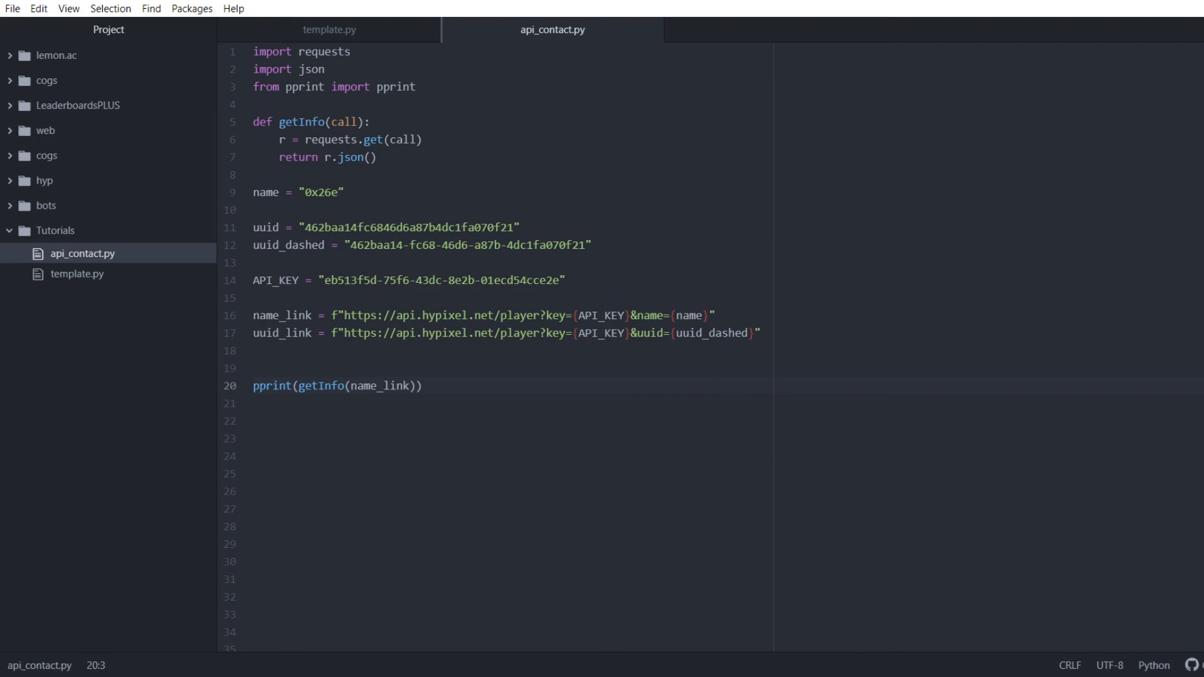
mouse_move(1167, 498)
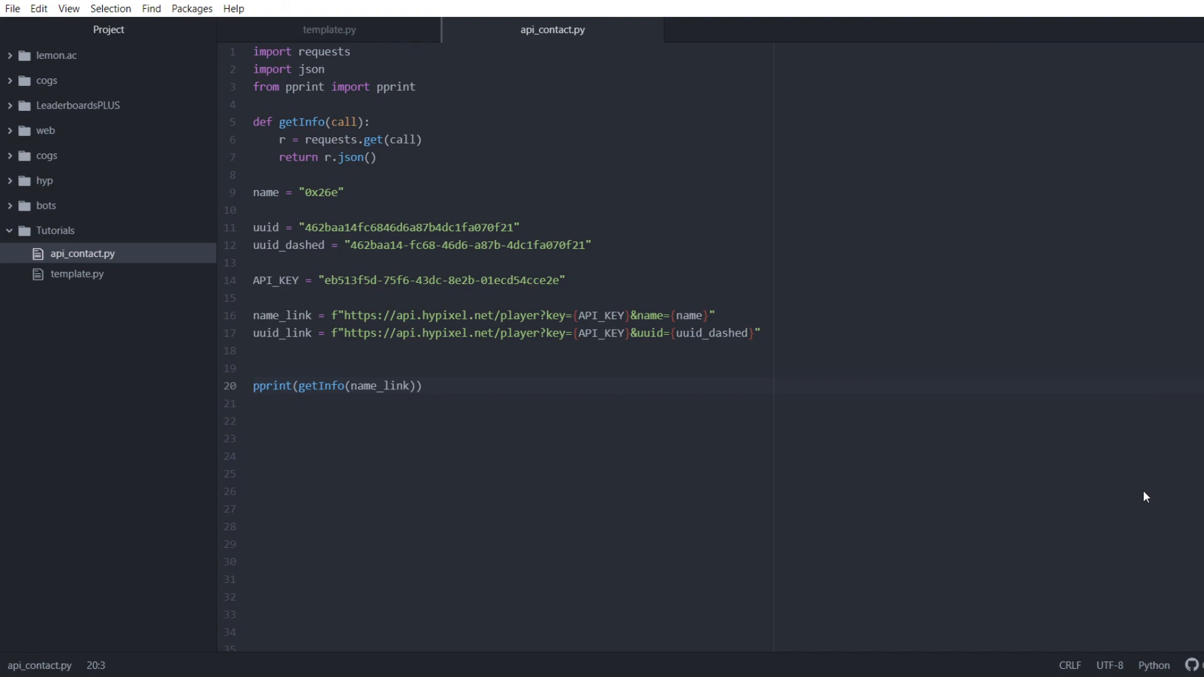
mouse_move(1144, 496)
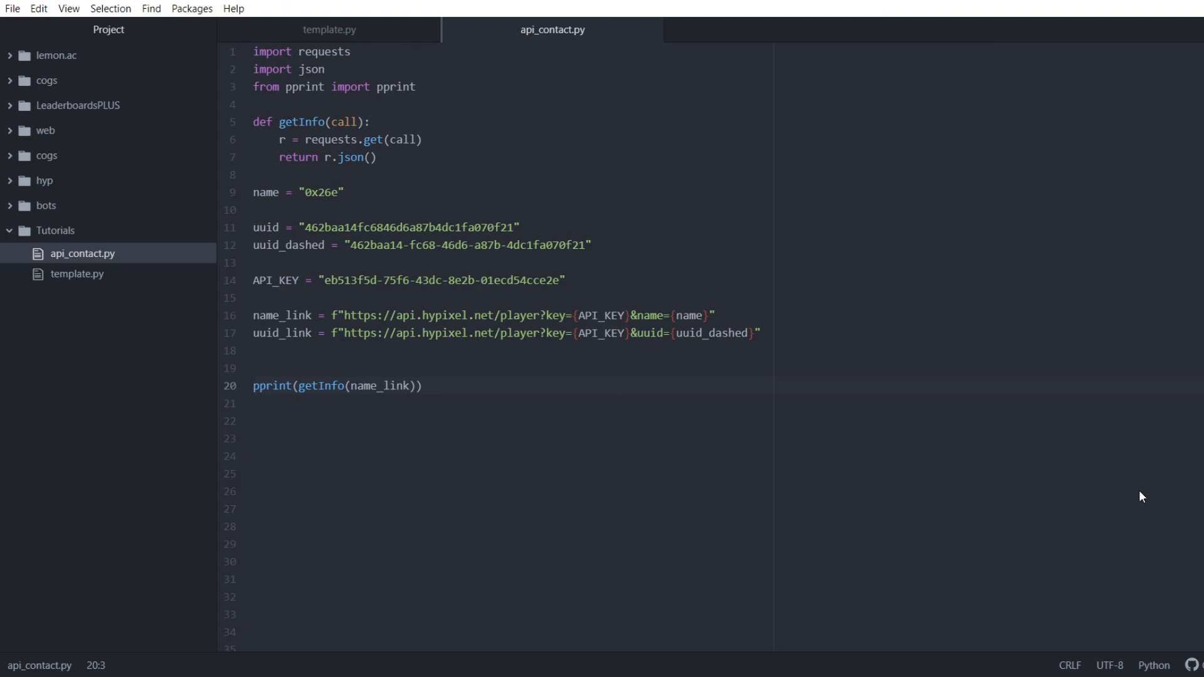